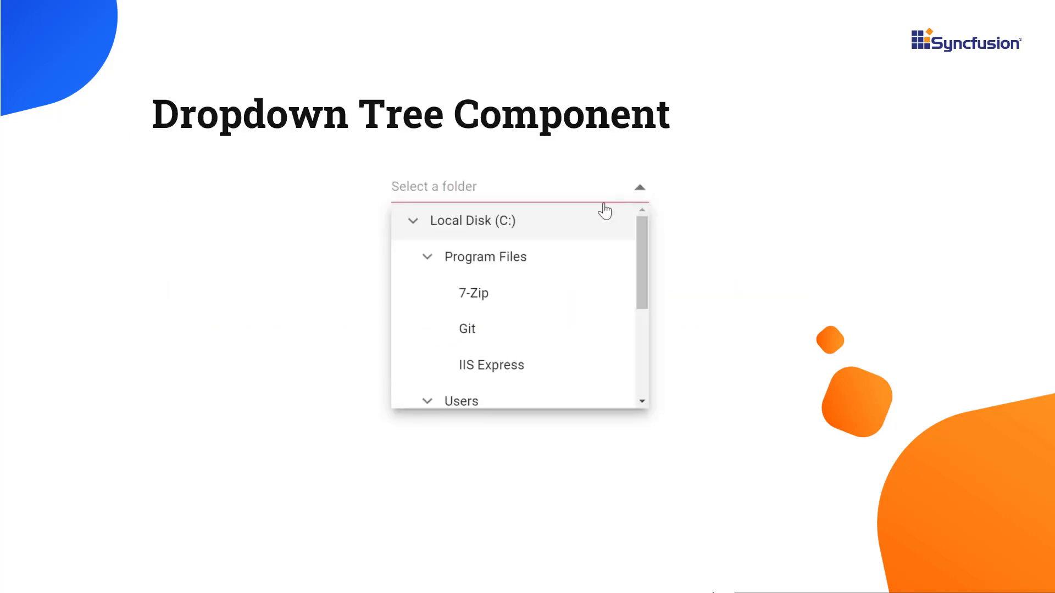
- Run npx create-react-app myreactapp --template typescript in the terminal
scroll("down", 3)
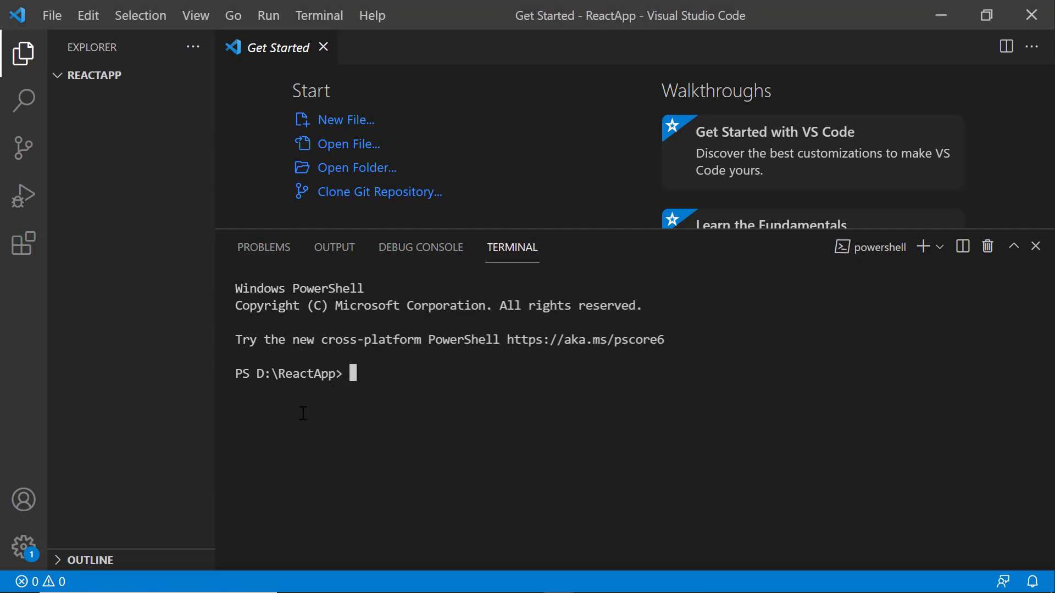
type("np")
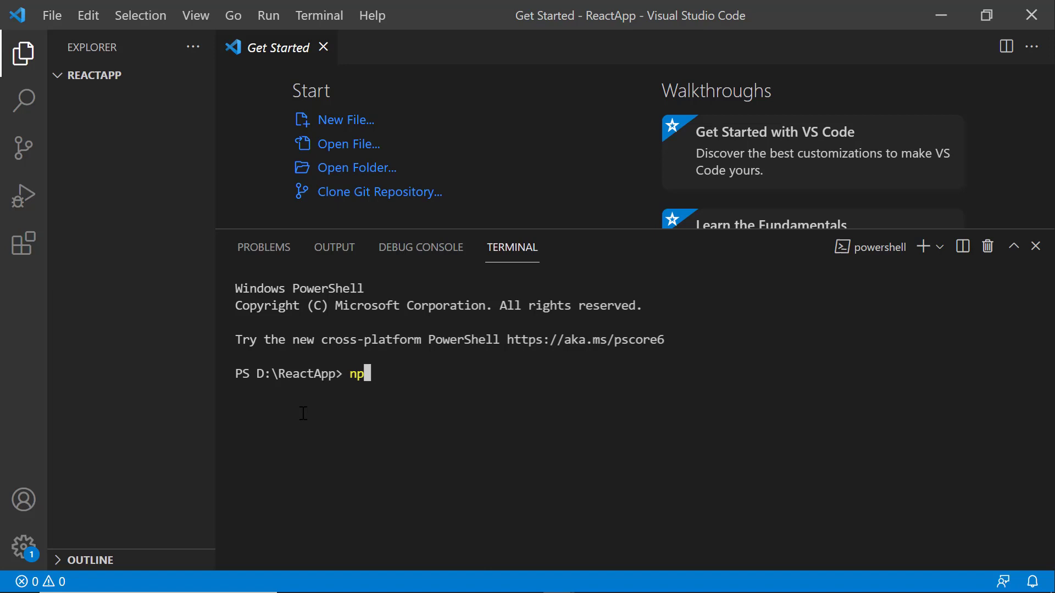
type("x create")
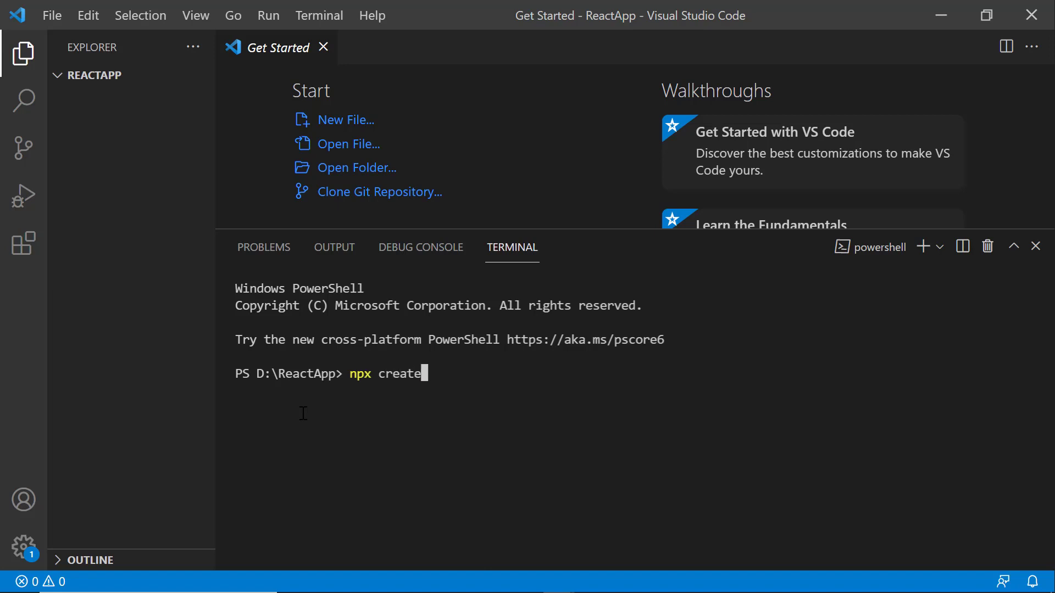
type("-reac")
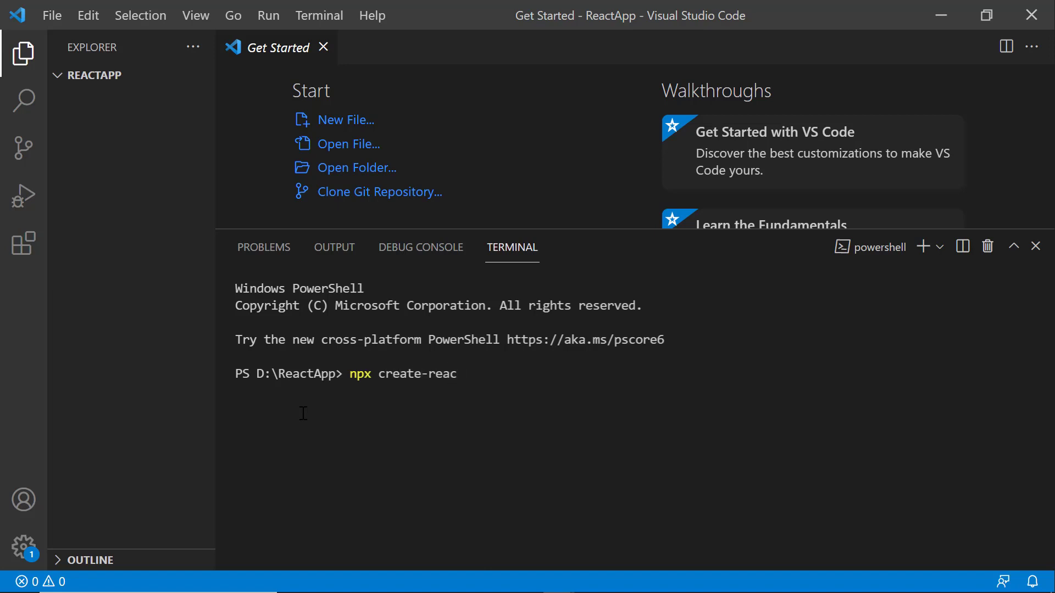
type("t-app m")
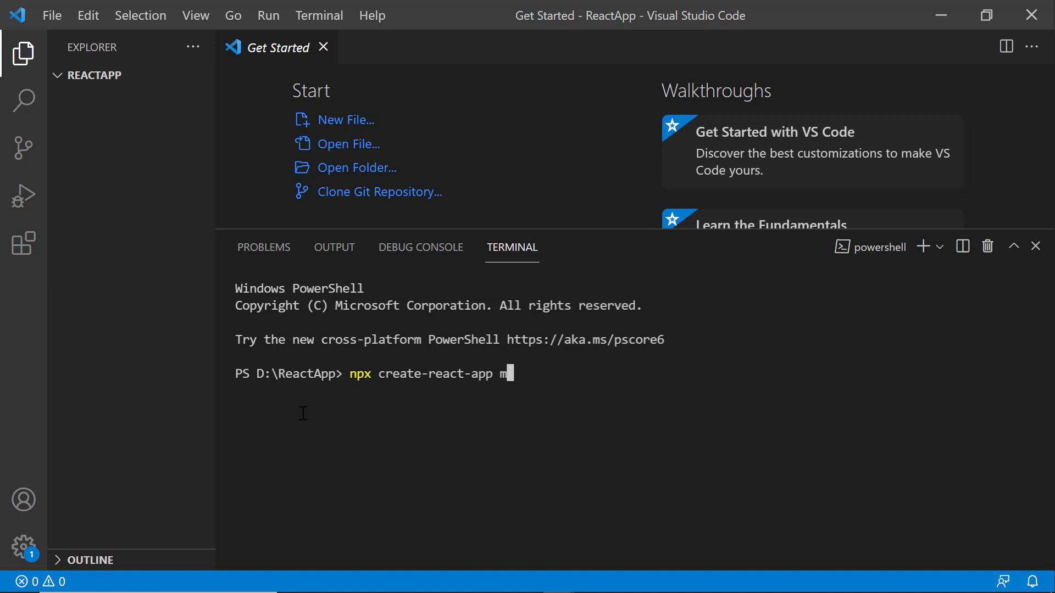
type("yreact")
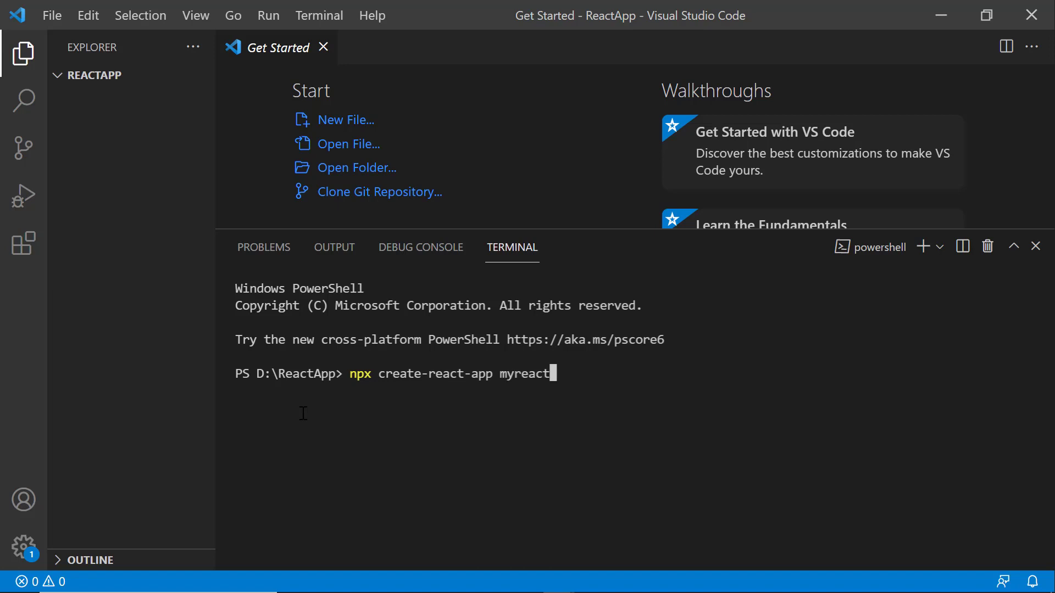
type("app")
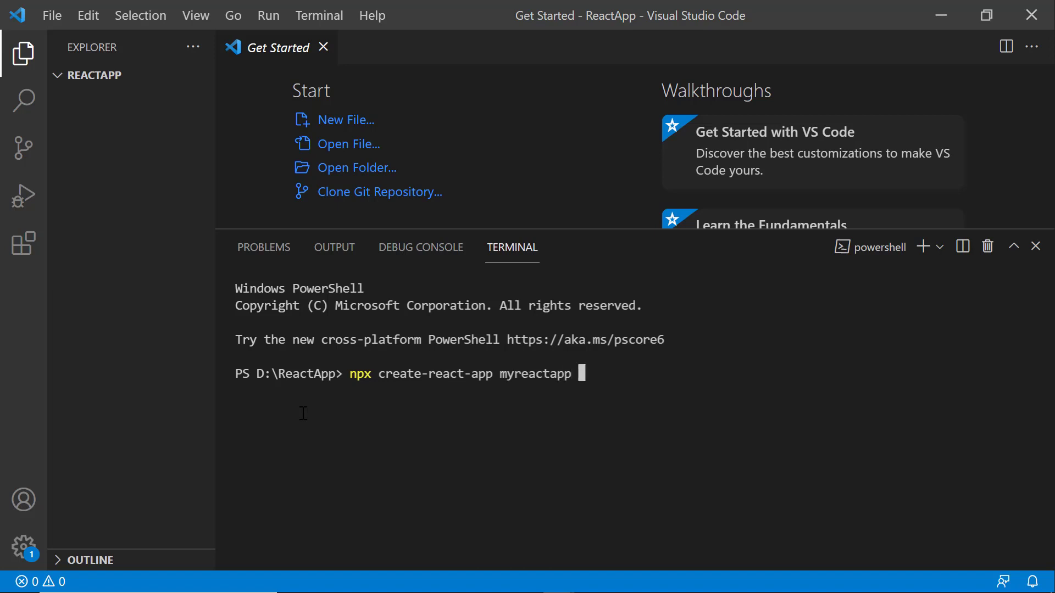
type("--te")
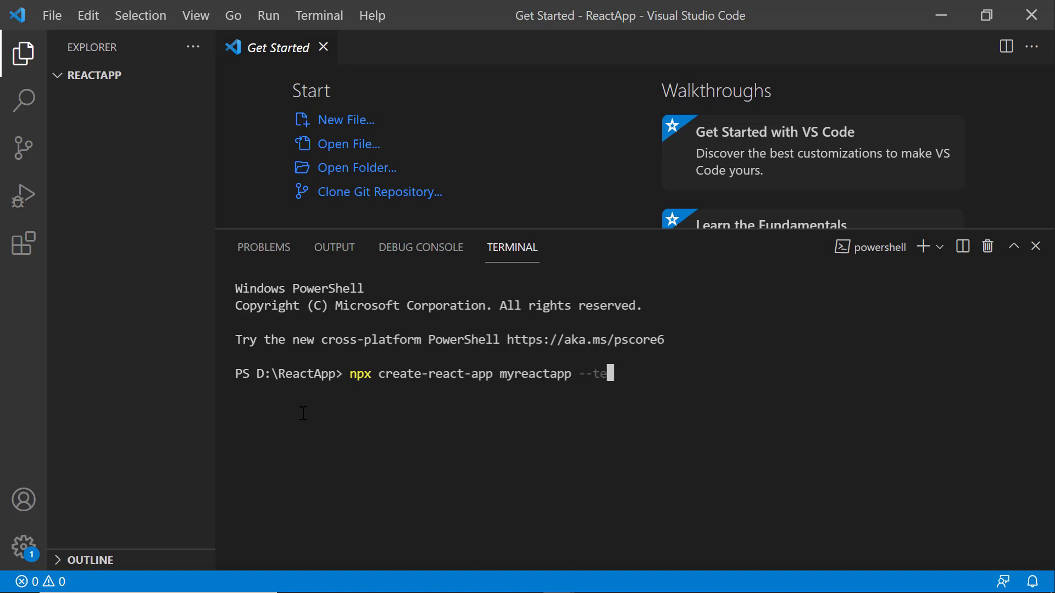
type("mplate typescri")
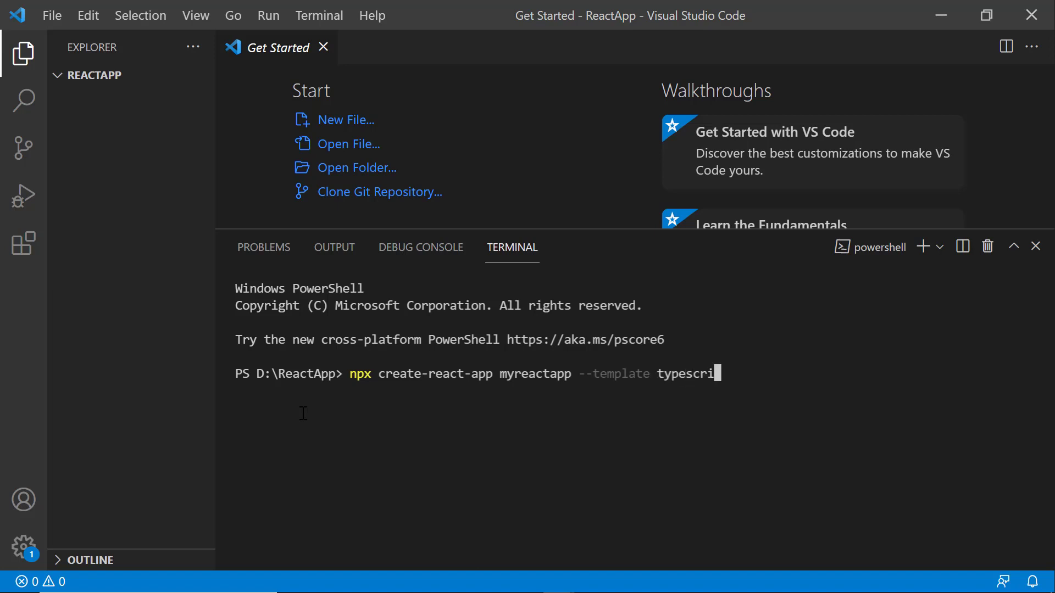
key("Return")
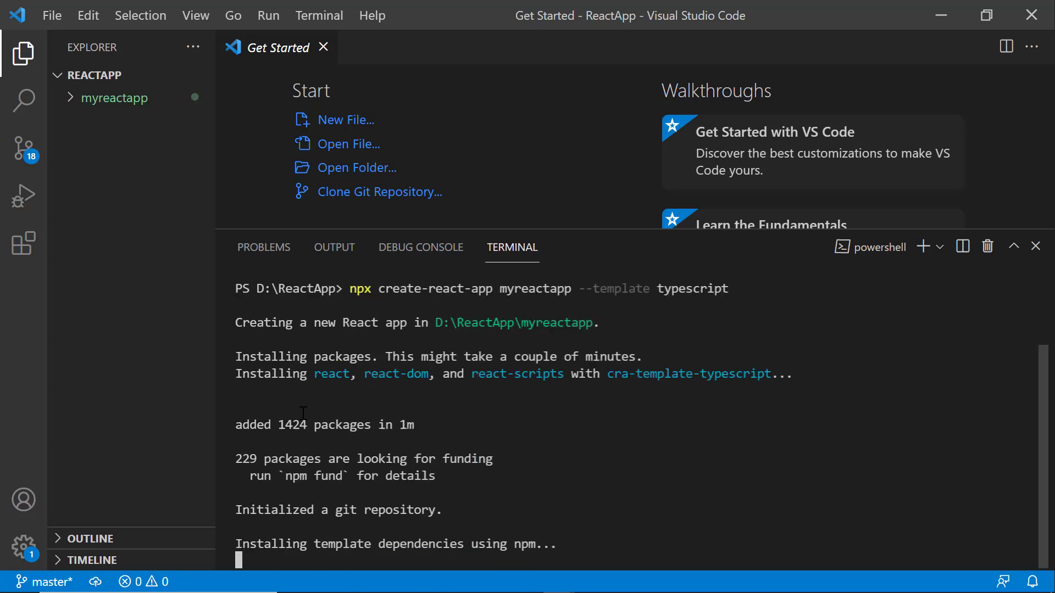
- Change the terminal directory into the new myreactapp folder
scroll("down", 3)
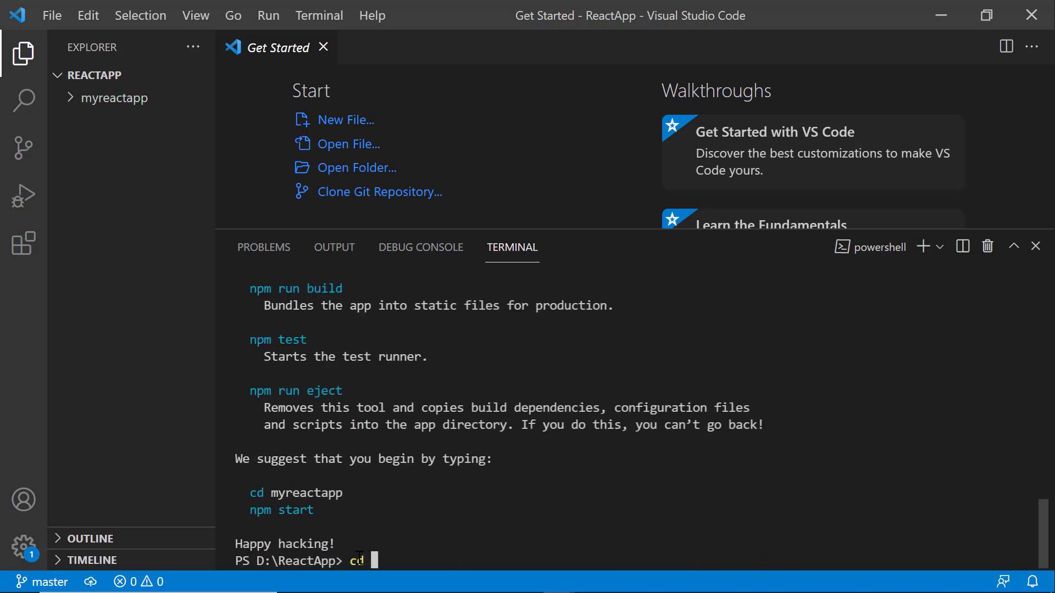
type("myreac")
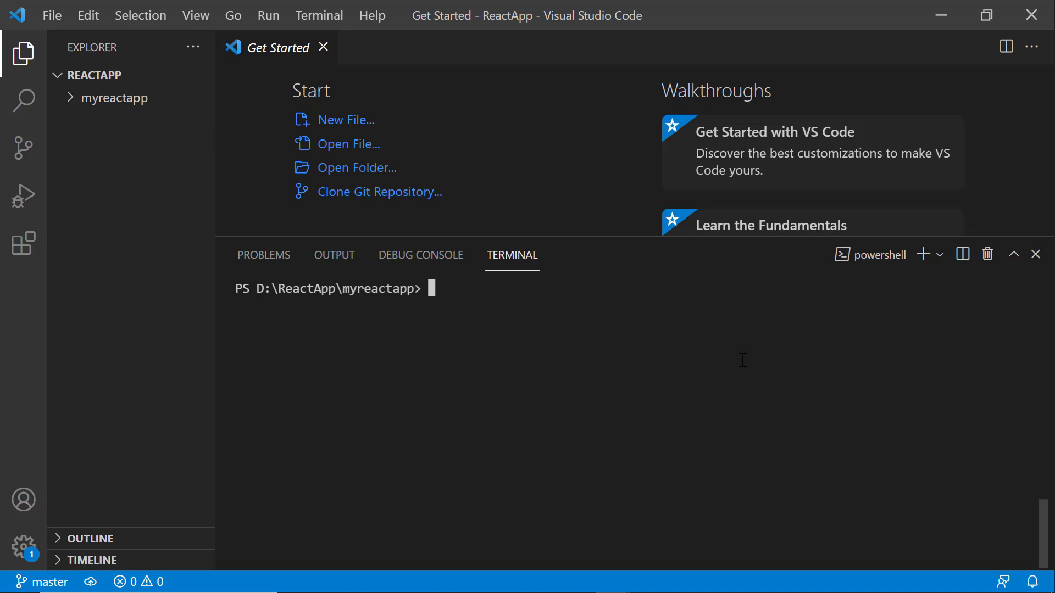
type("npm")
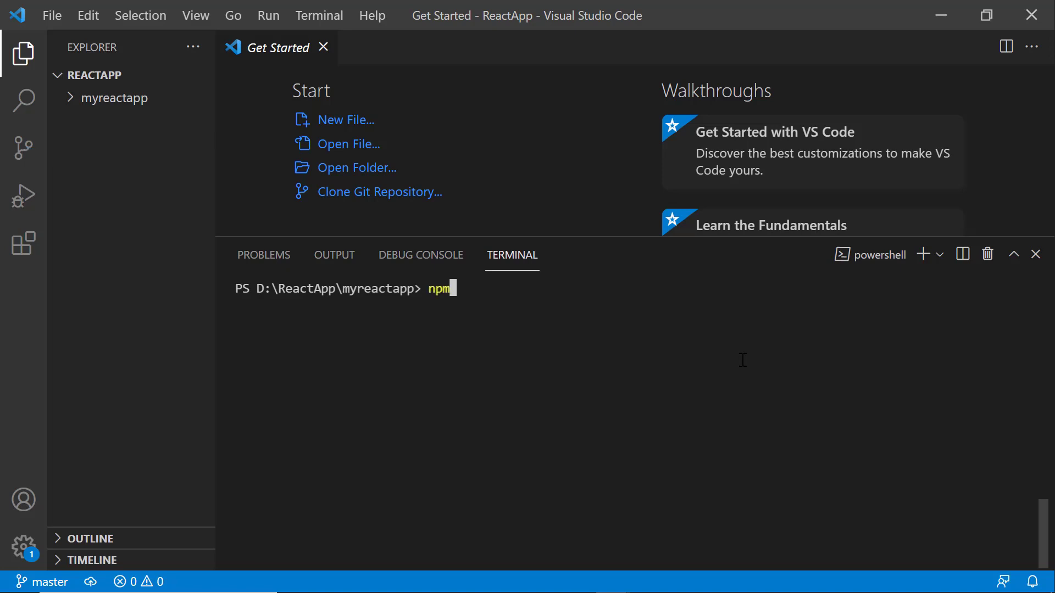
type("install")
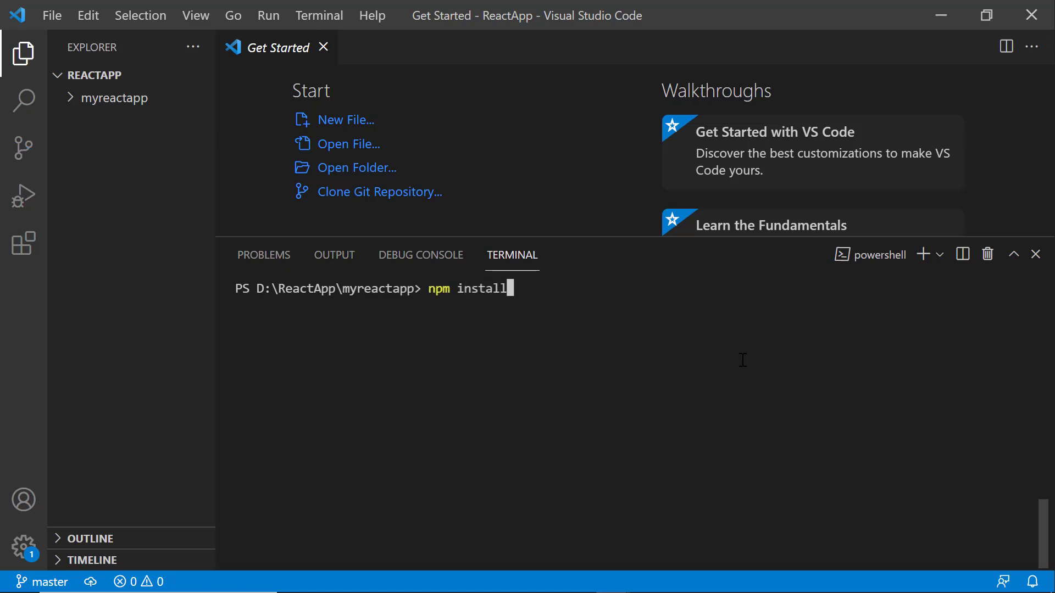
type("@syncf")
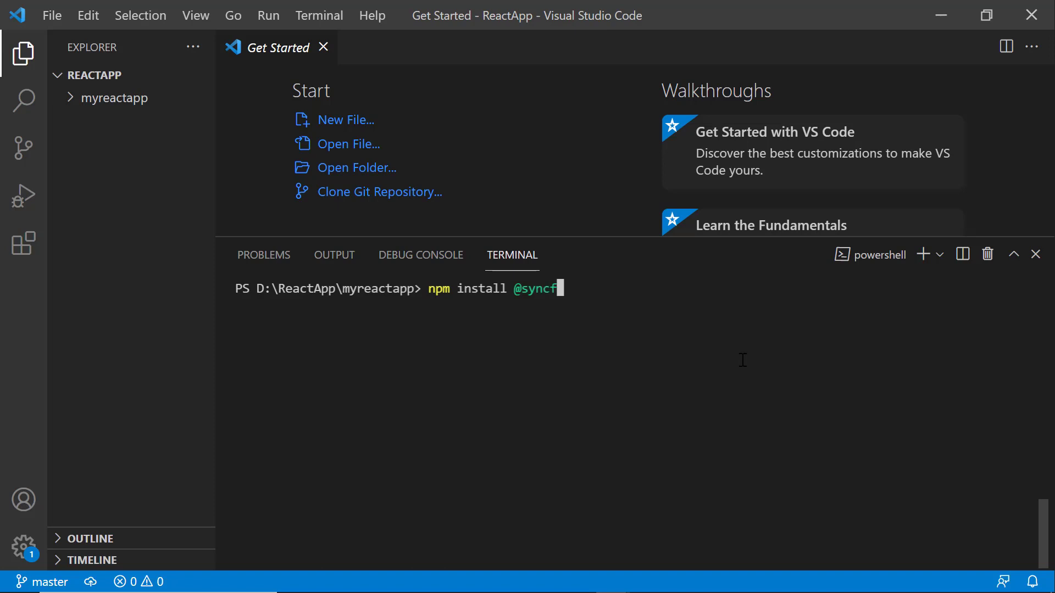
type("usion/")
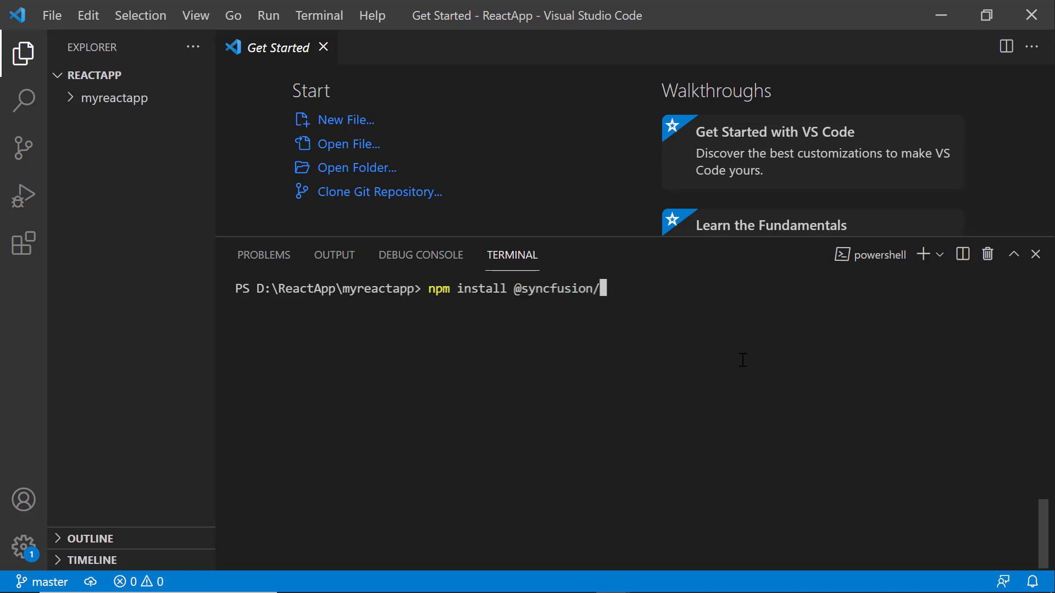
type("ej2-react")
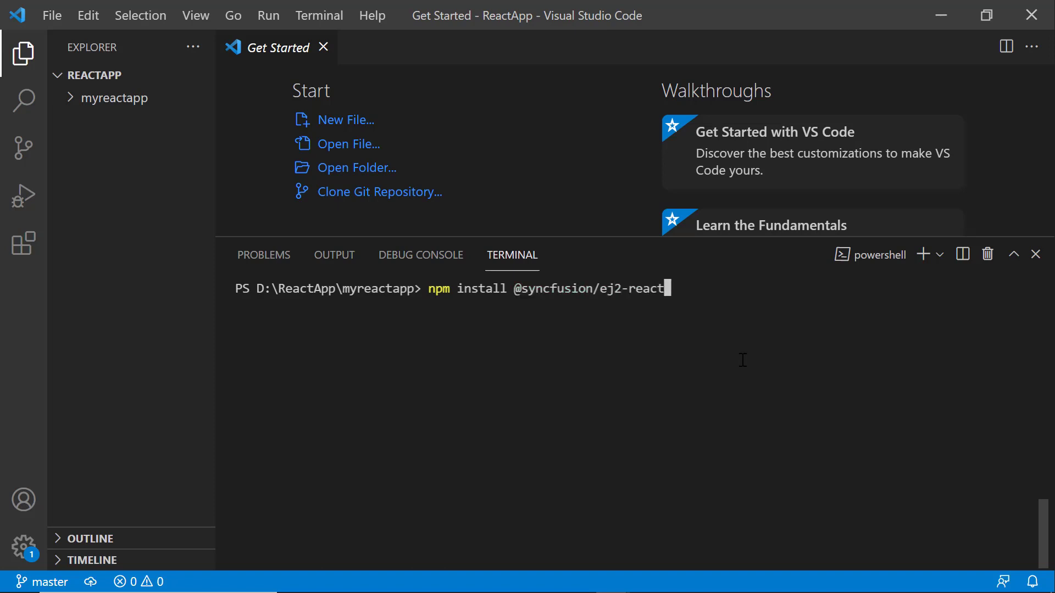
type("-dropdowns -")
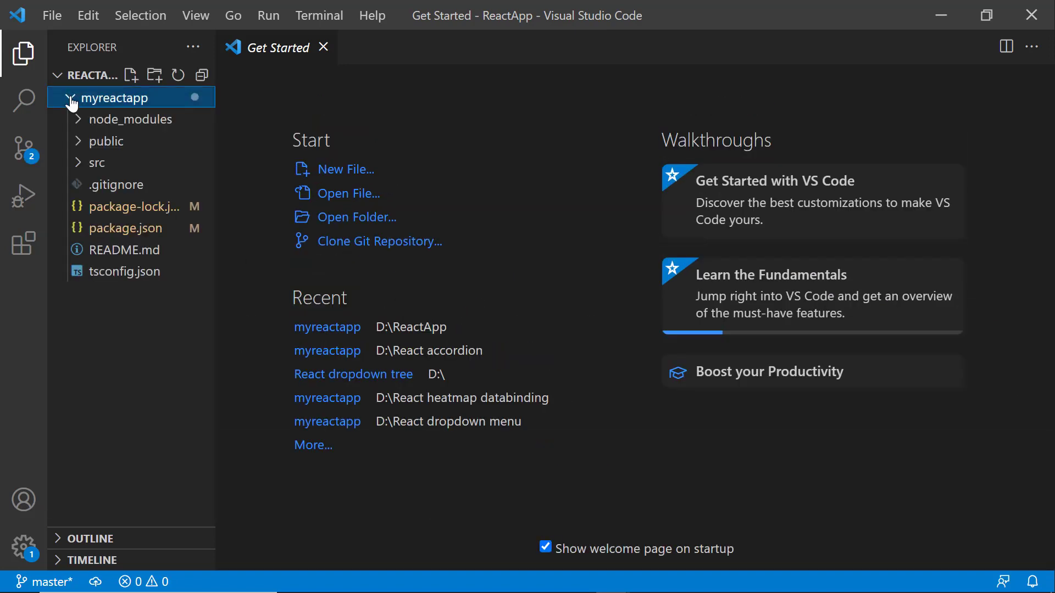
left_click(98, 163)
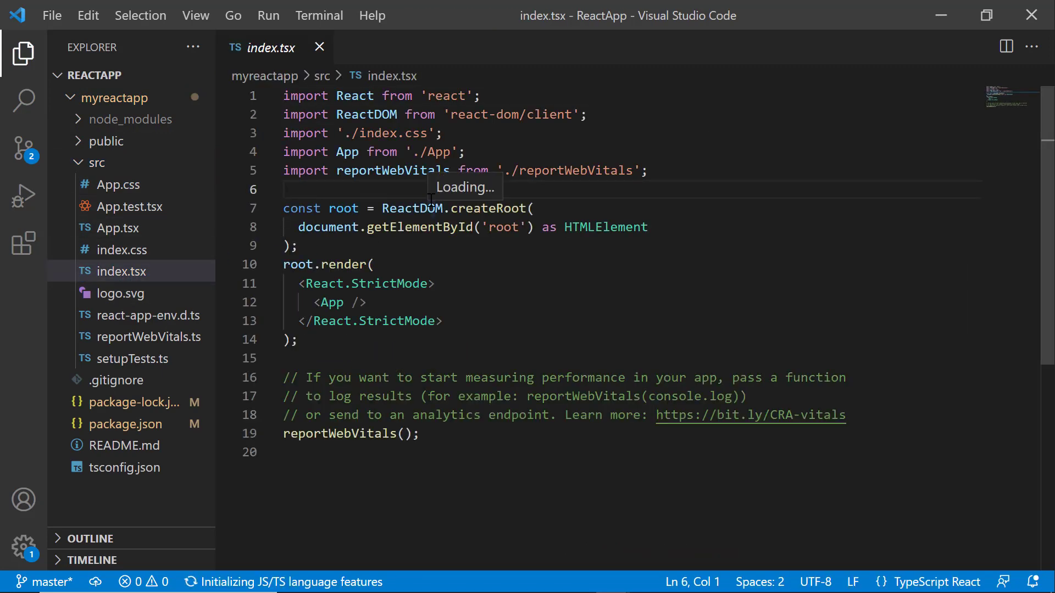
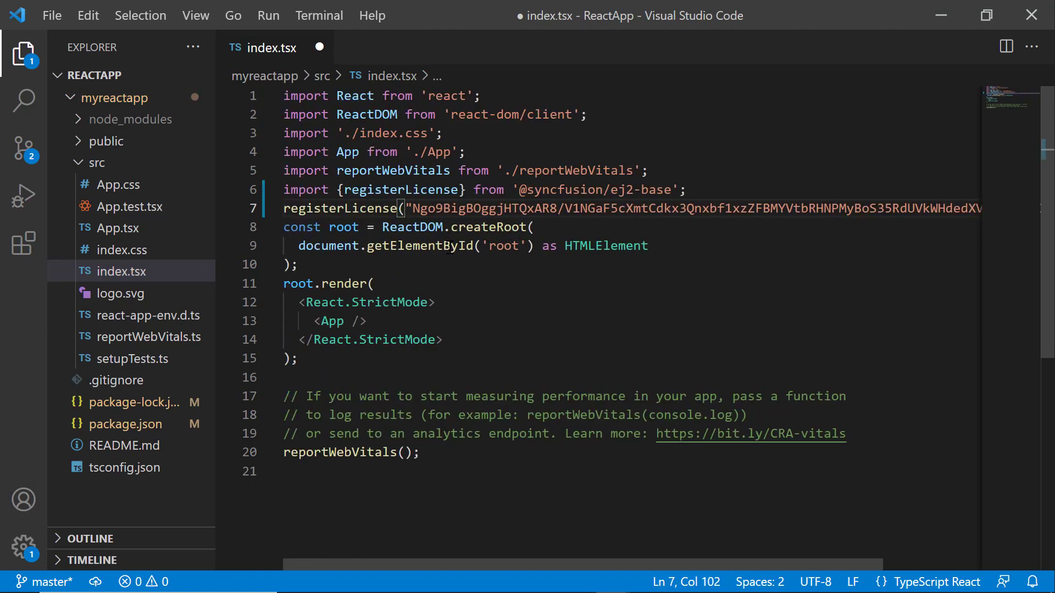
key("ctrl+s")
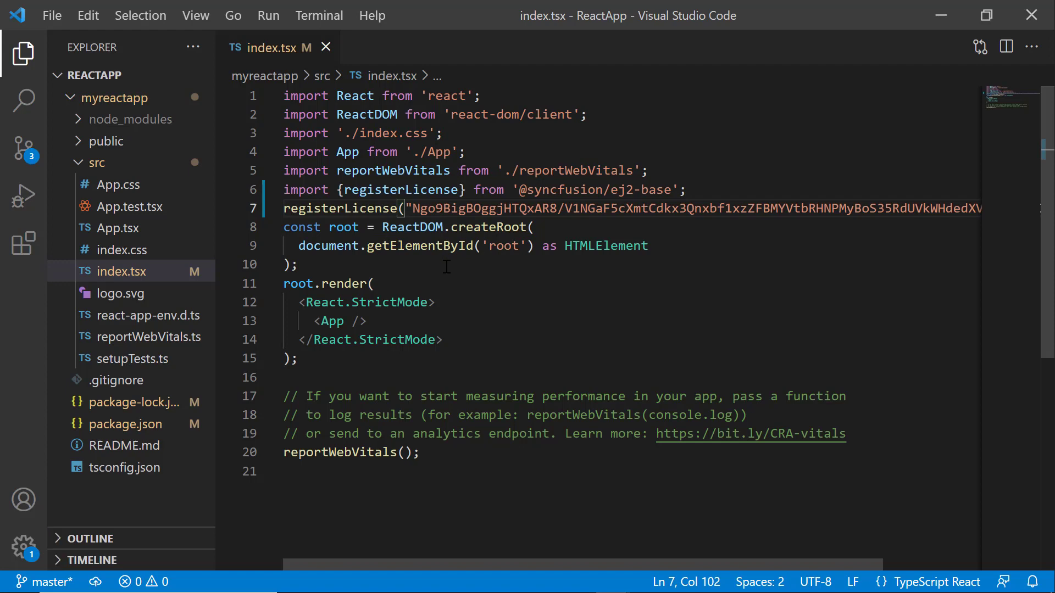
mouse_move(422, 277)
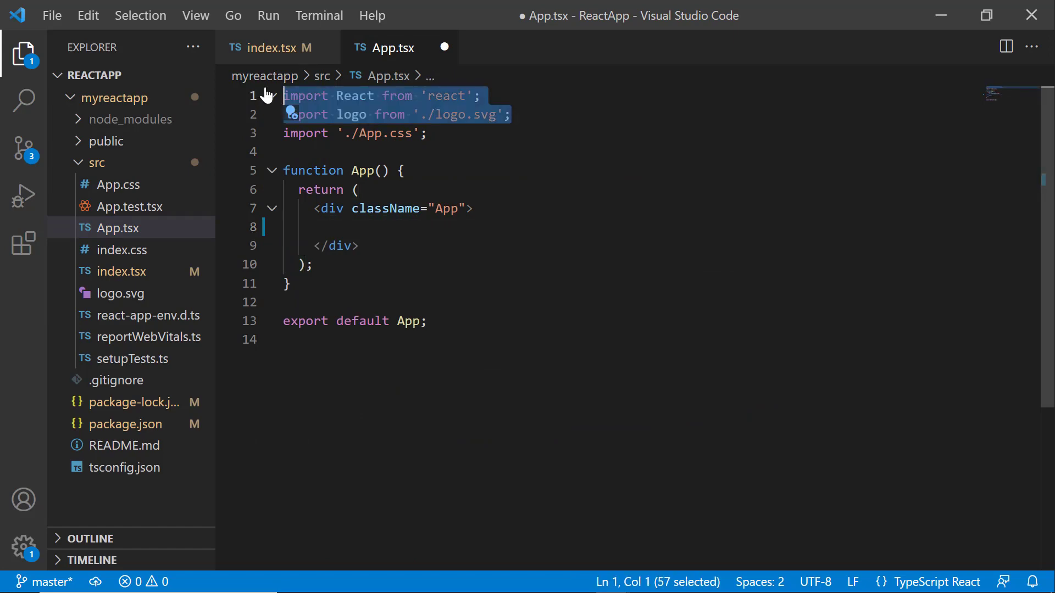
- Replace the default imports in App.tsx with an import of DropDownTreeComponent
key("Delete")
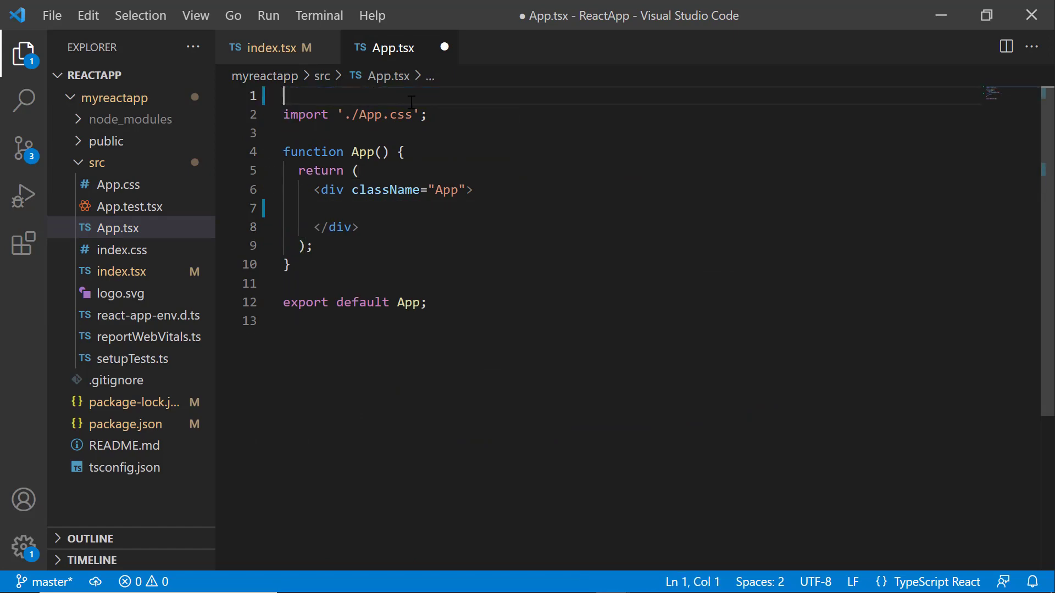
type("import {}")
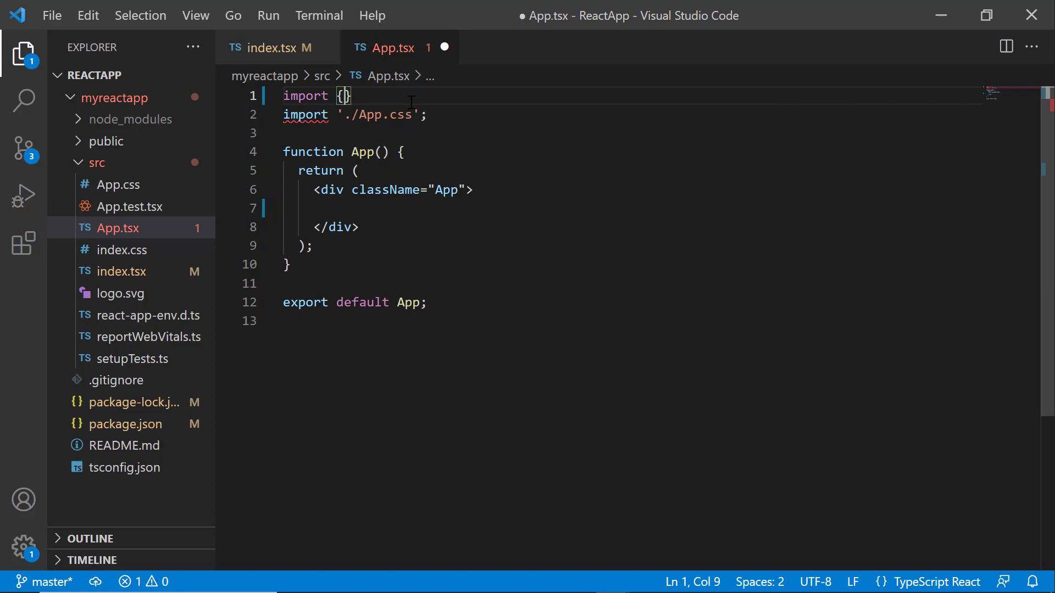
type("DropDownTr")
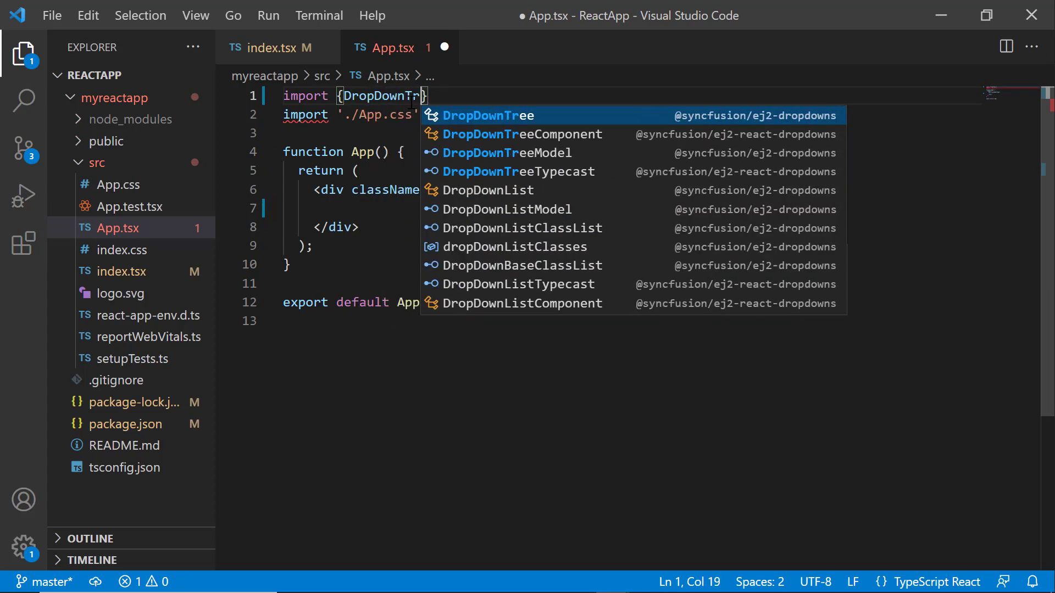
left_click(521, 134)
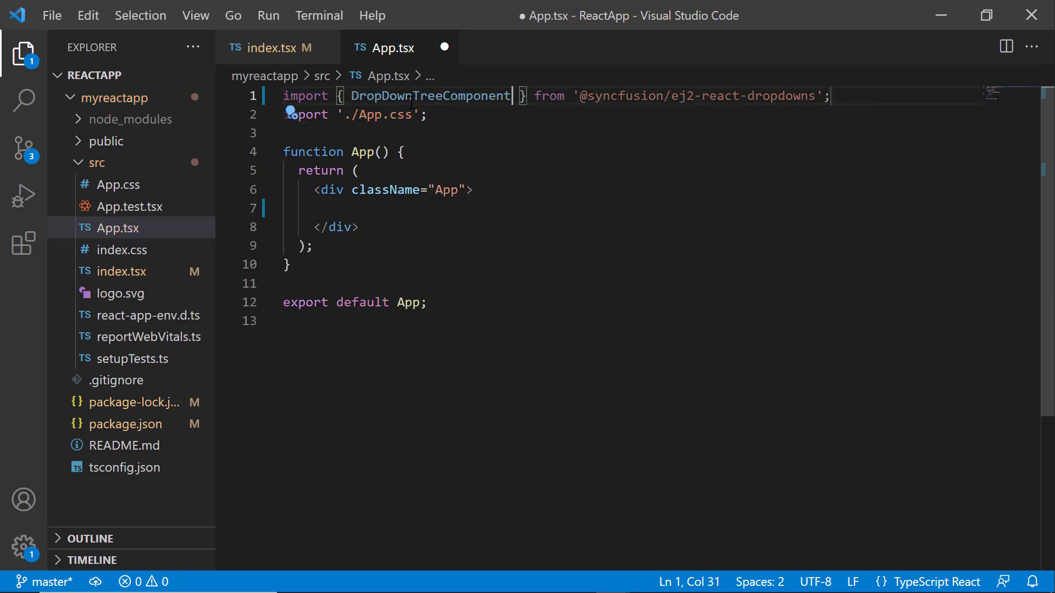
- Render an empty DropDownTreeComponent inside the App div
type("<DropDownTreeComponent>")
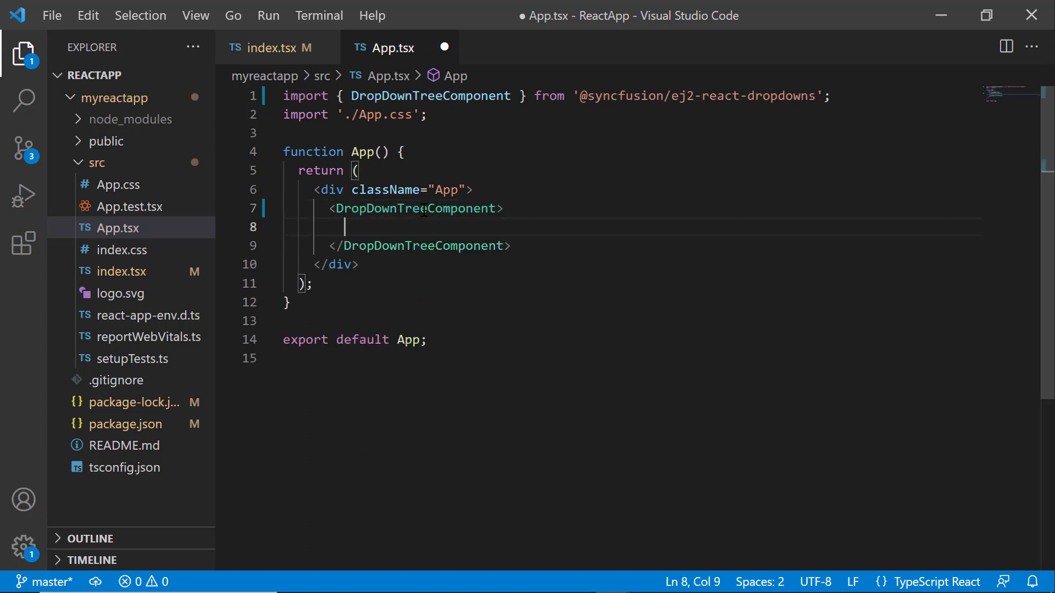
type("let localData : object[] = [")
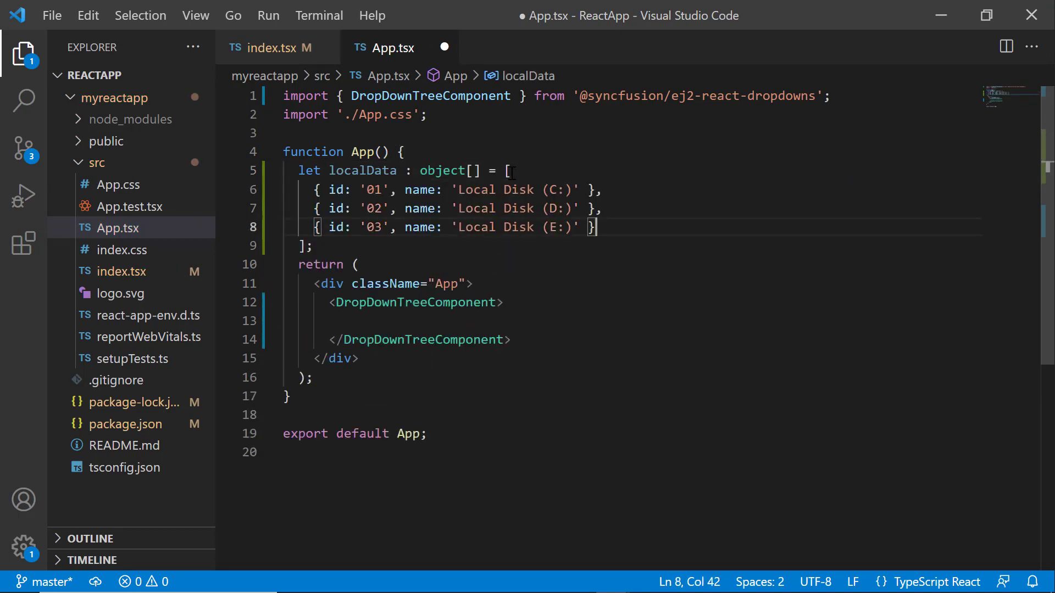
- Define a fields object with dataSource localData, value 'id' and text 'name'
double_click(420, 189)
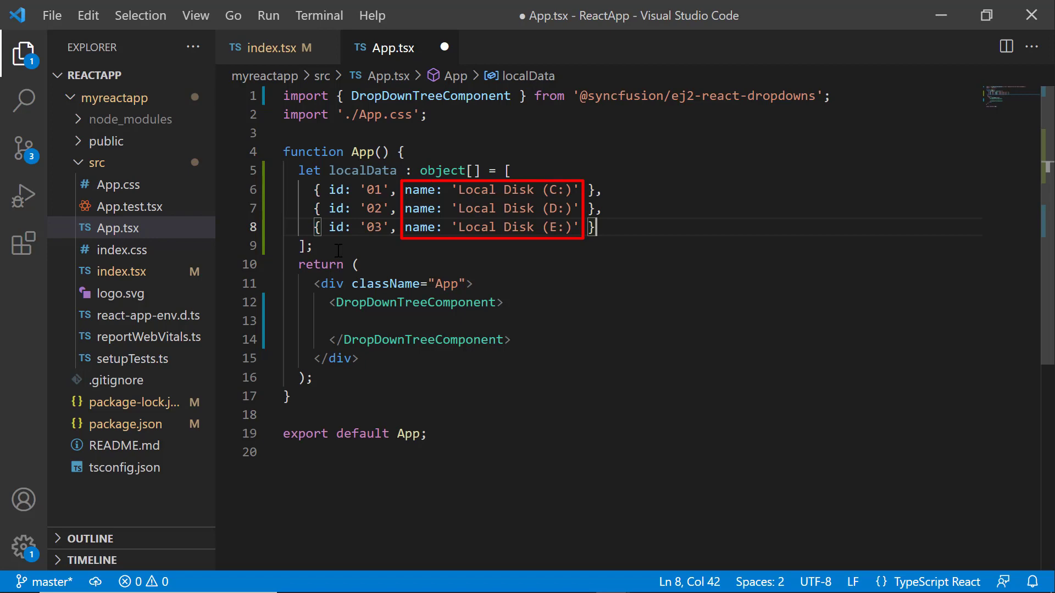
type("let")
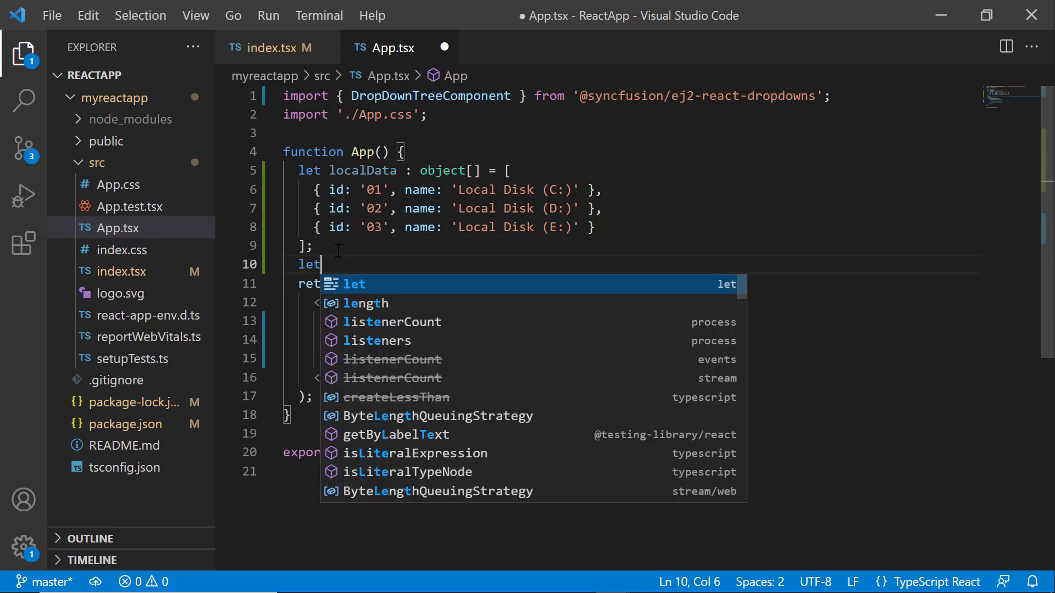
type("fields : object = {")
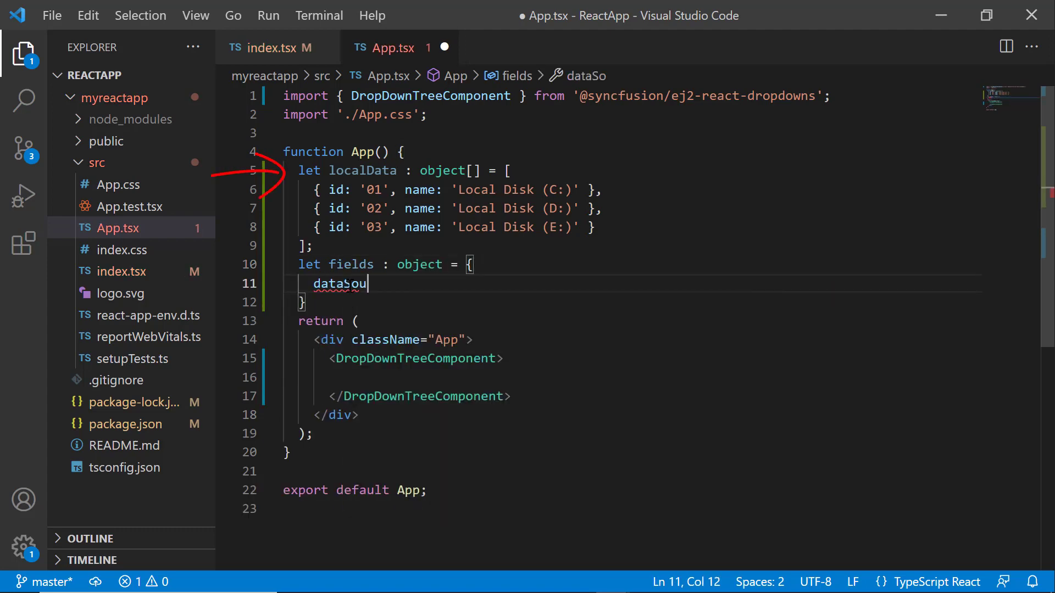
type("rce : ]")
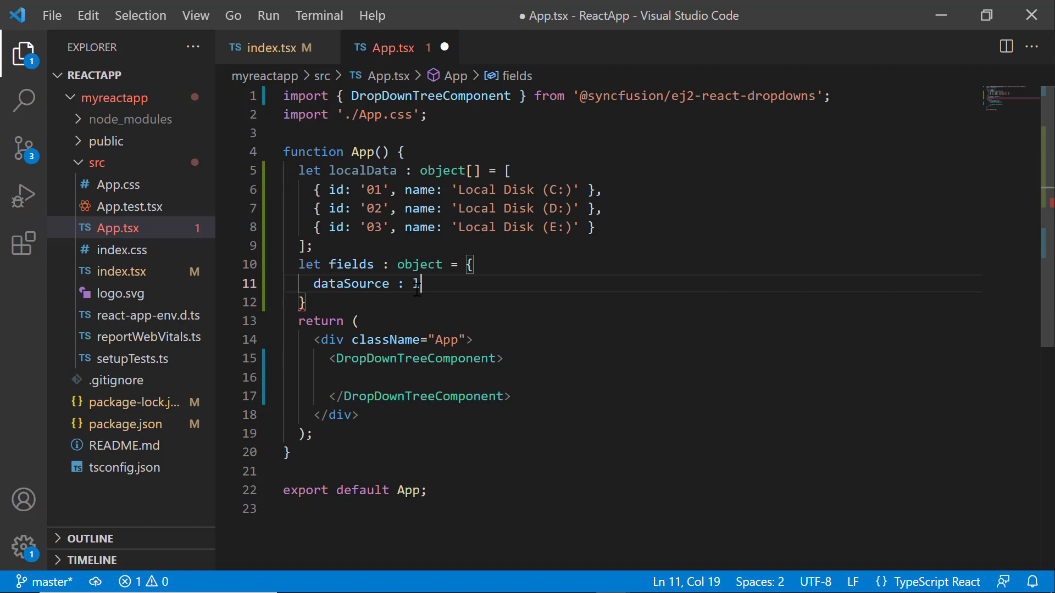
type("localData")
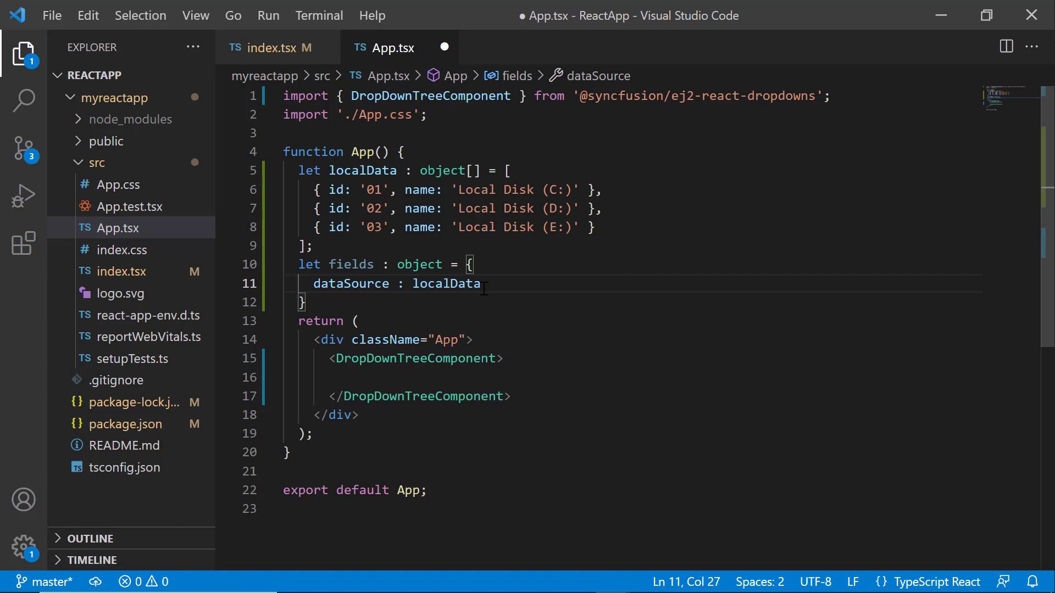
type(", value")
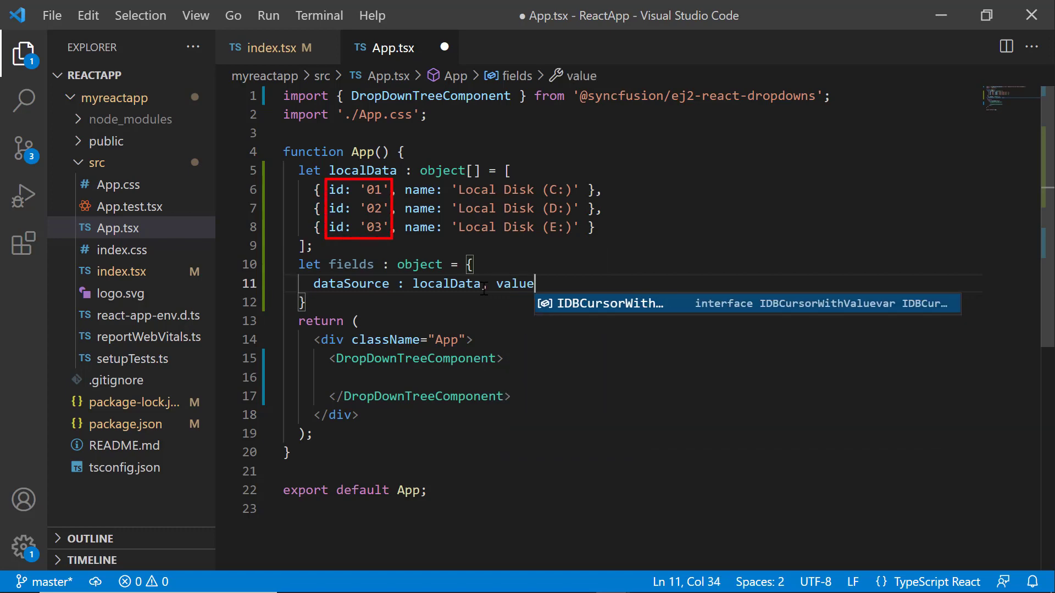
type(": 'id', text")
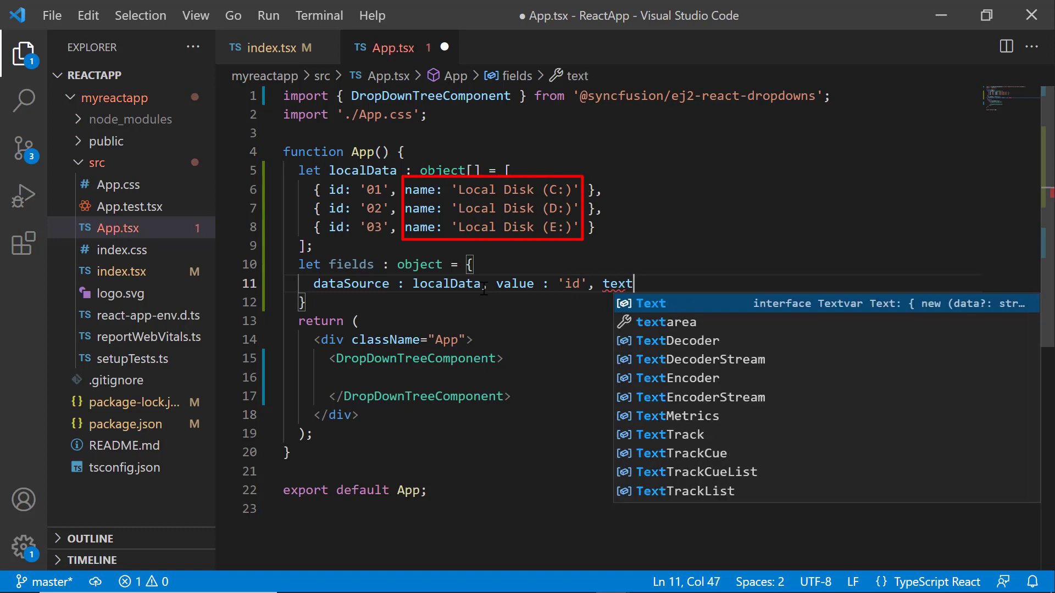
type(": 'name")
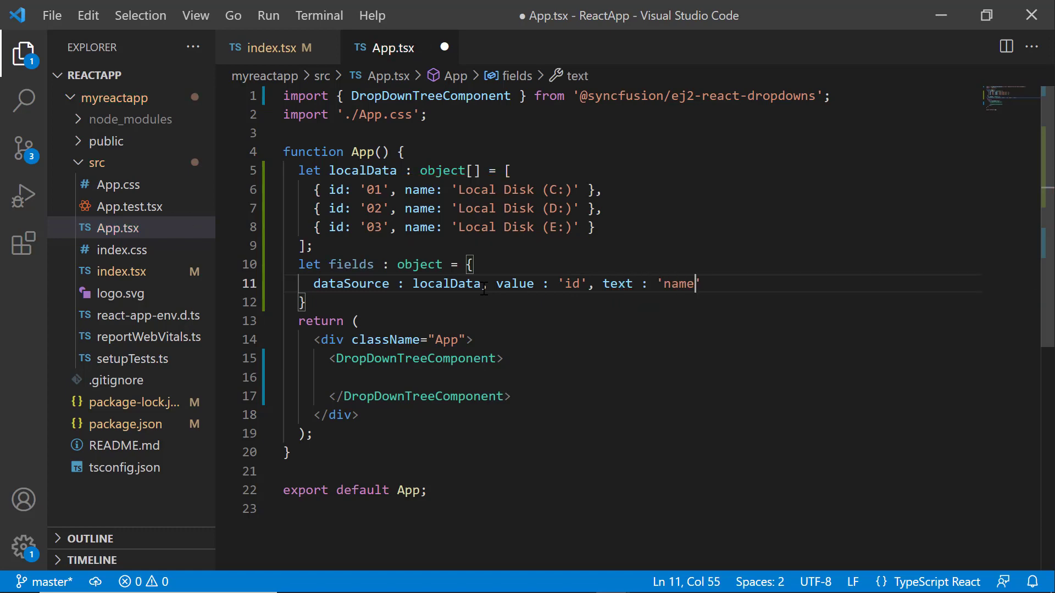
type("fields={")
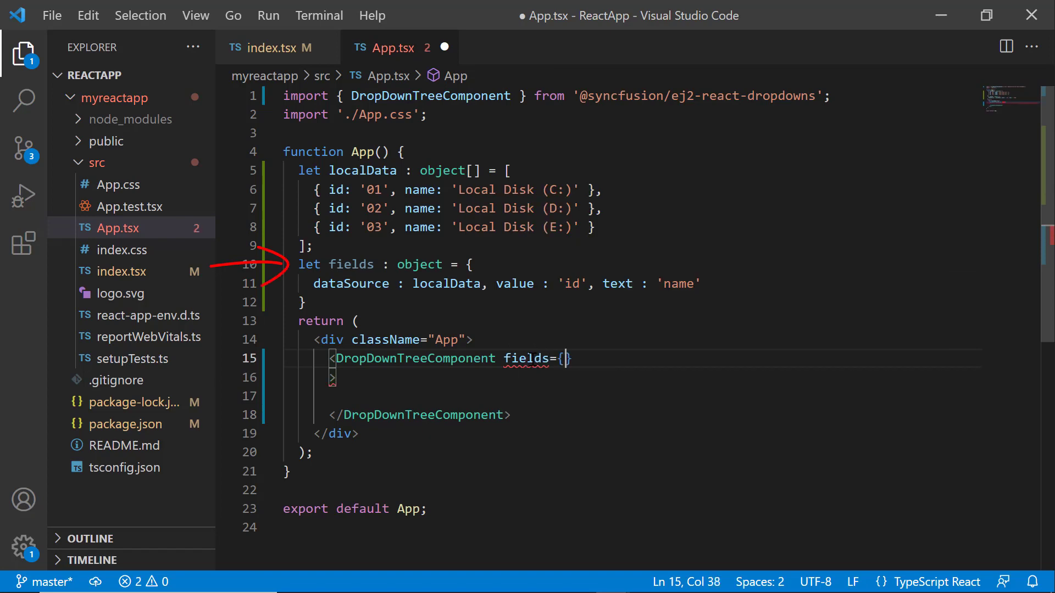
- Give the DropDownTree fields={fields} and placeholder 'Select a folder', then save App.tsx
type("fields")
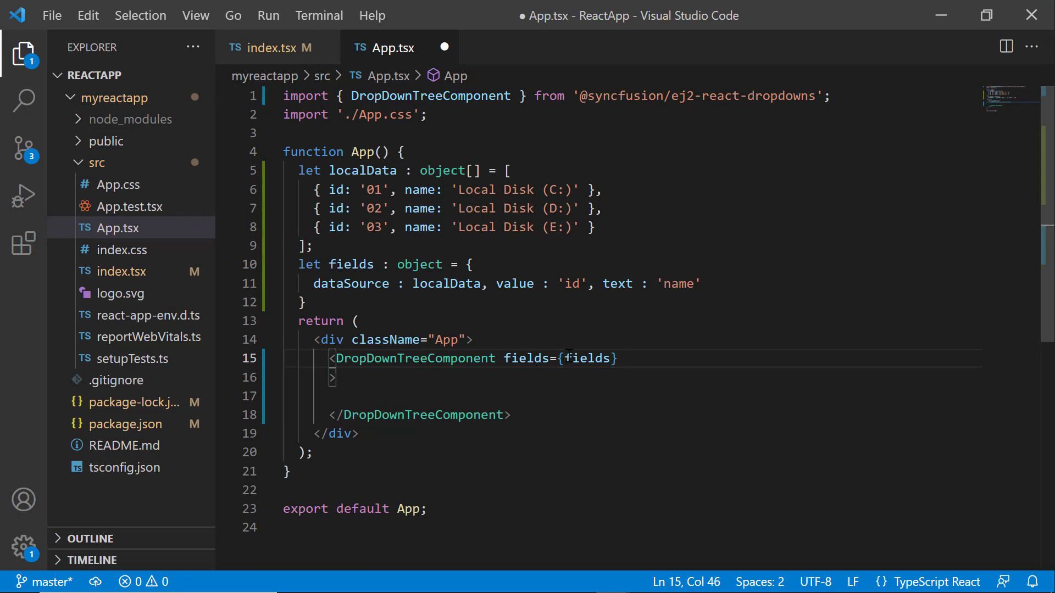
type("placeholder=")
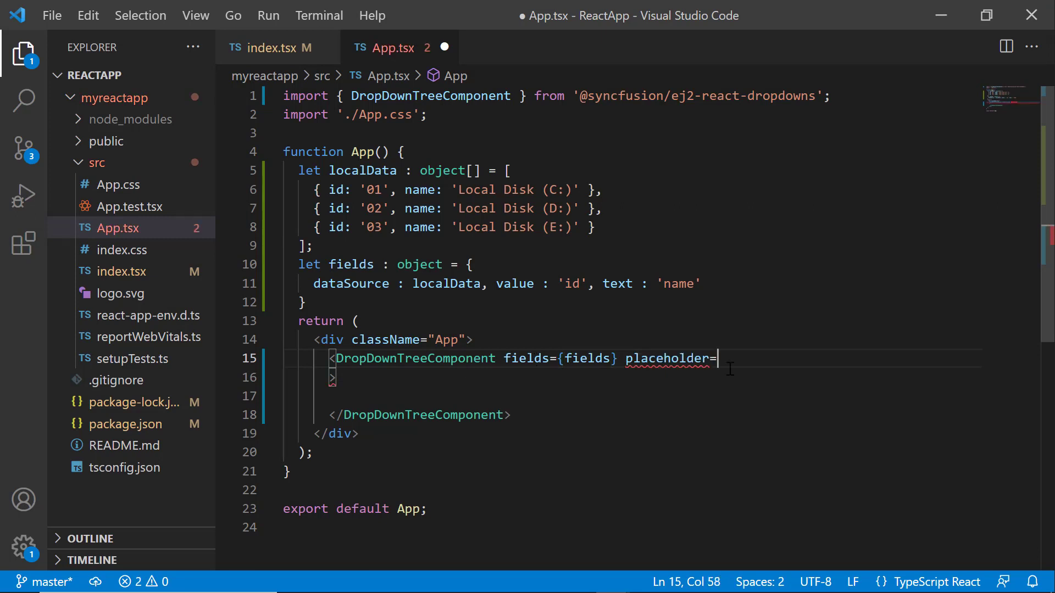
type("'Sele'")
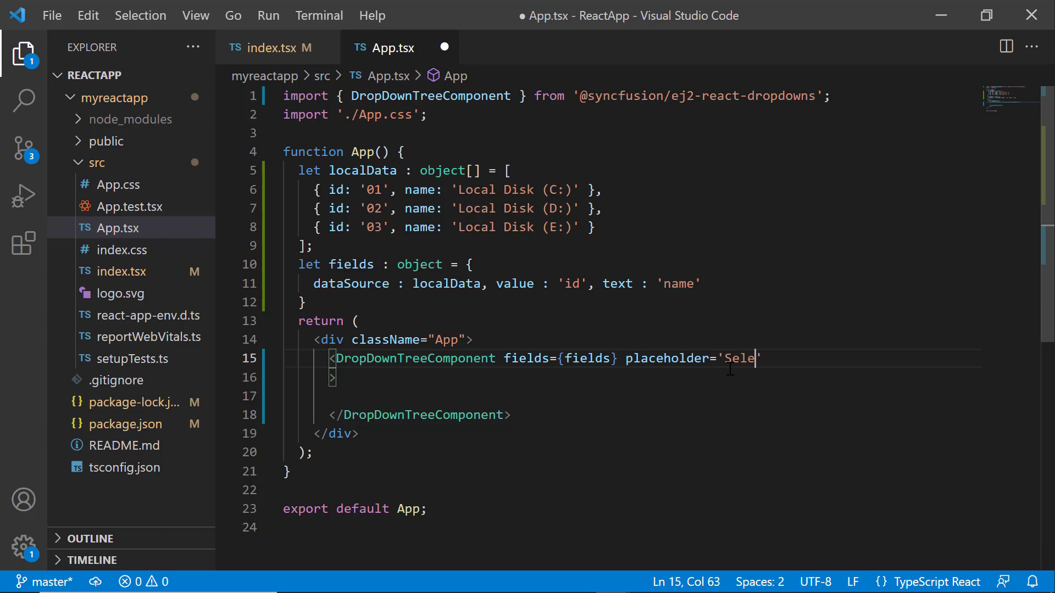
type("ct a folder")
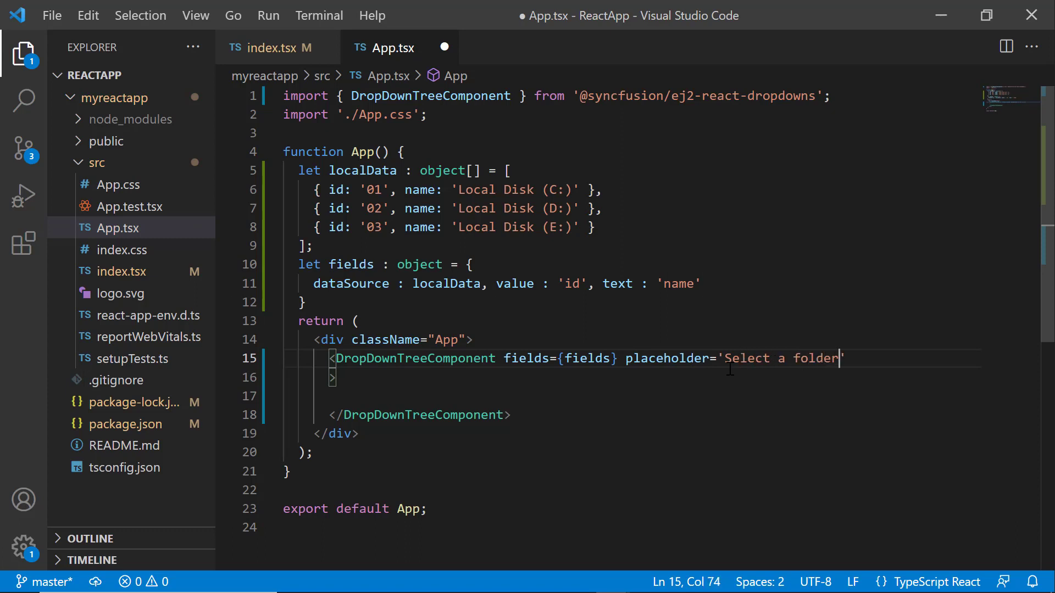
key("ctrl+s")
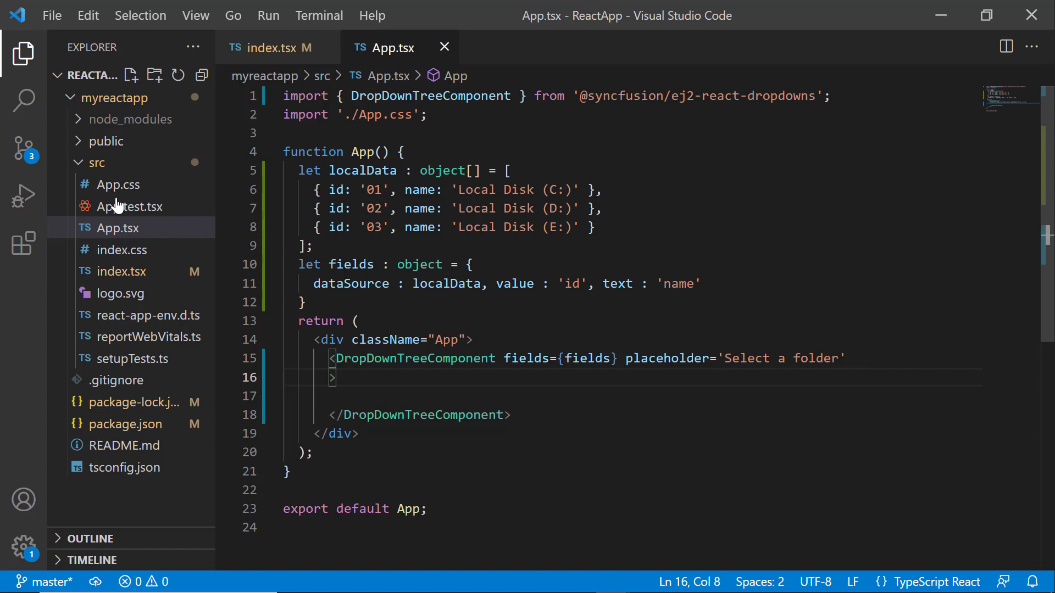
left_click(119, 184)
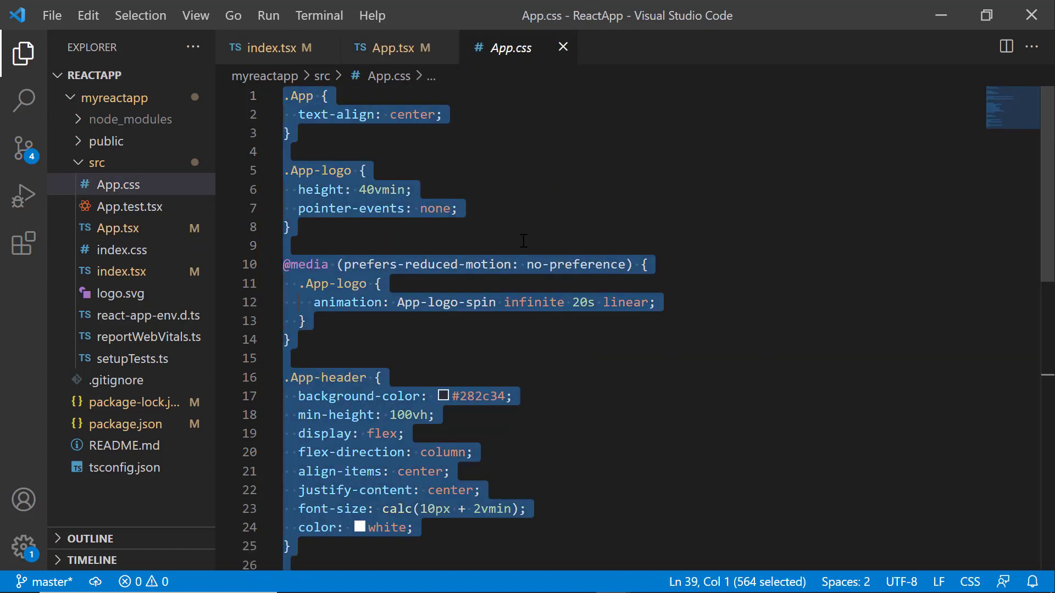
type("@import \"../node_modules/@syncfusion/ej2-base/styles/material.css\";")
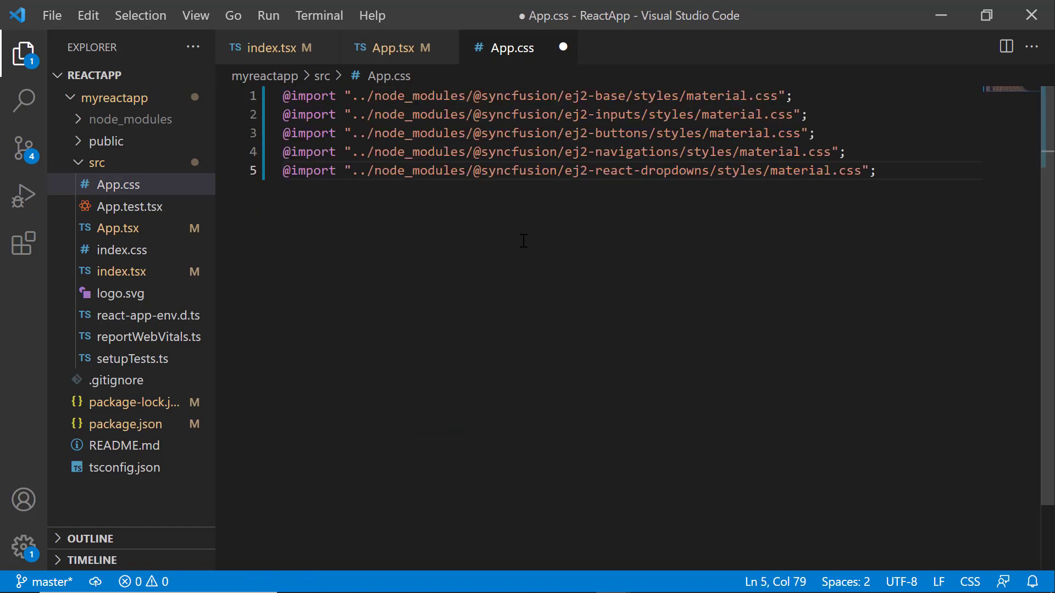
left_click(876, 171)
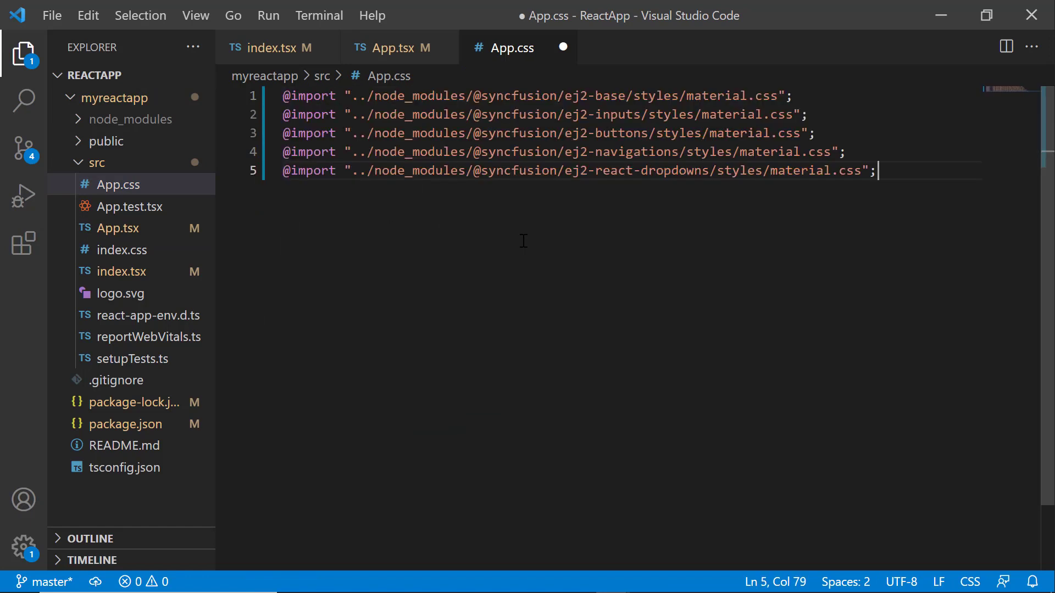
key("ctrl+s")
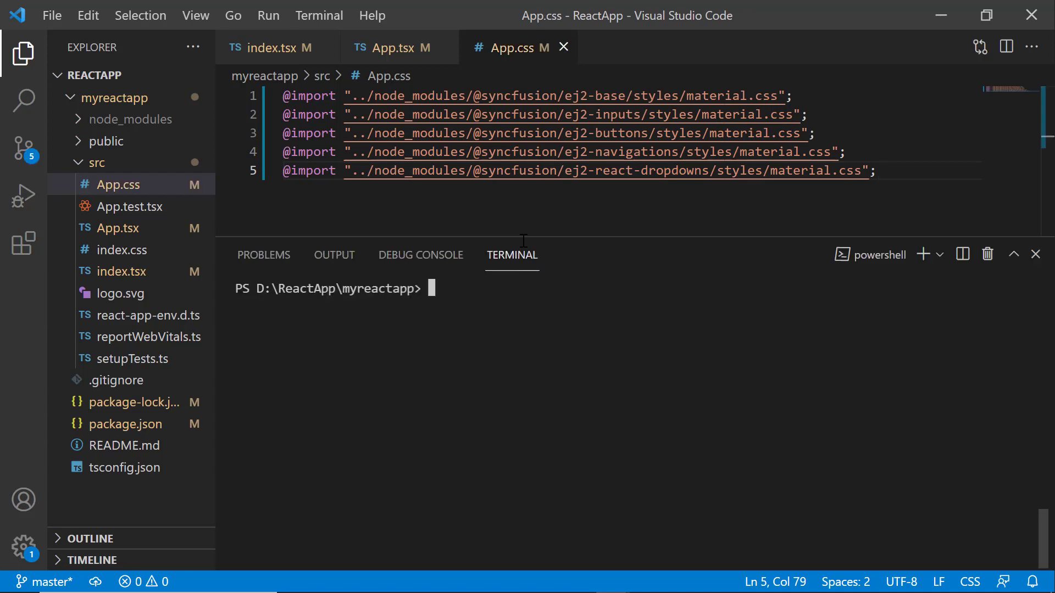
- Start the app with npm start and view the 'Select a folder' dropdown in the browser
type("n")
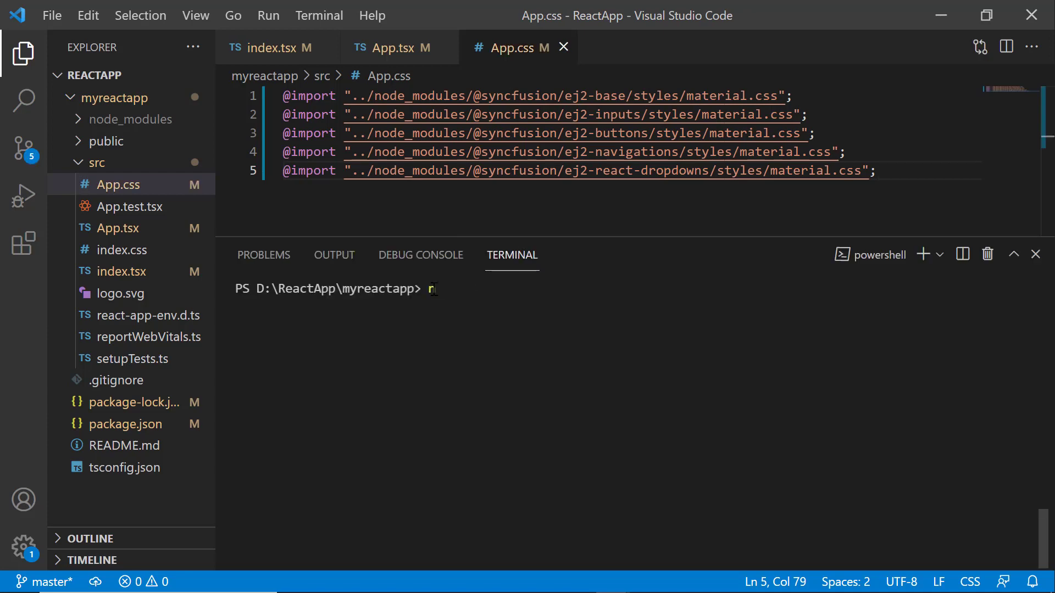
type("pm start")
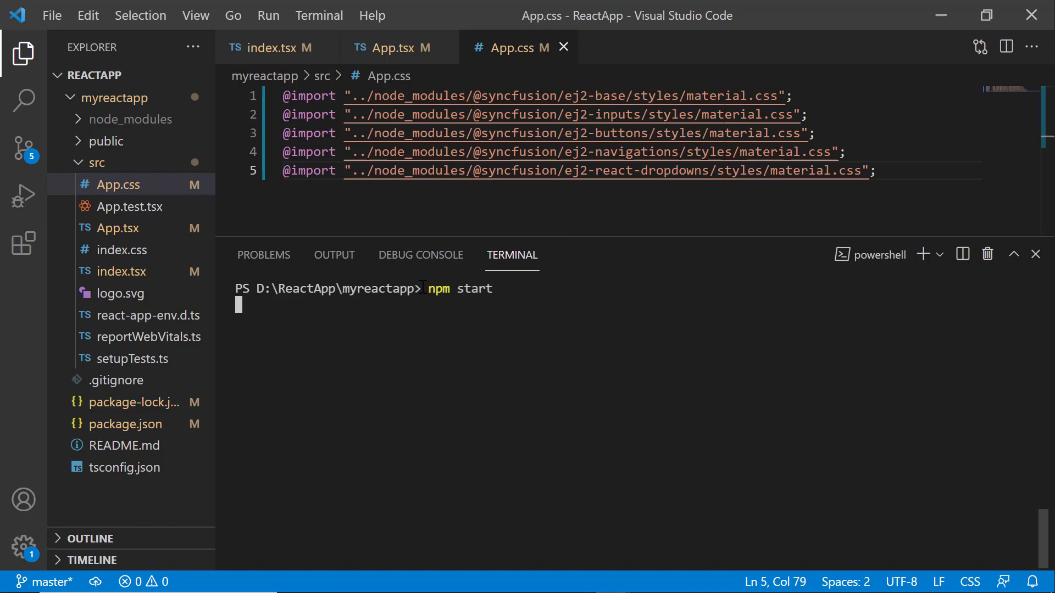
key("Return")
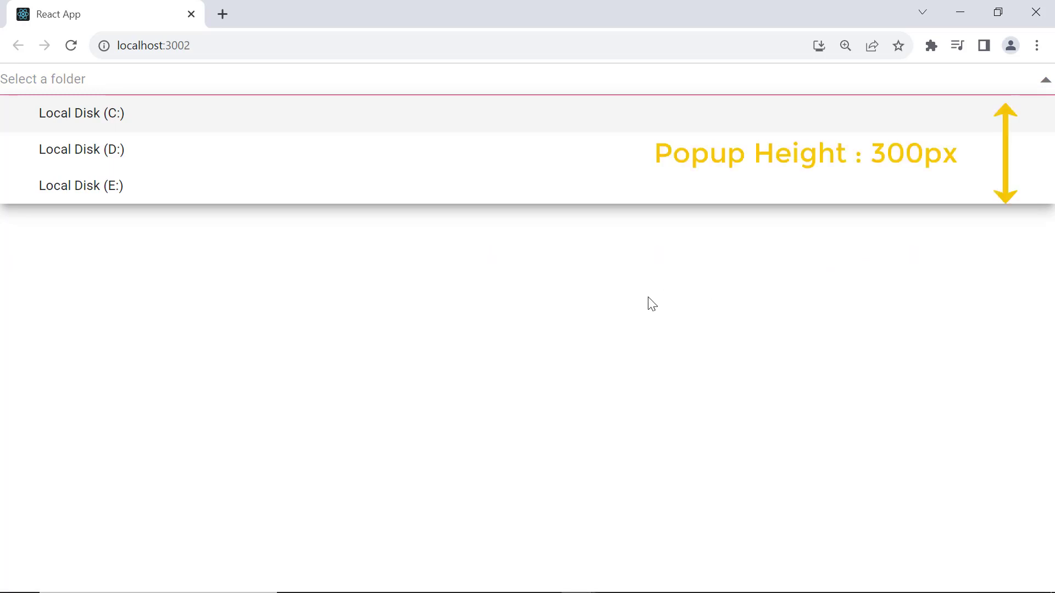
left_click(1041, 79)
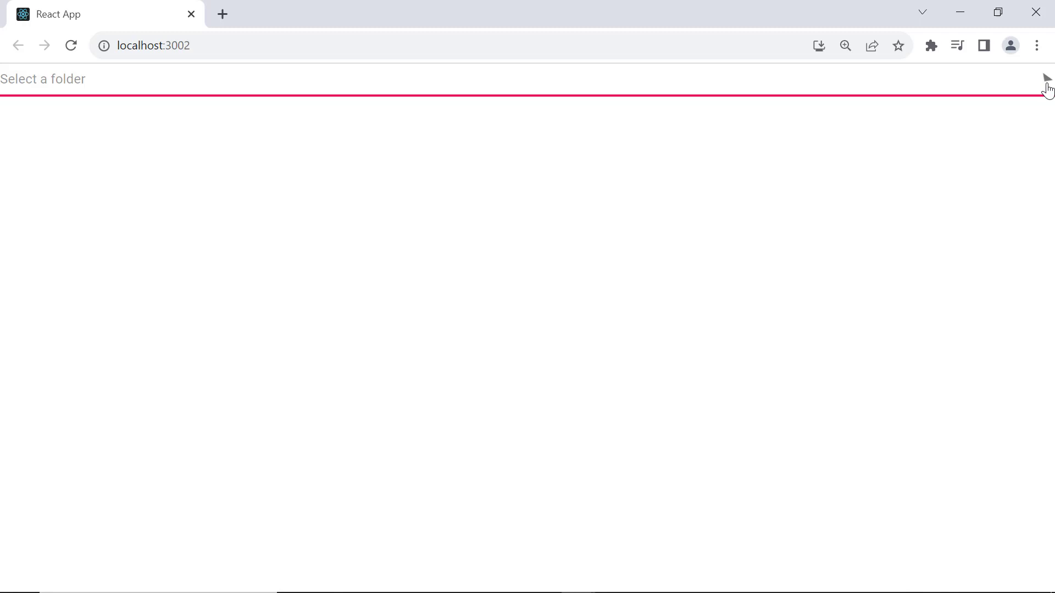
- Set popupHeight '200px' and popupWidth '250px' on the DropDownTreeComponent
key("alt+tab")
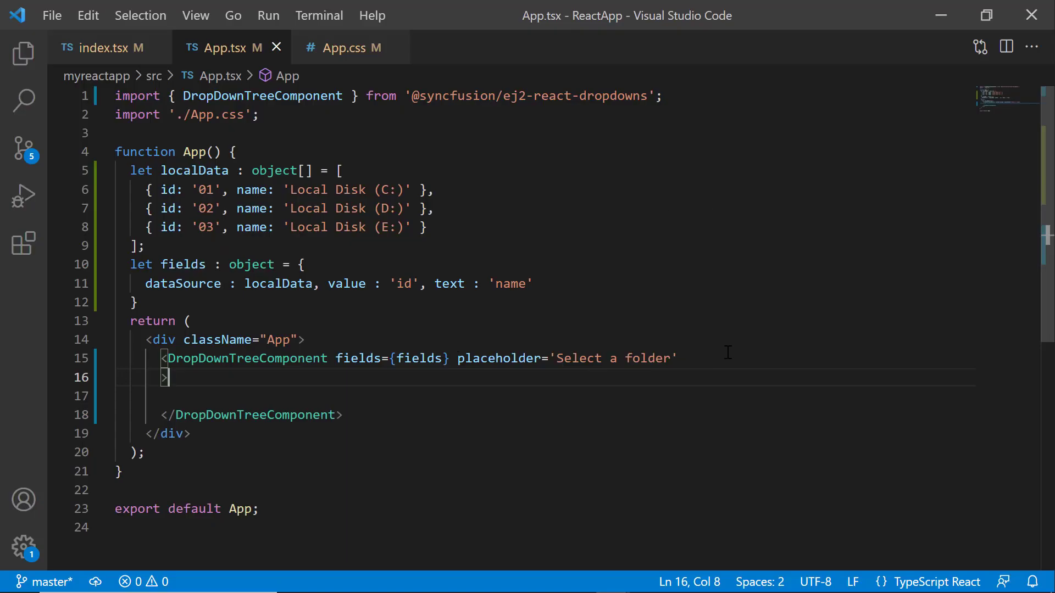
type("popupHeight='2")
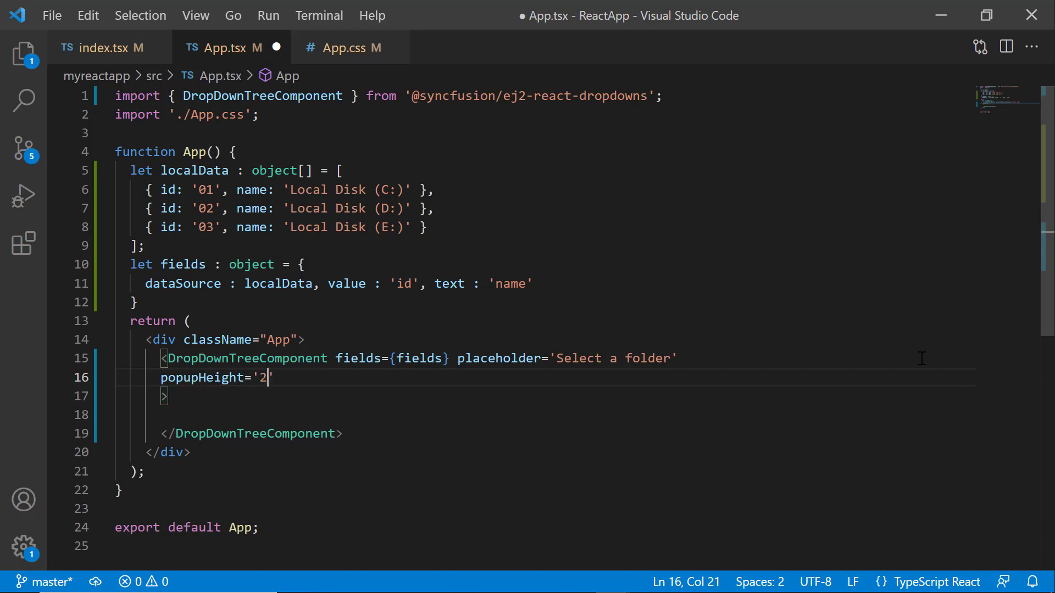
type("00px")
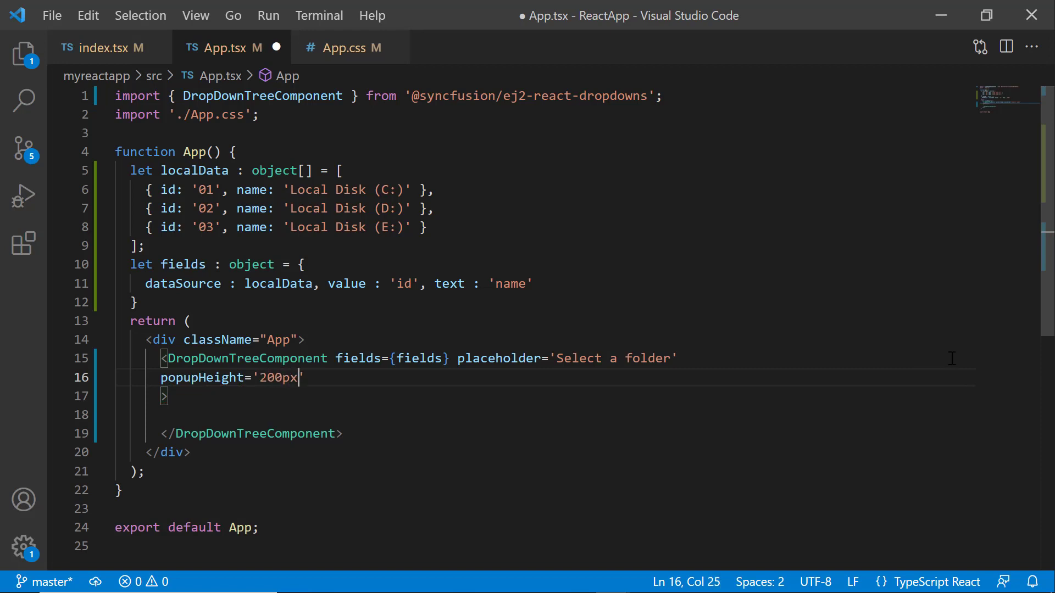
type("popupWidth='250p")
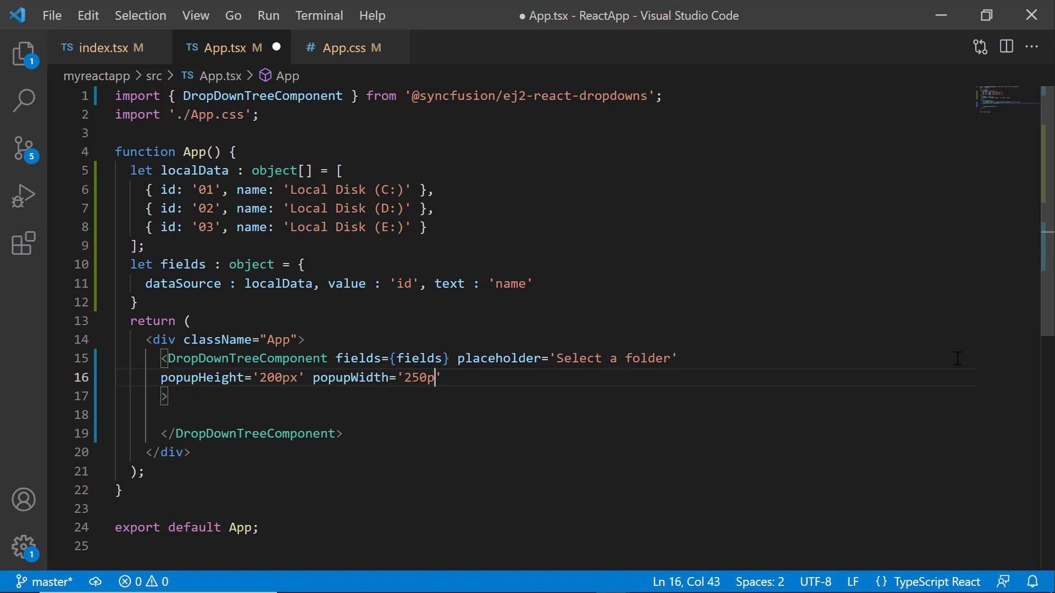
type("x'")
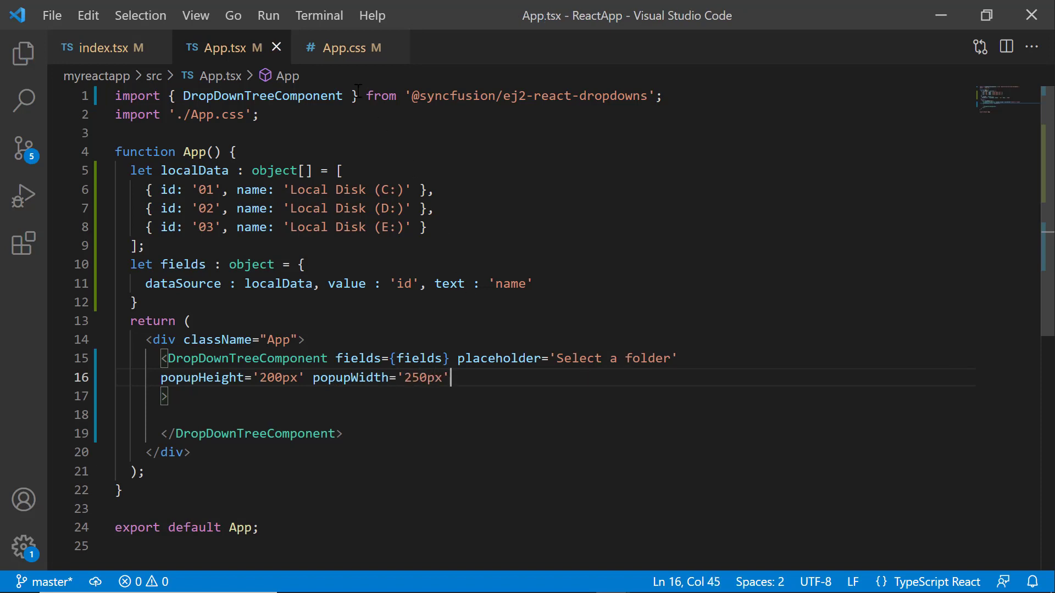
- Preview the resized dropdown popup listing the three disks in the browser
left_click(343, 47)
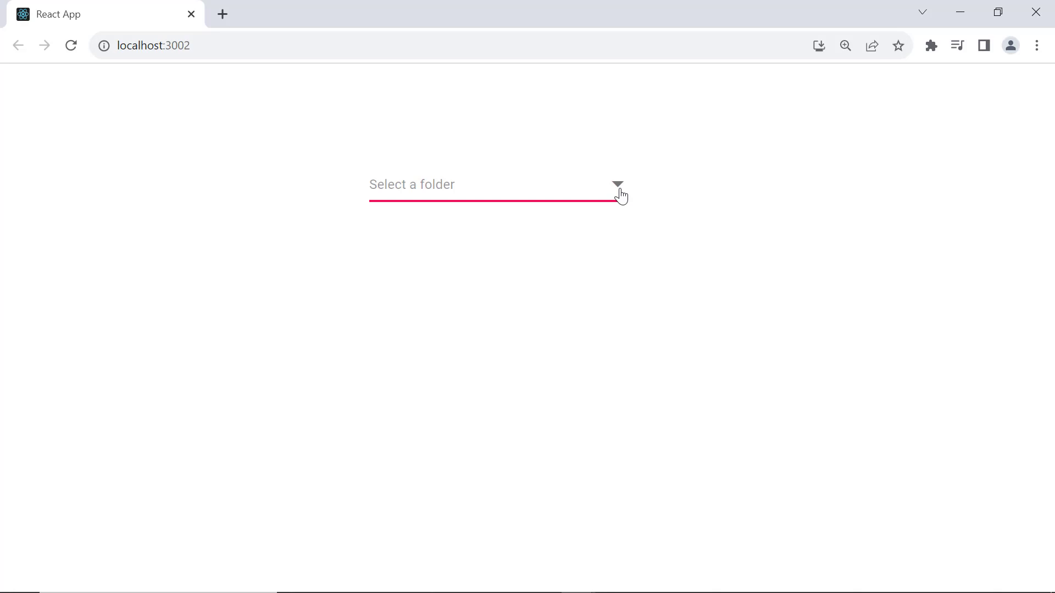
left_click(615, 185)
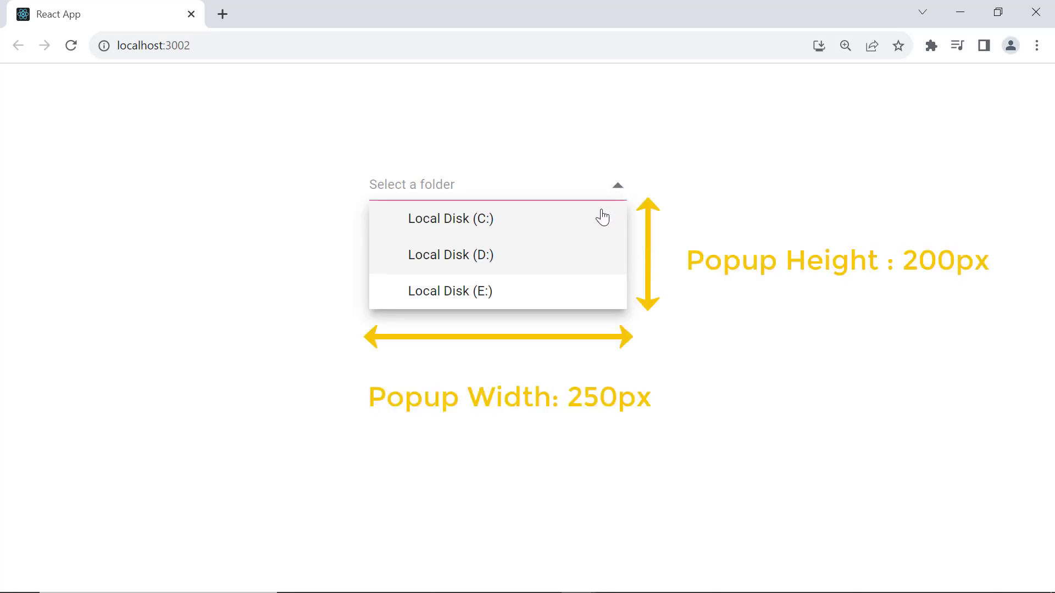
mouse_move(598, 231)
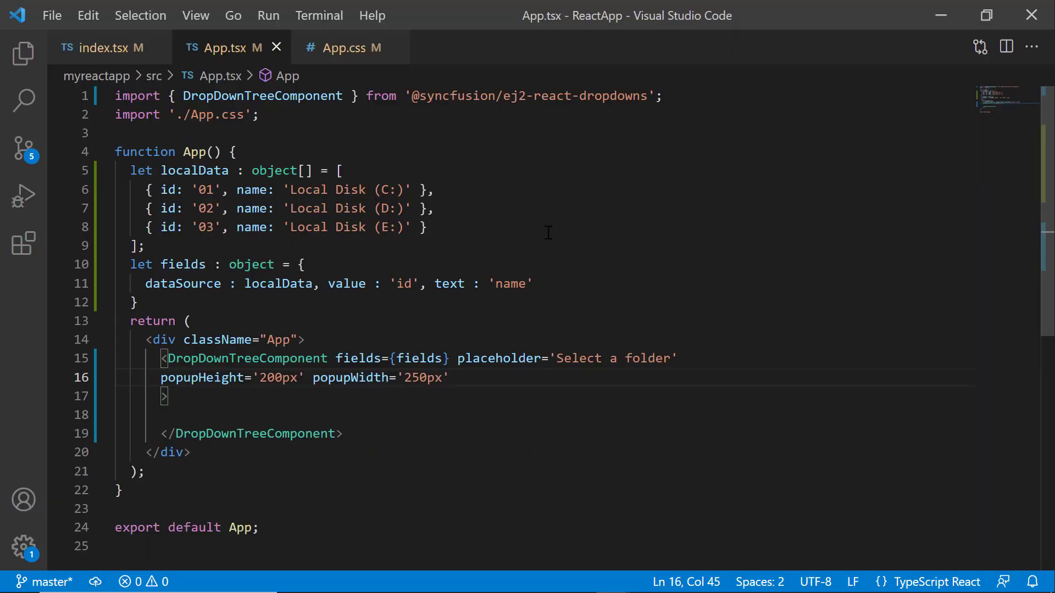
- Nest localData into subChild folder arrays and add child : 'subChild' to fields
left_click(447, 377)
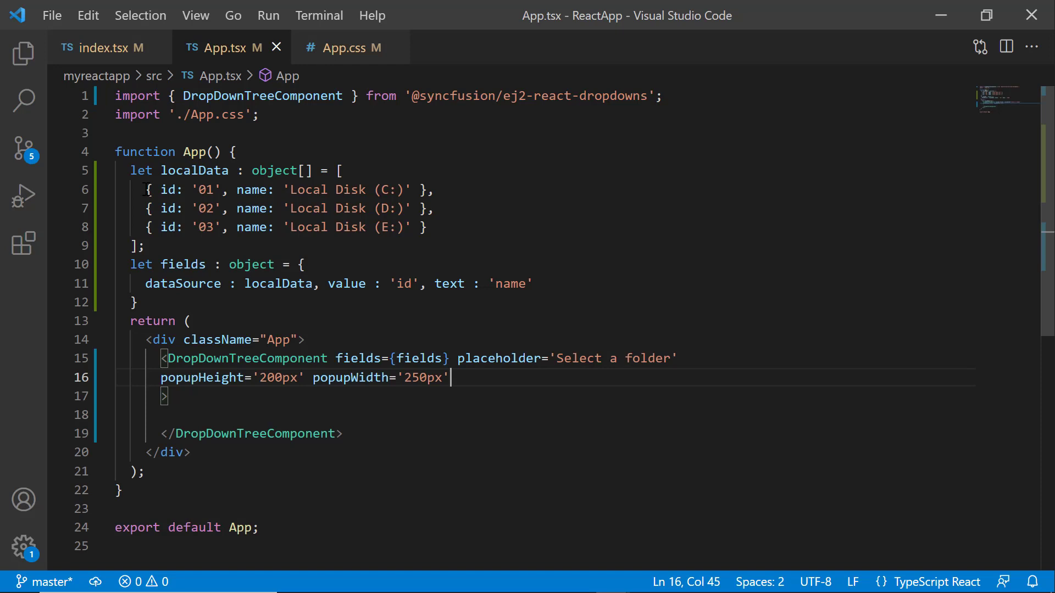
left_click_drag(149, 190, 427, 226)
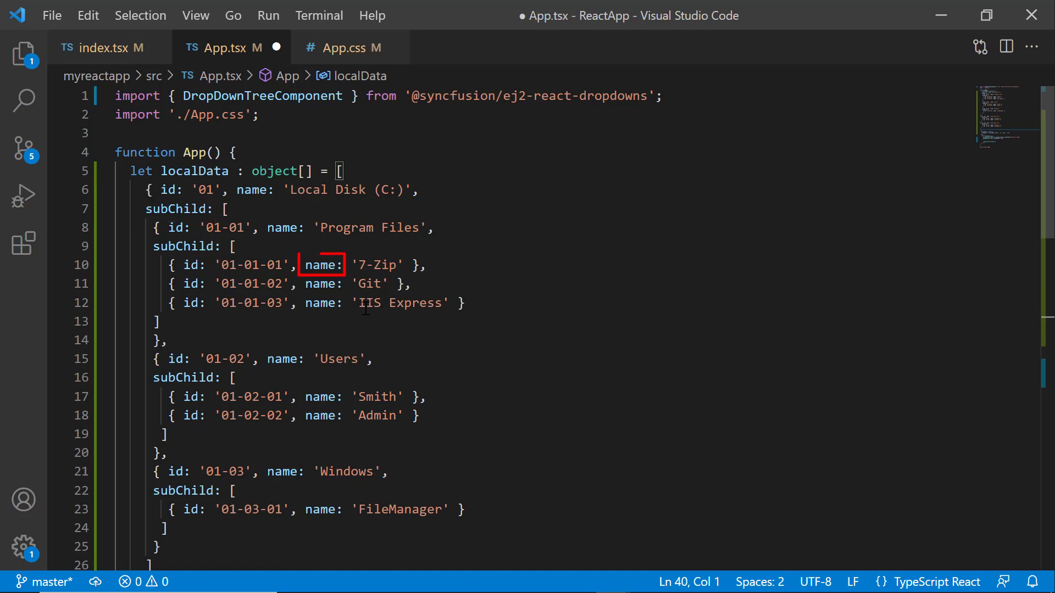
scroll("down", 3)
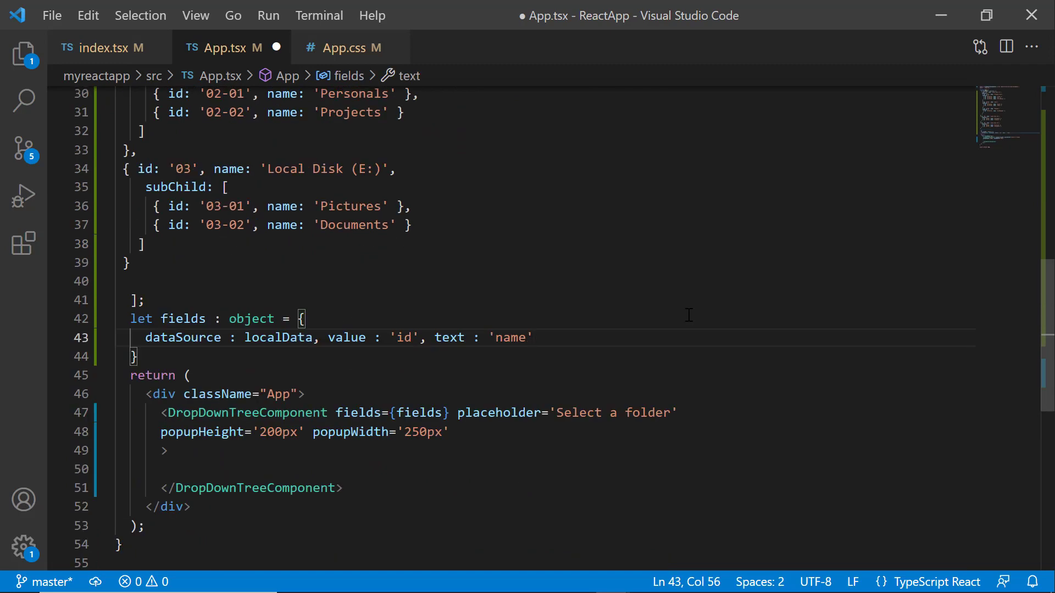
type(", chi")
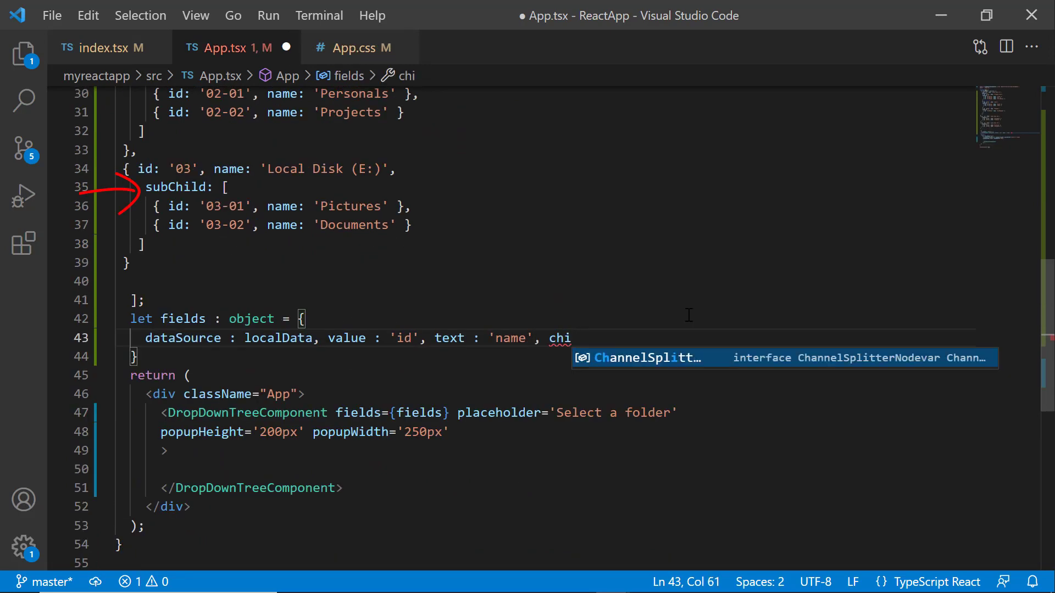
type("ld : 'su")
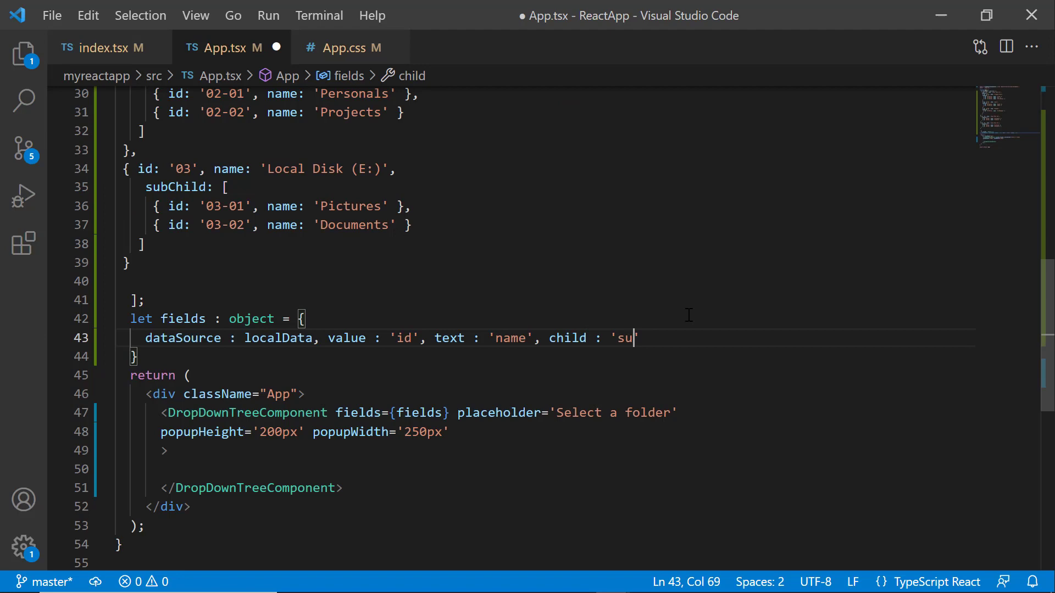
type("bChild")
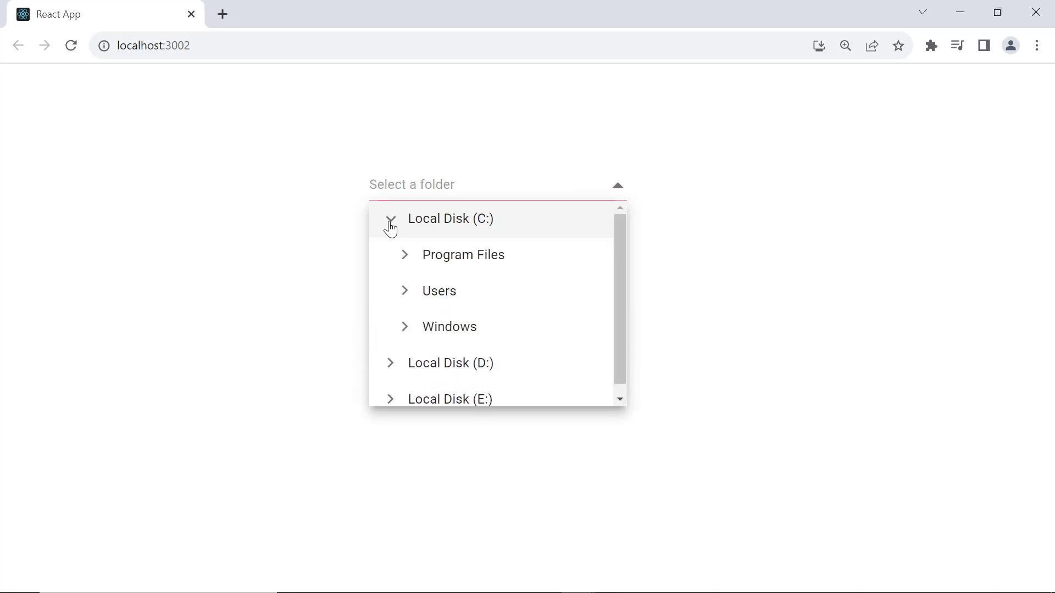
- Expand Local Disk (C:) in the browser tree to show its nested folders
left_click(405, 253)
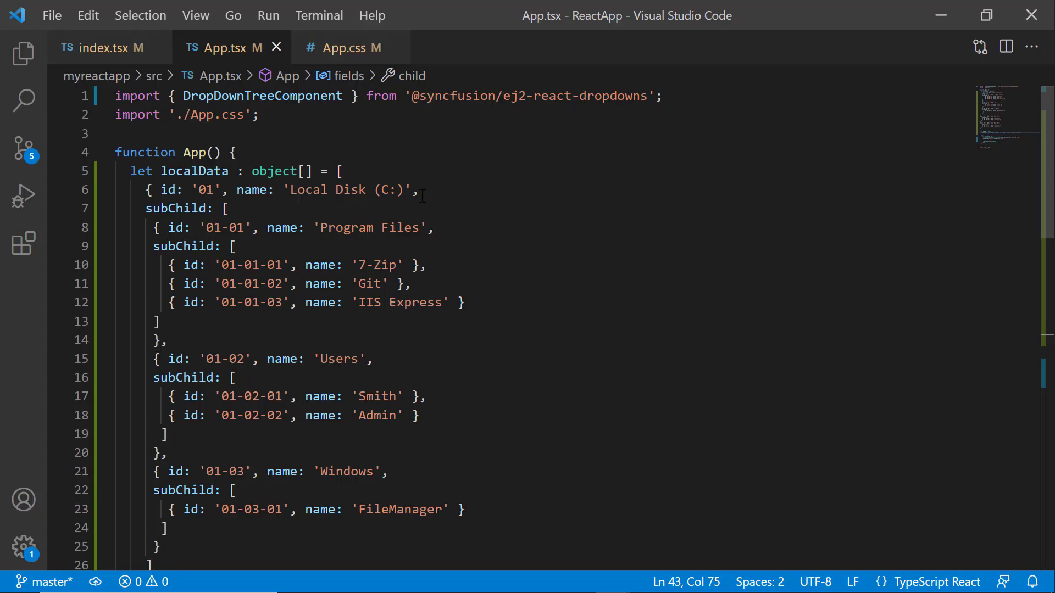
- Add expanded: true after the Local Disk (C:) entry so the folder tree opens expanded
left_click(422, 190)
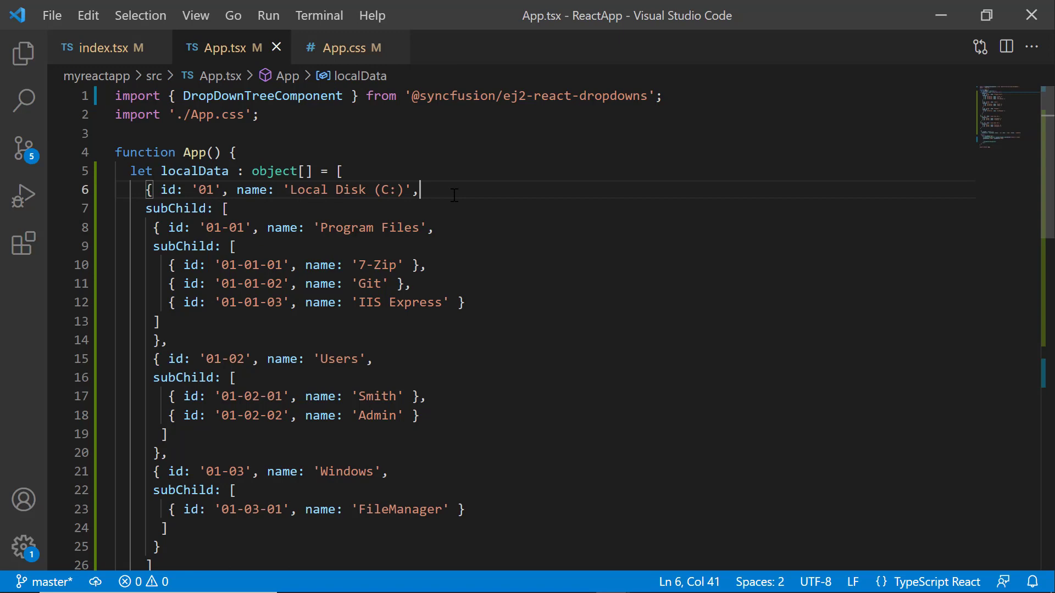
type(",expanded:")
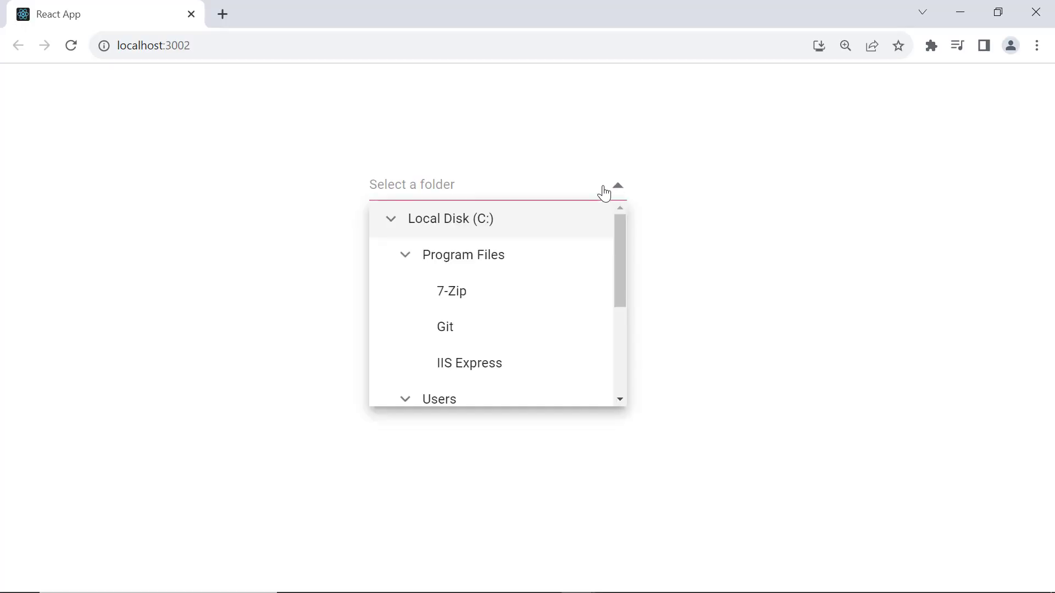
scroll("down", 3)
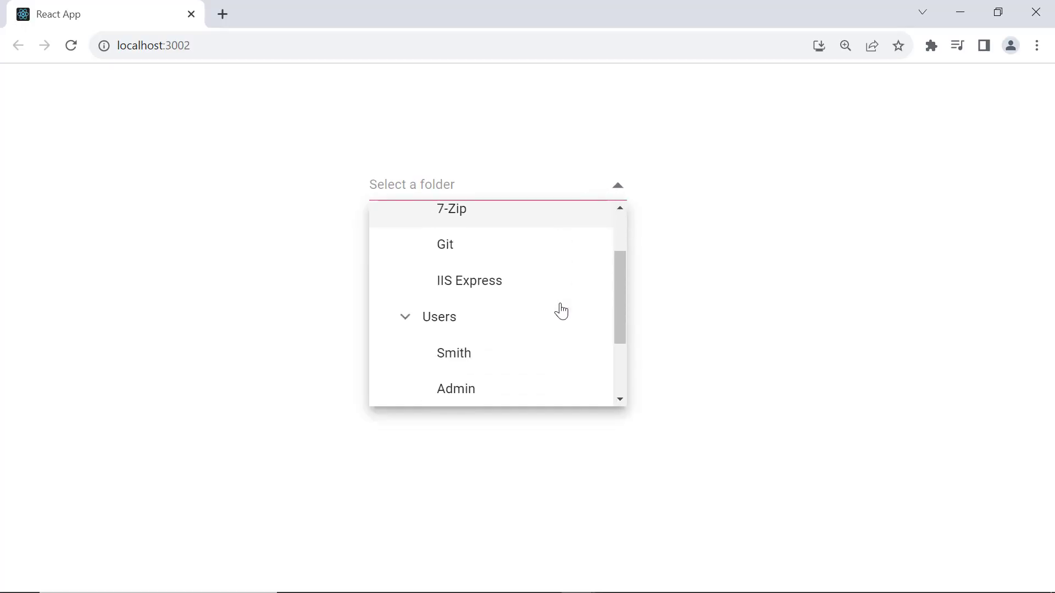
scroll("down", 3)
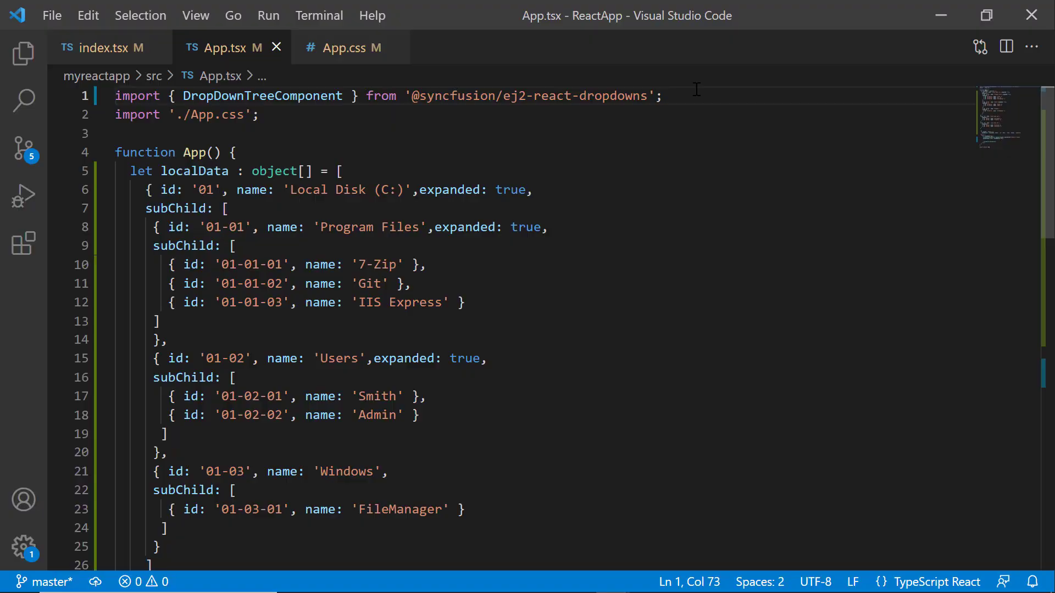
key("Enter")
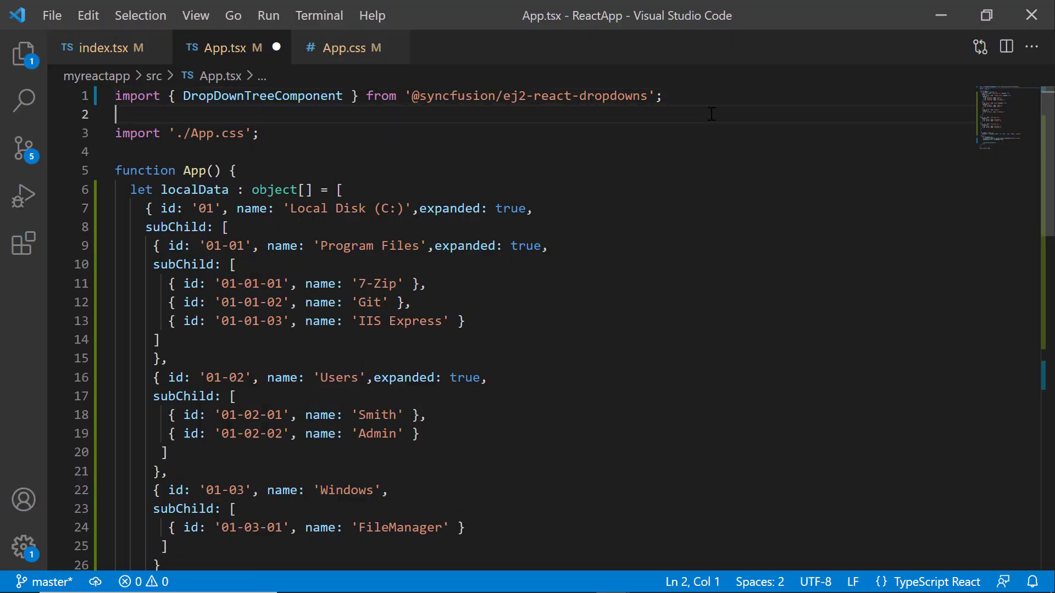
type("import")
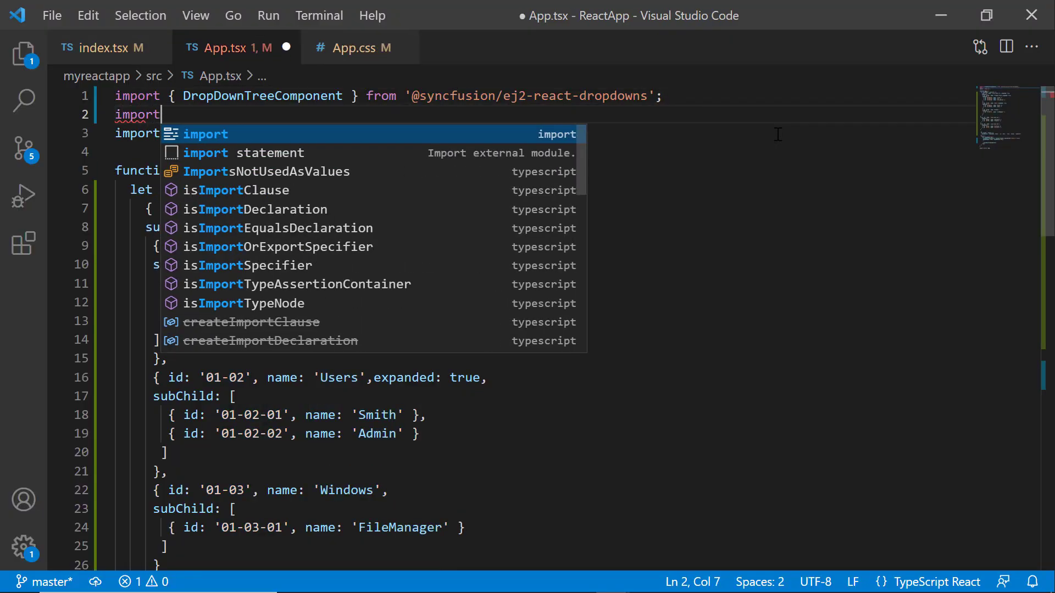
type("{DataManager,ODataV4A")
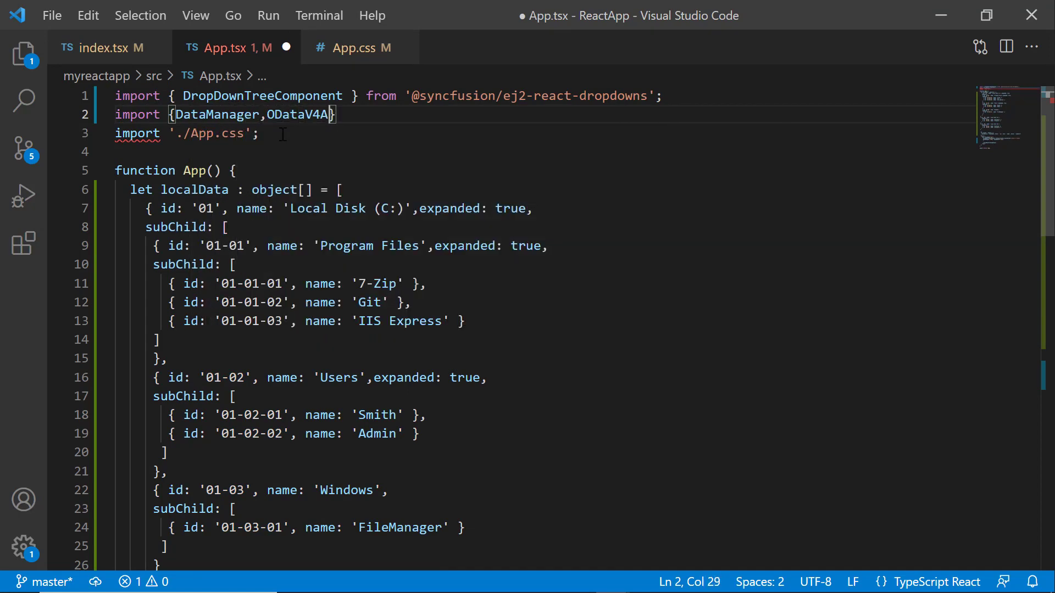
type("daptor} from '@syncfusion/ej2-data';")
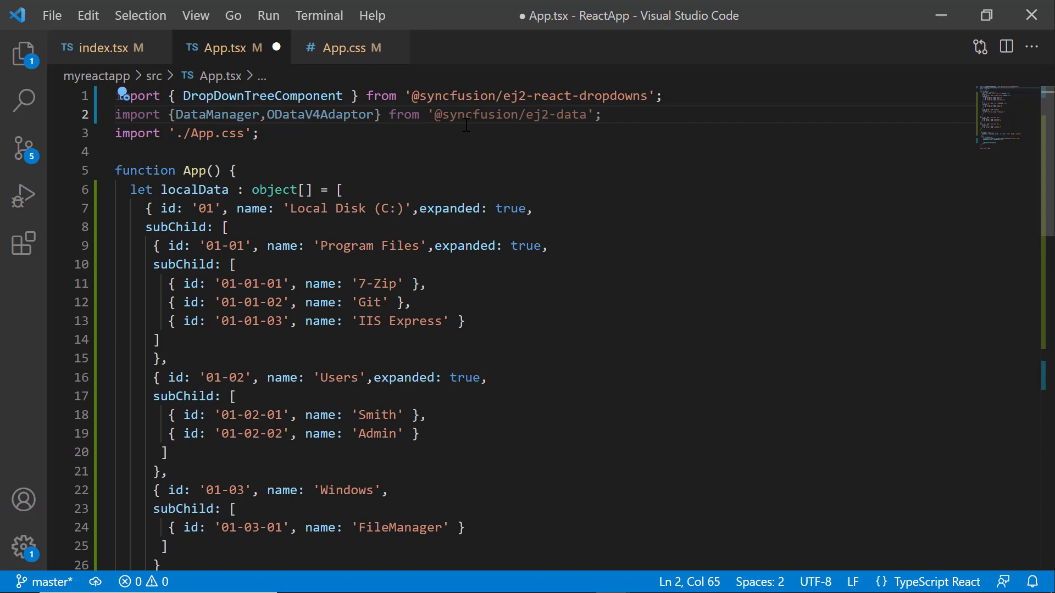
- Declare remoteData as a new DataManager using a new ODataV4Adaptor
type("let remoteData")
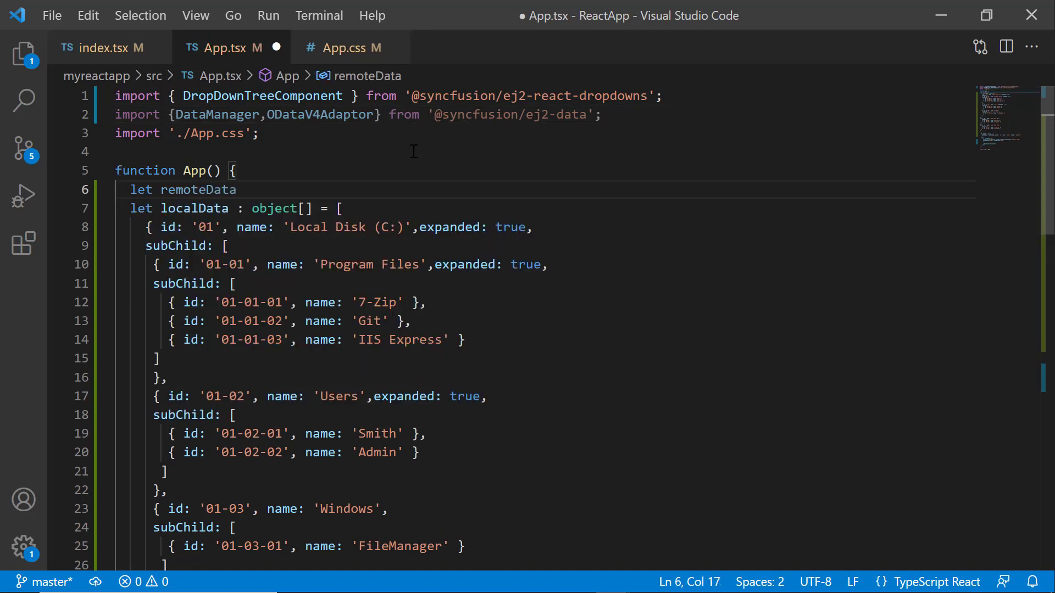
type(": DataManager = new DataManager({")
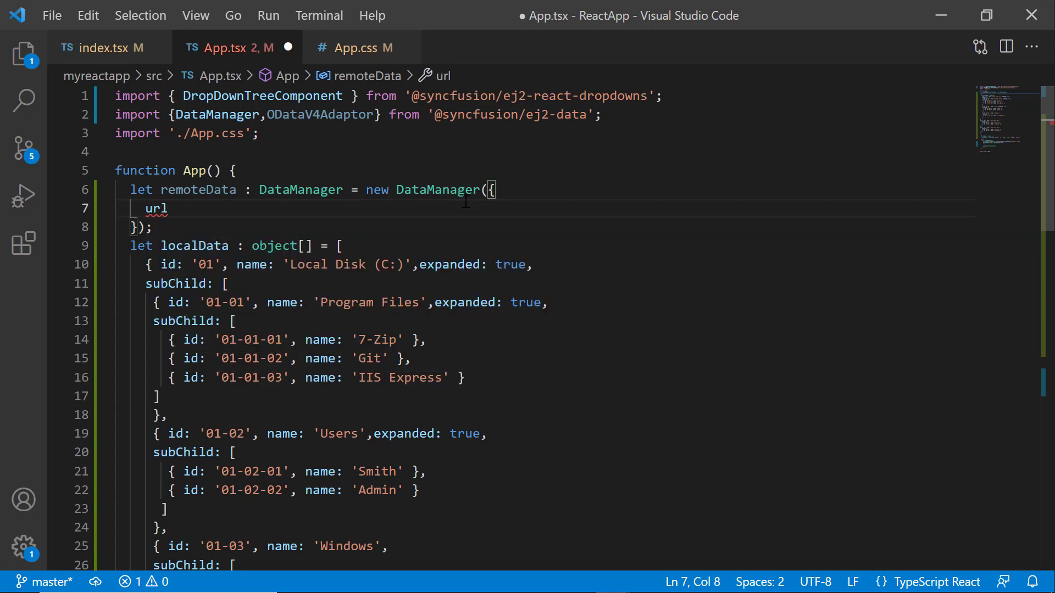
type("adaptor:,\\nc")
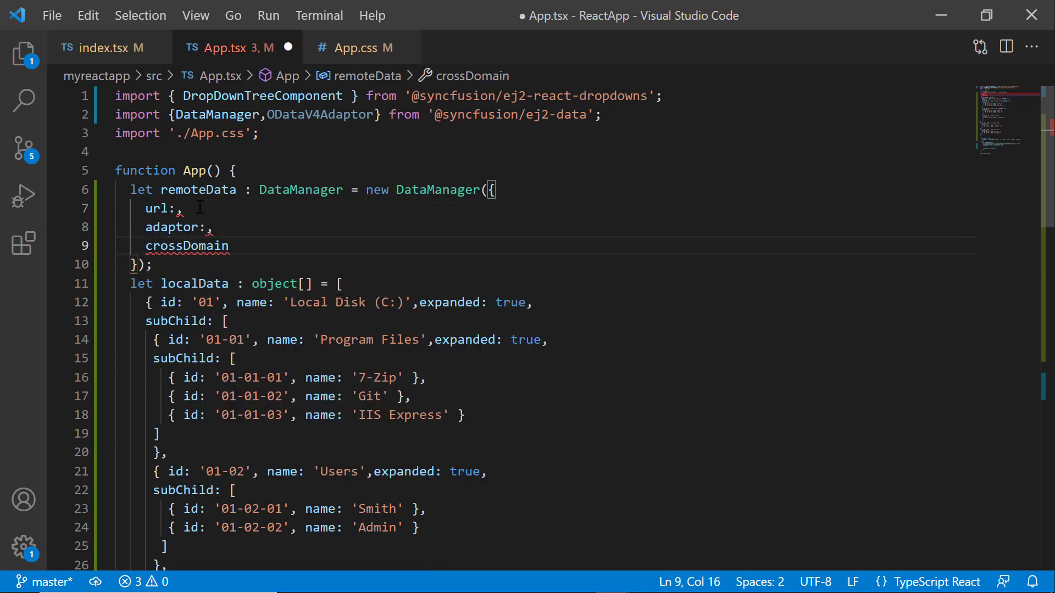
type(":")
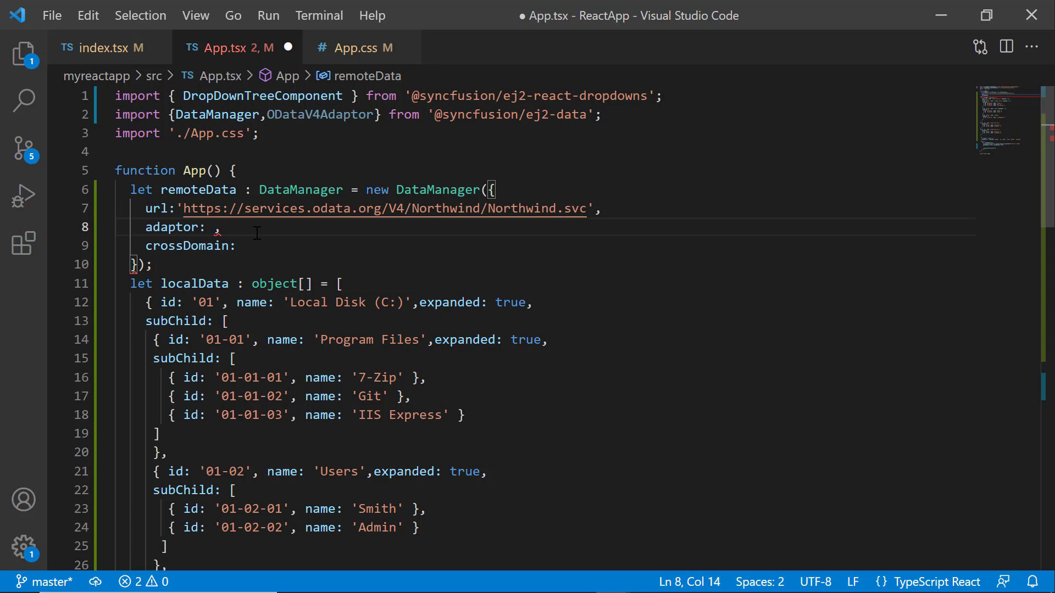
type("new")
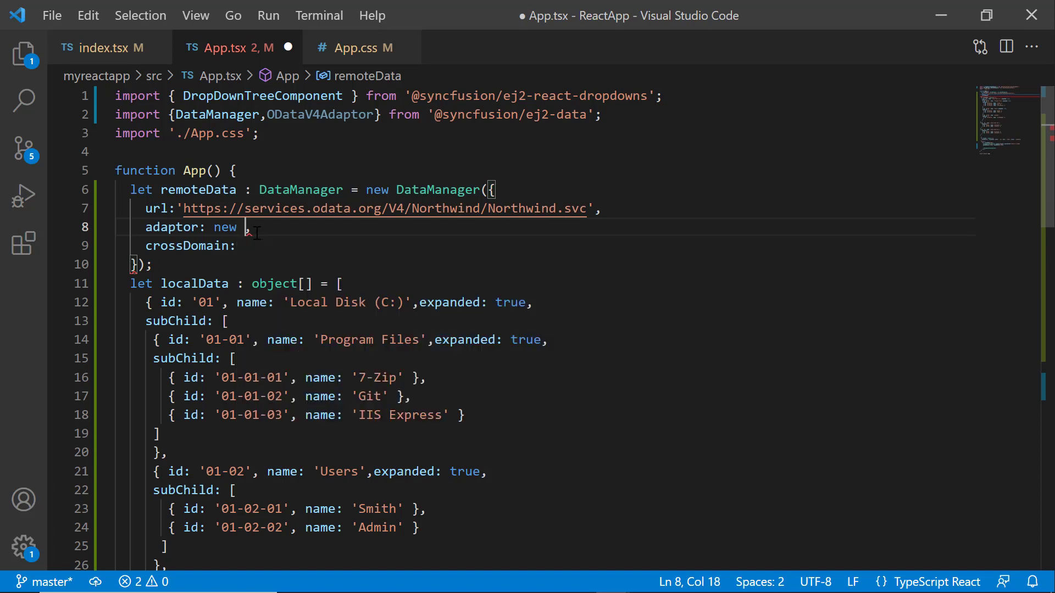
type("ODataV4Adaptor")
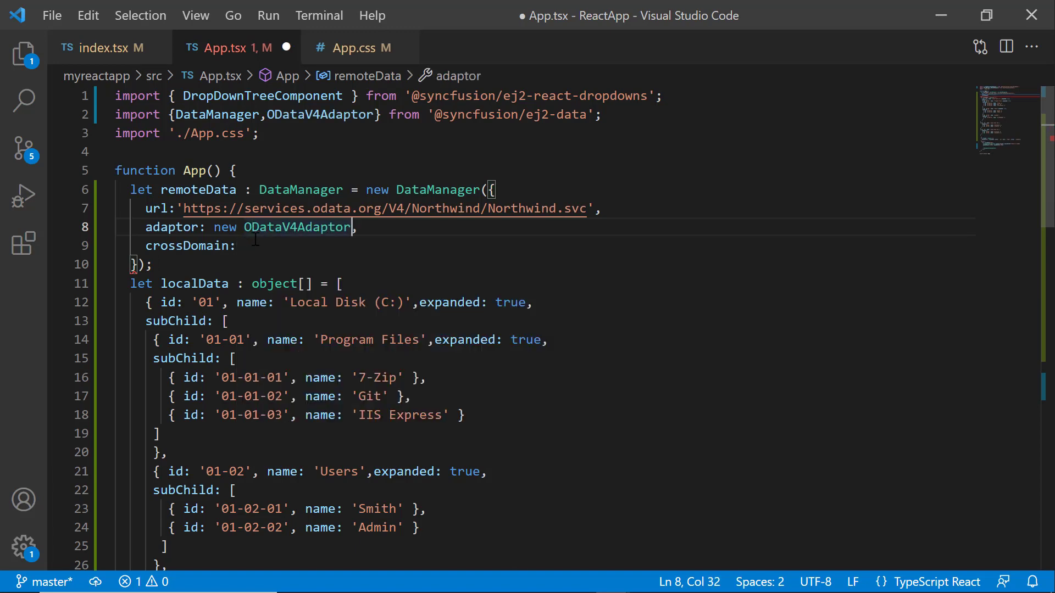
- Set crossDomain to true in the remoteData DataManager
left_click(250, 245)
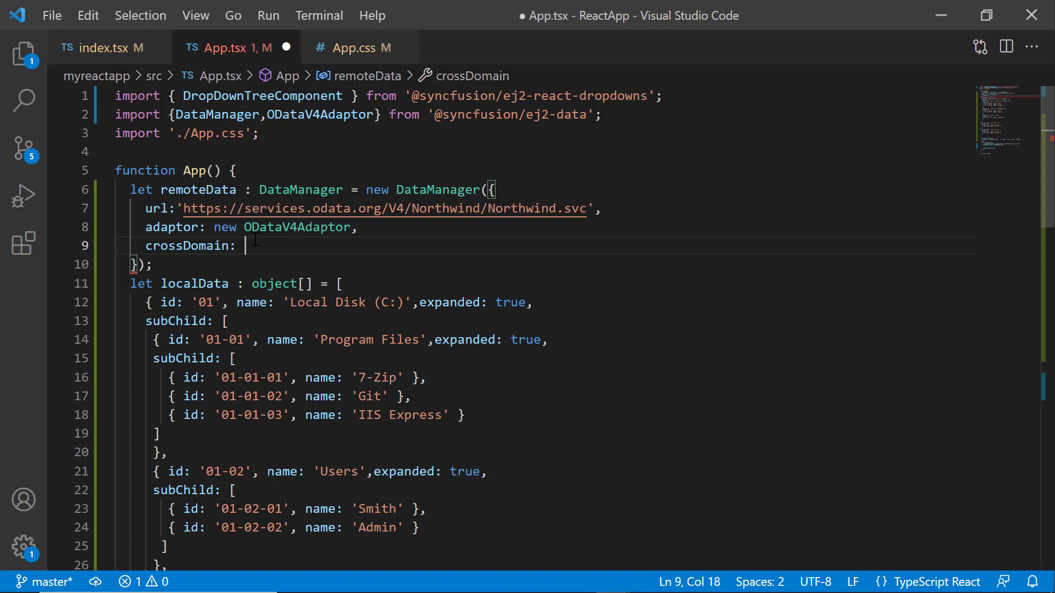
type("true")
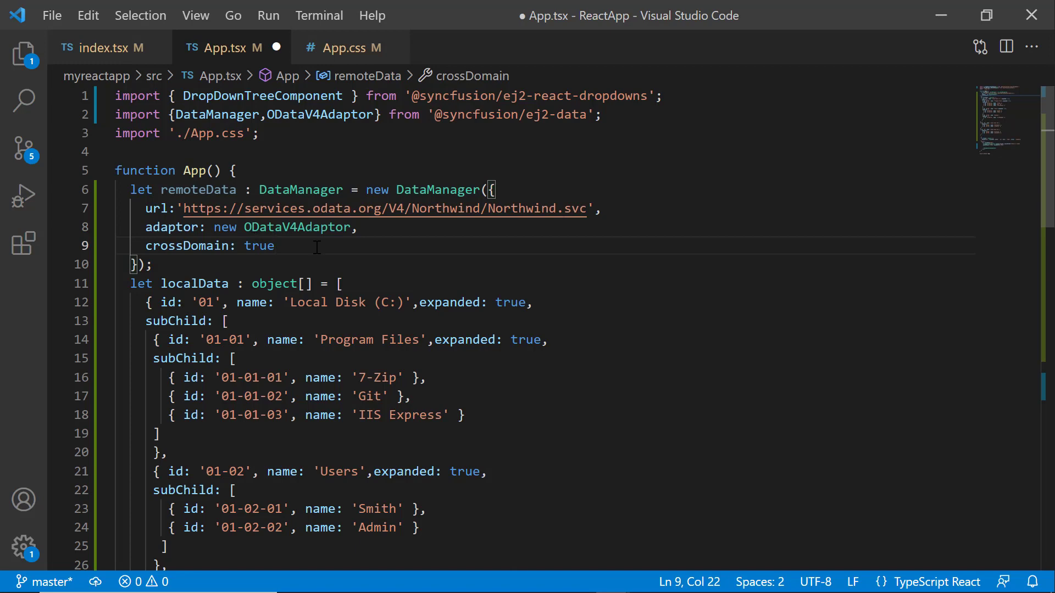
left_click(153, 264)
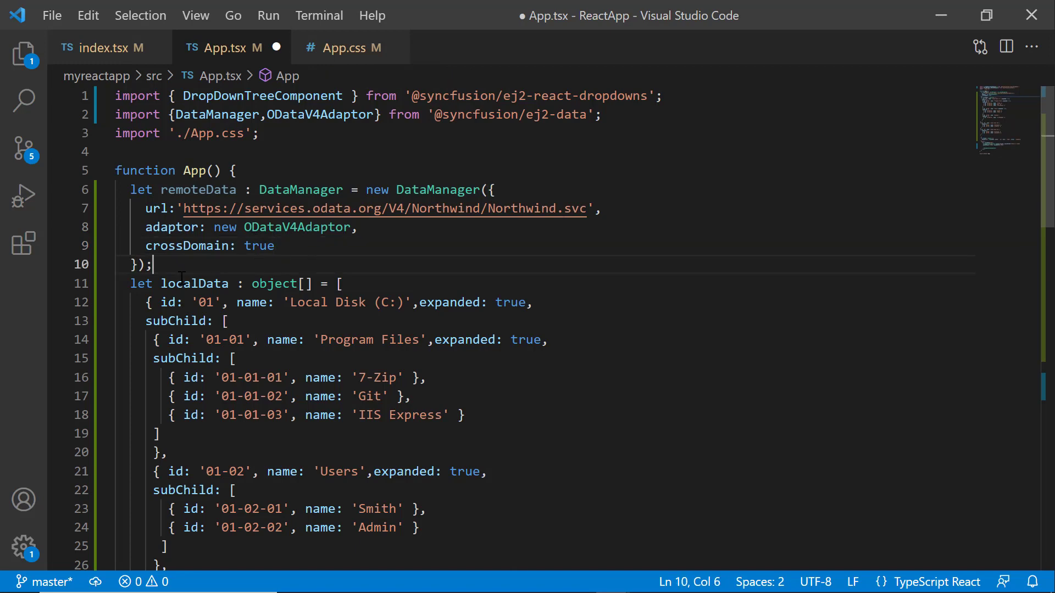
- Define dataQuery taking five Employees with EmployeeID, FirstName and Title
type("let d")
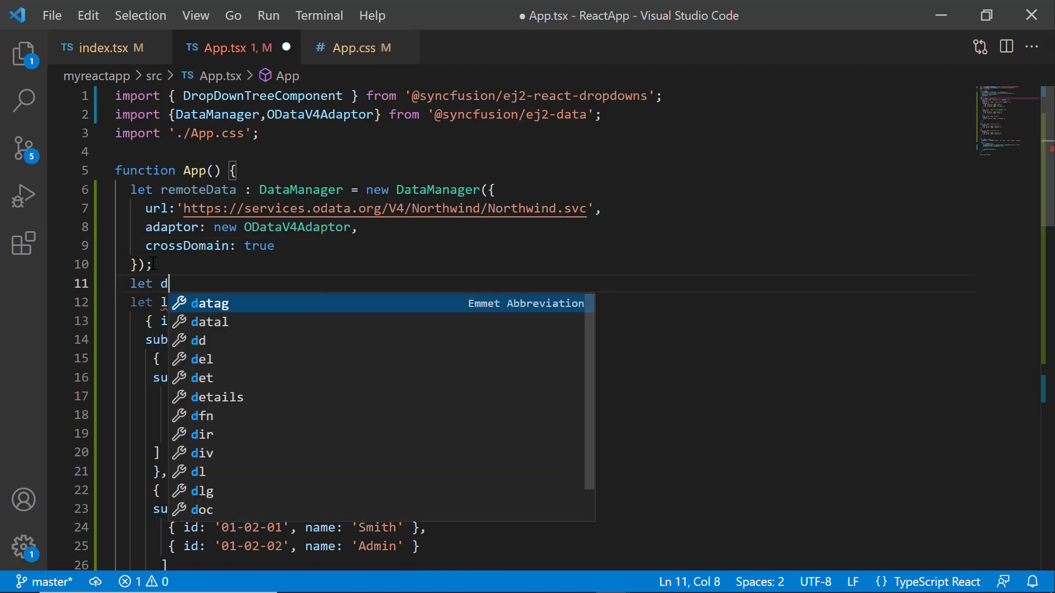
type("ataQuery : Query = new Query(")
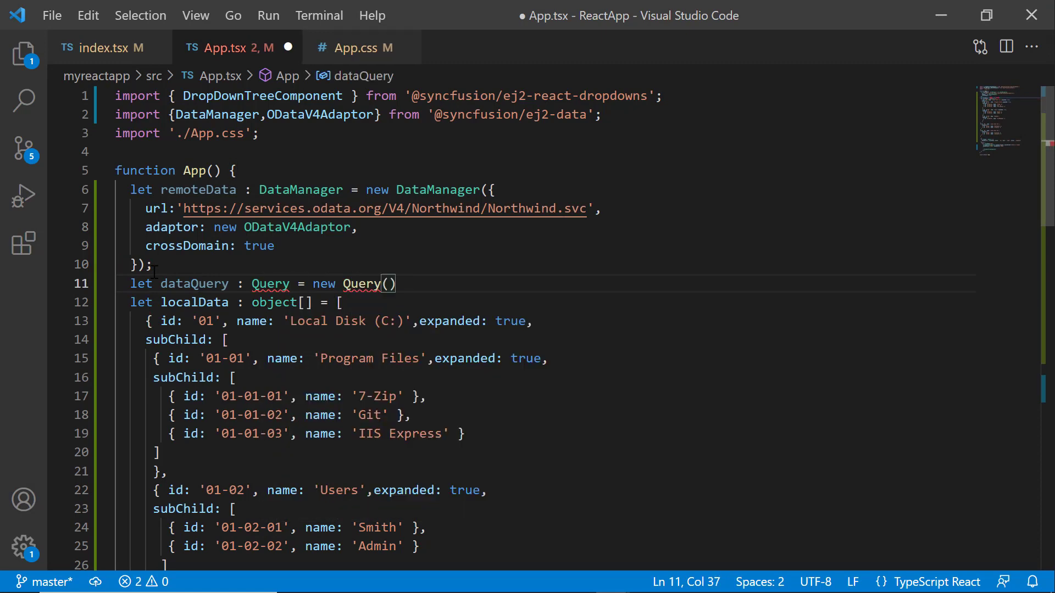
type(".from('Empl'")
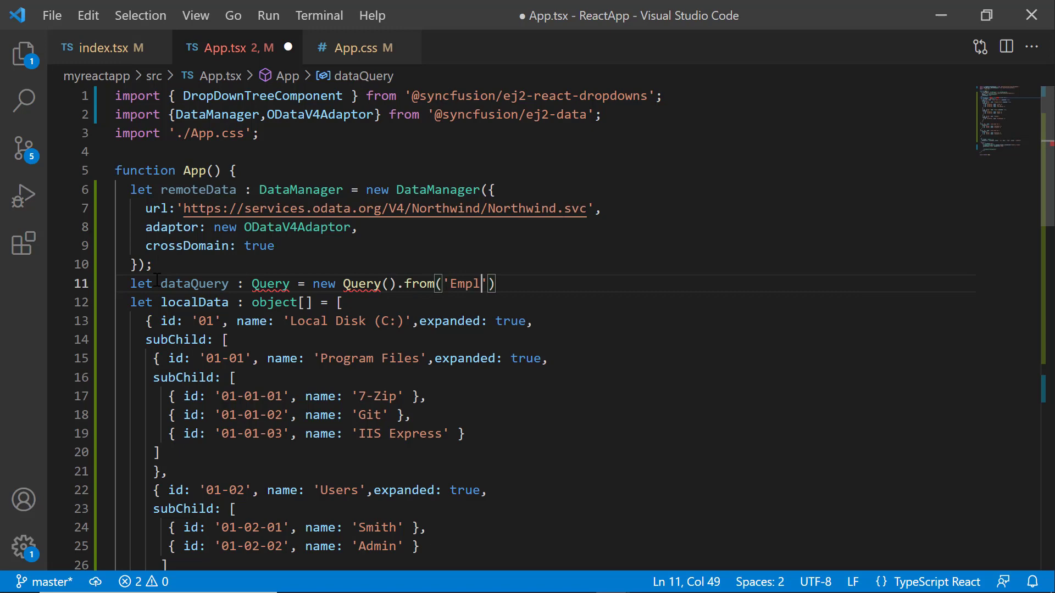
type("oyees').select('EmployeeID,Fi'")
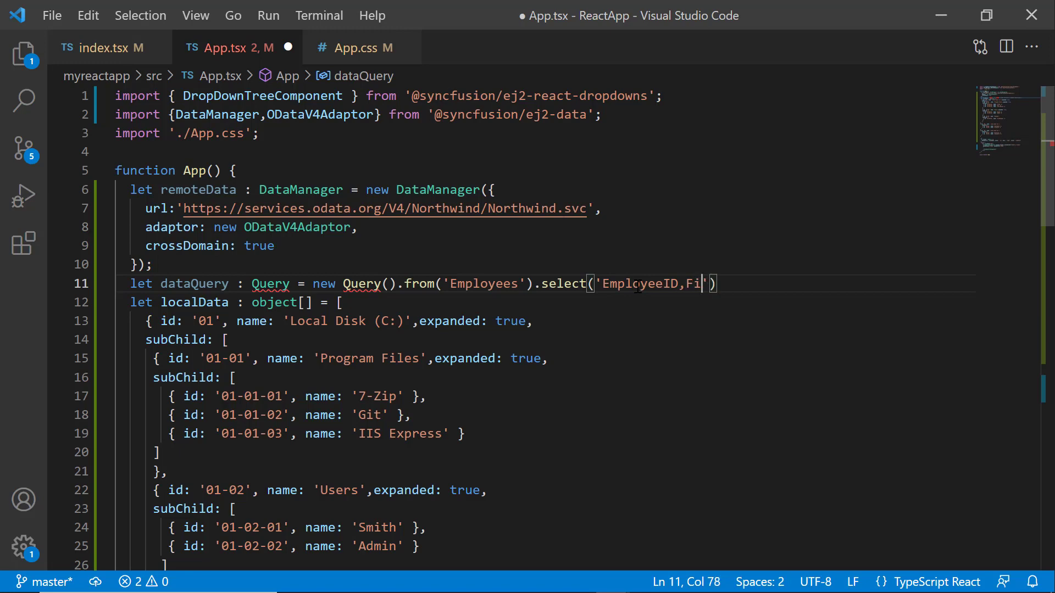
type("rstName,Title').take(5);")
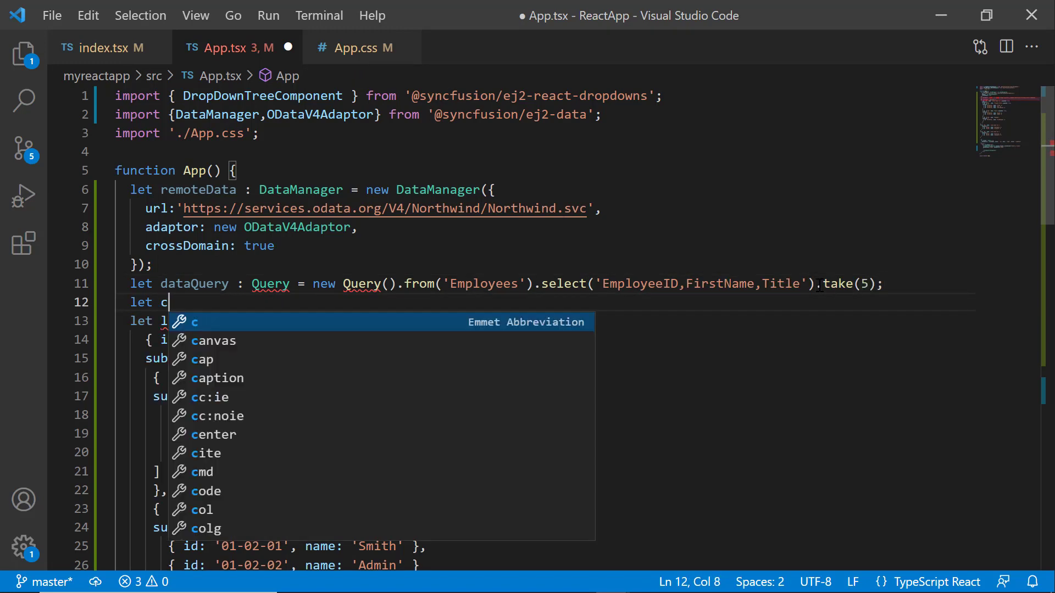
- Define childDataQuery taking five Orders with OrderID, EmployeeID, ShipName, and import Query
type("hildDataQuery")
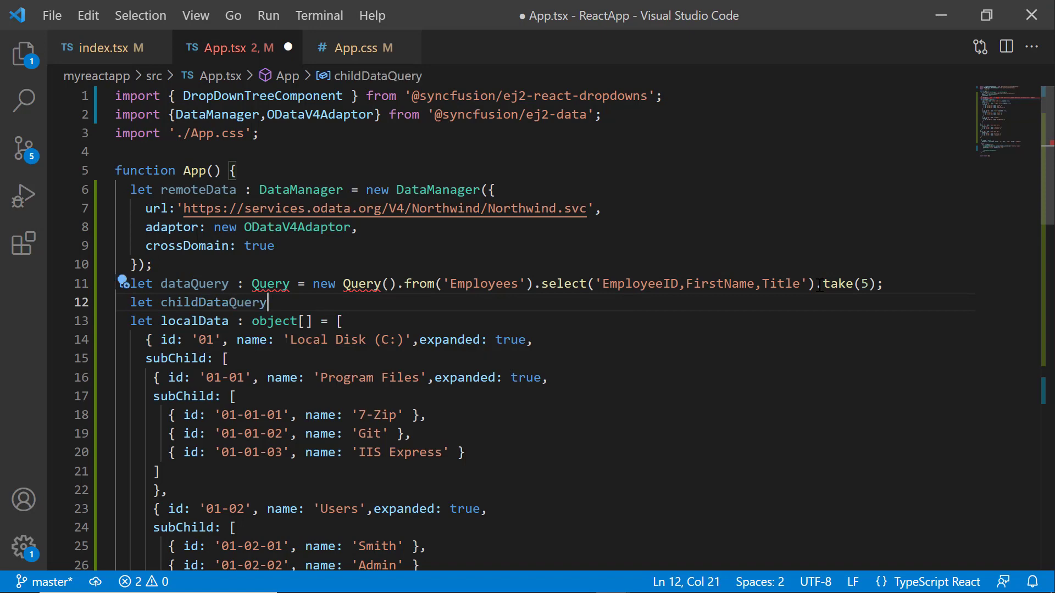
type(": Query = new Query().from('Orders').select('OrderID,EmployeeID,ShipName').take(5);")
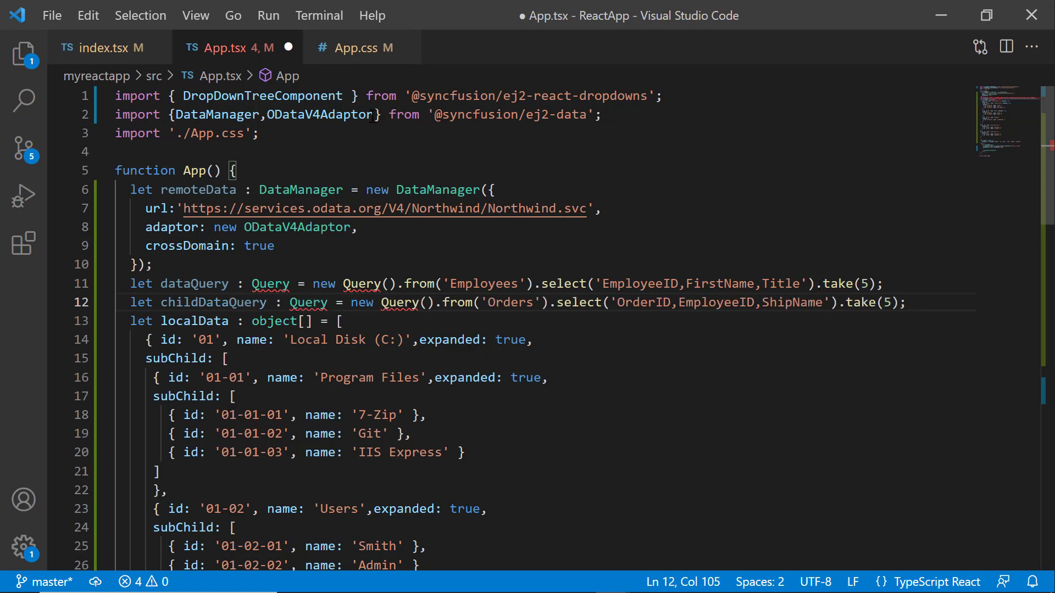
double_click(321, 114)
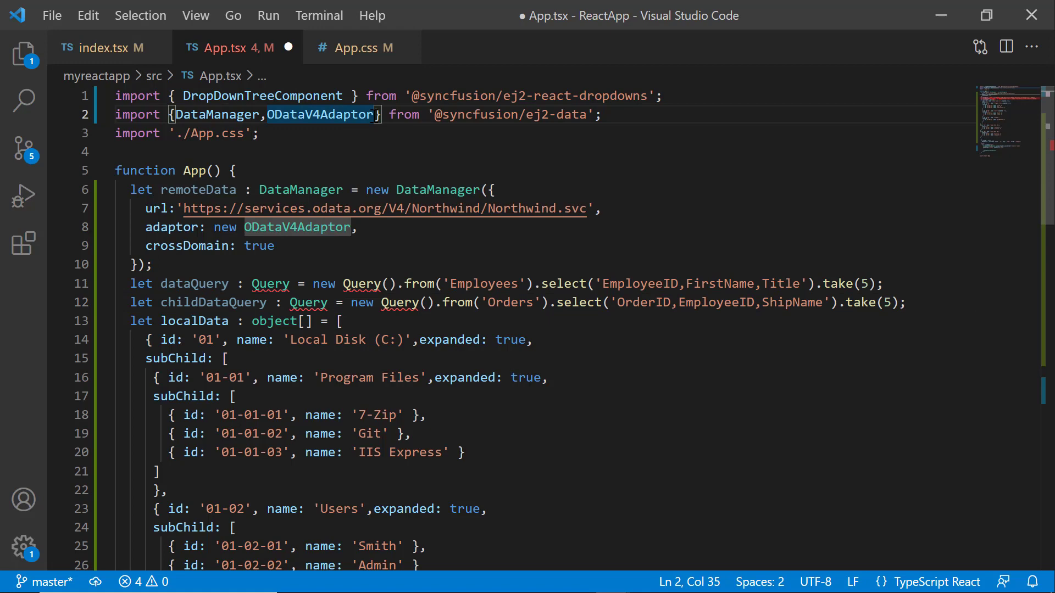
type(",")
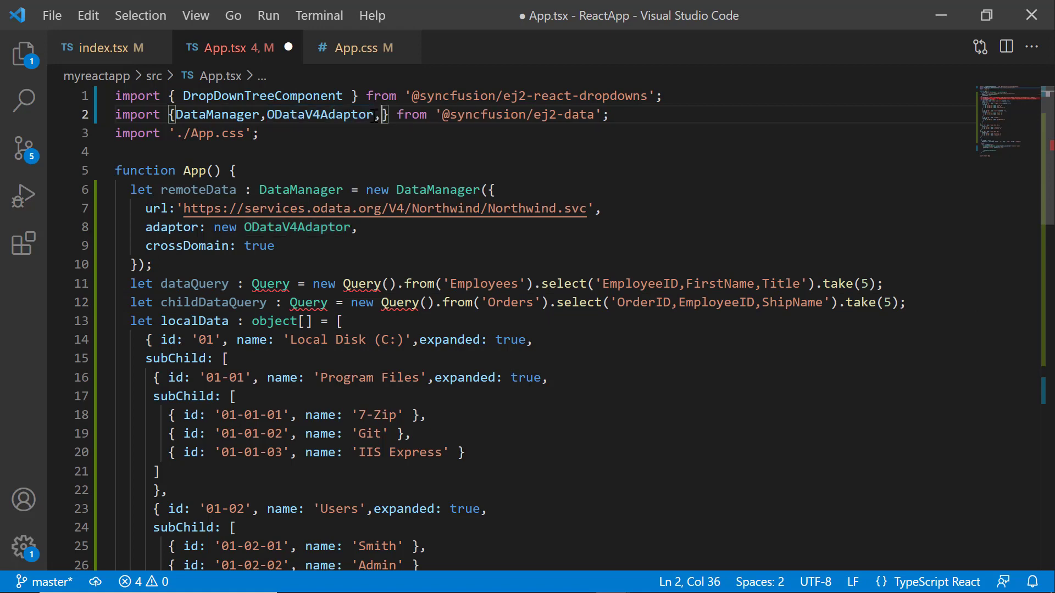
type("Query")
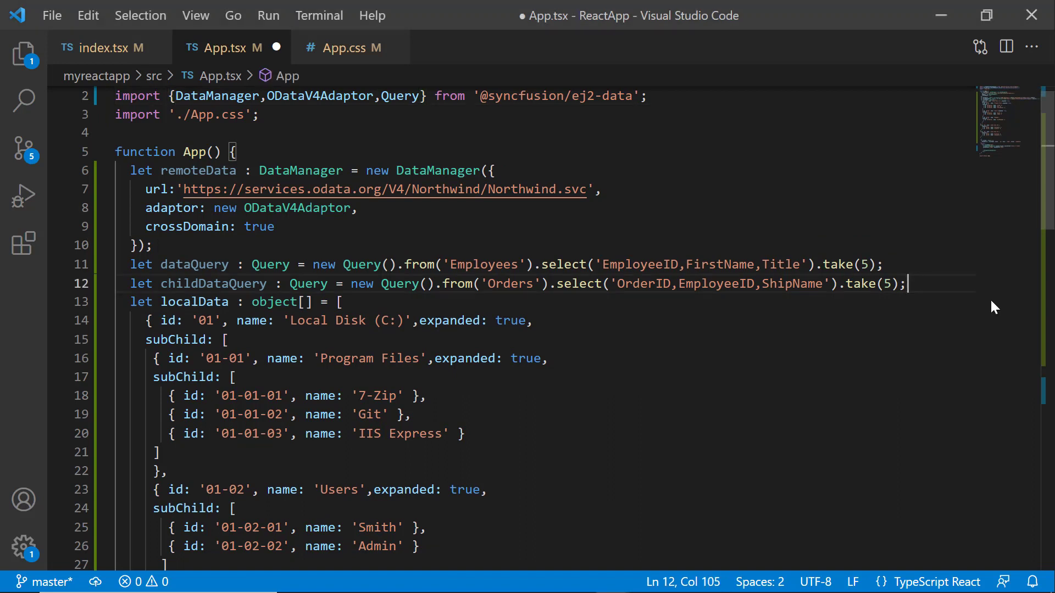
mouse_move(995, 301)
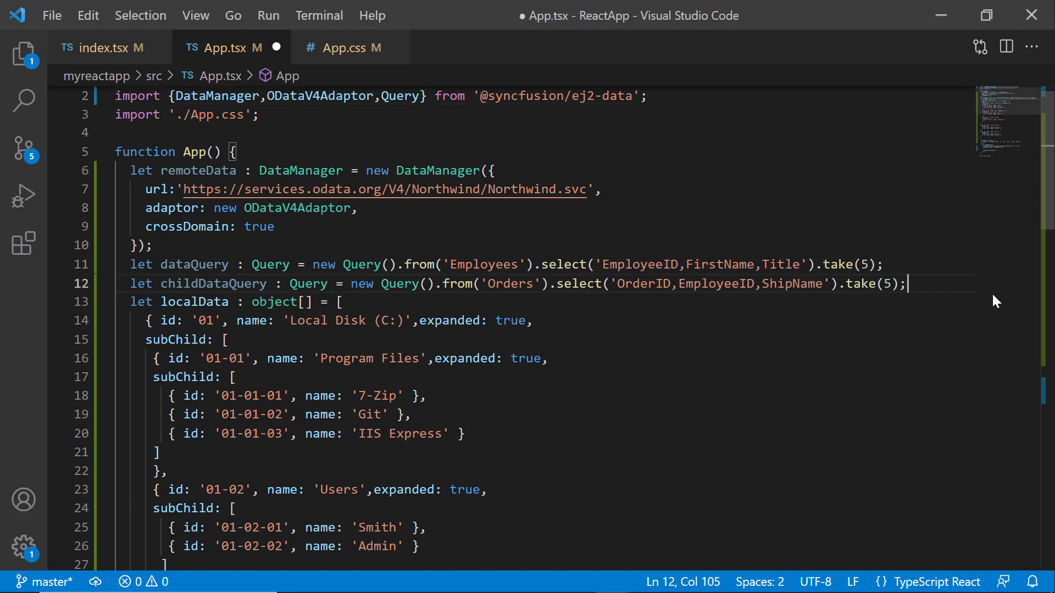
- Define remoteDataFields with dataSource remoteData, value 'EmployeeID', text 'FirstName', hasChildren 'EmployeeID'
type("let remoteDataFields : object ={")
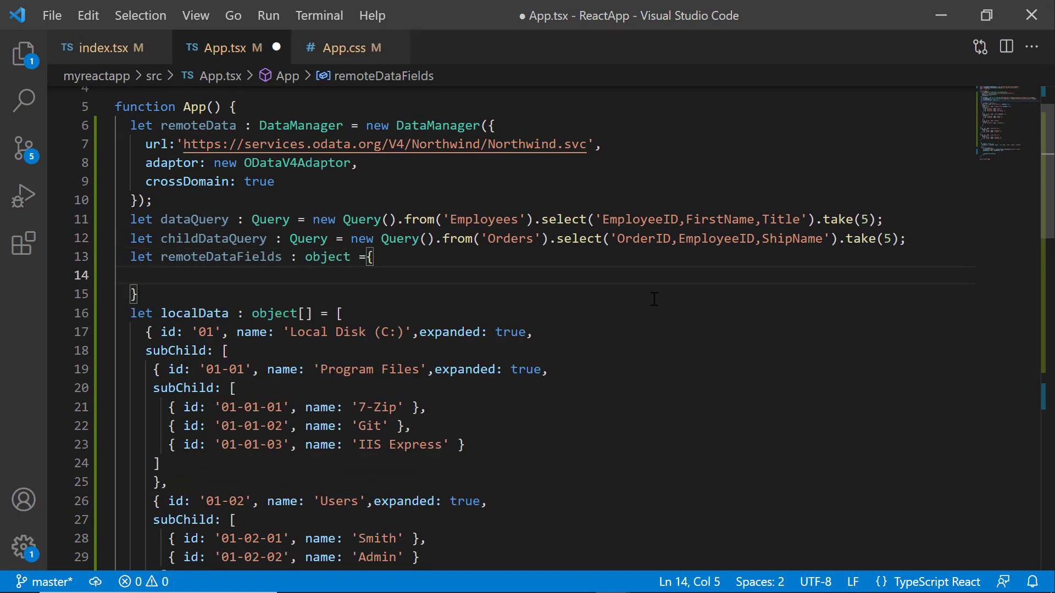
type("dataSource:")
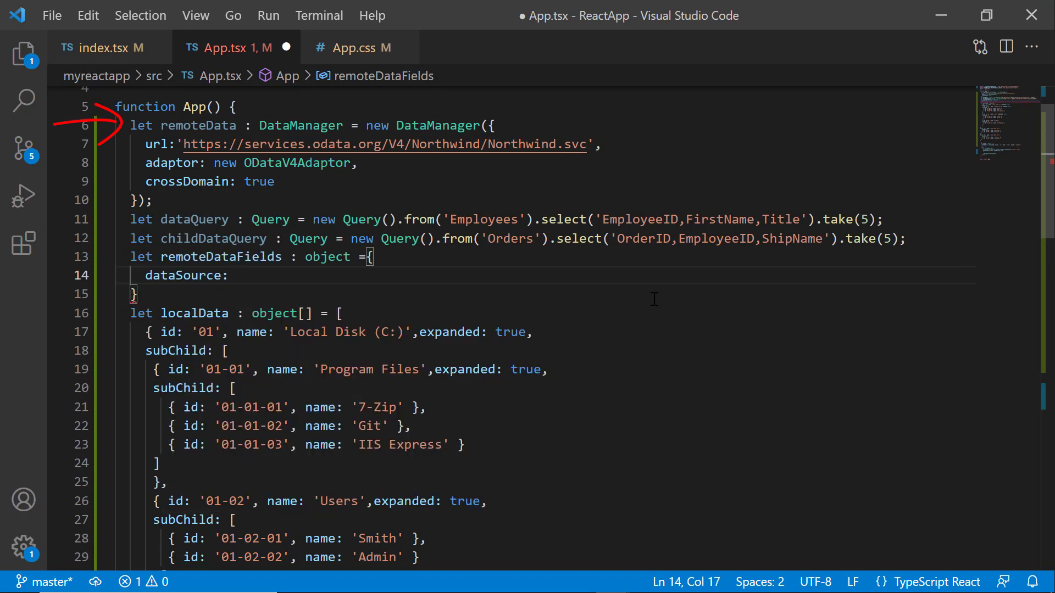
type("remoteData, query : dataQuery, value : '")
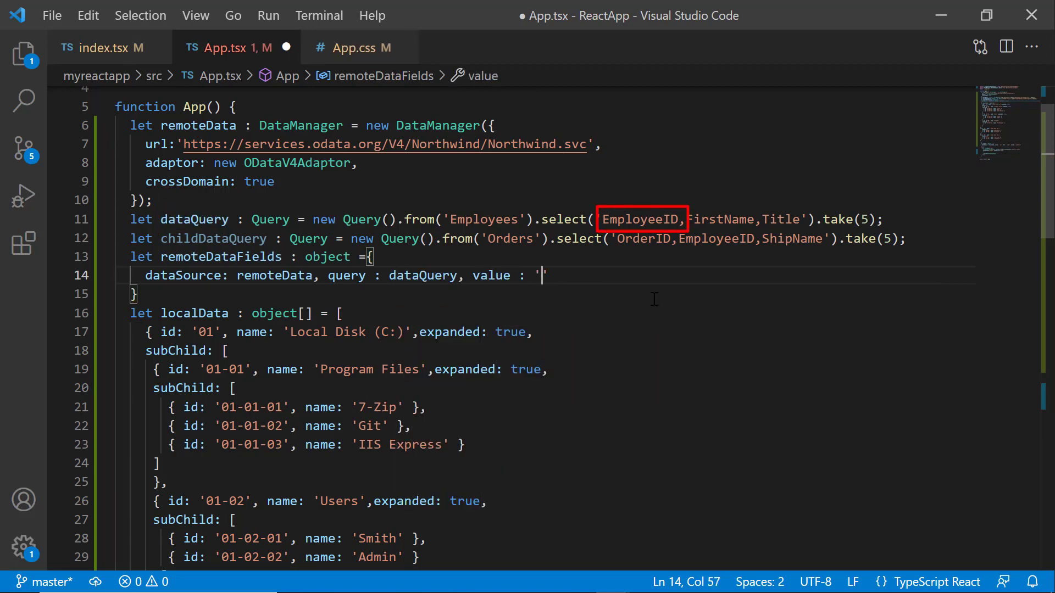
type("EmployeeID")
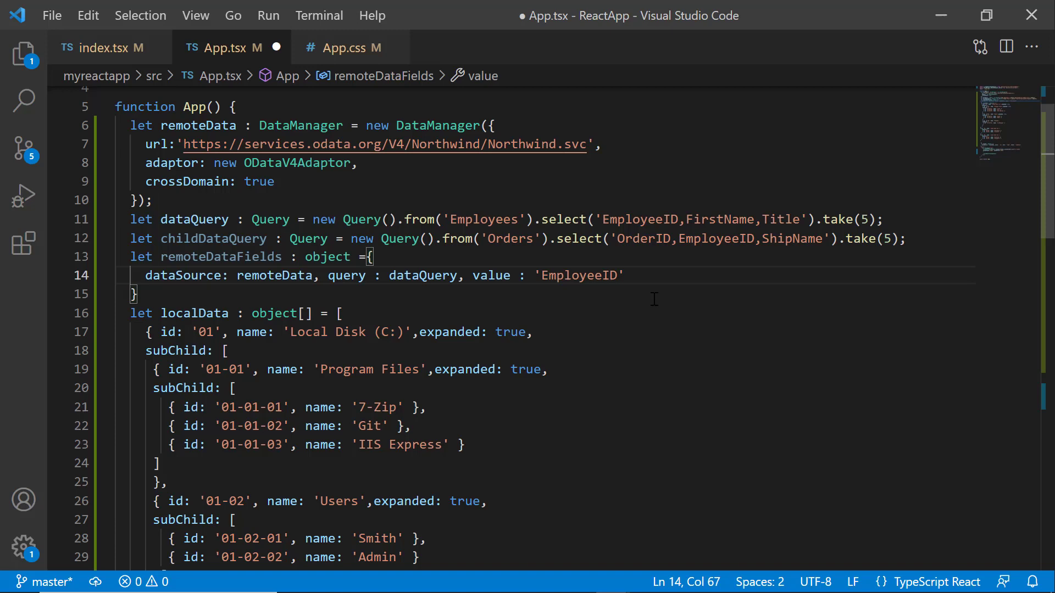
type(", text : 'F")
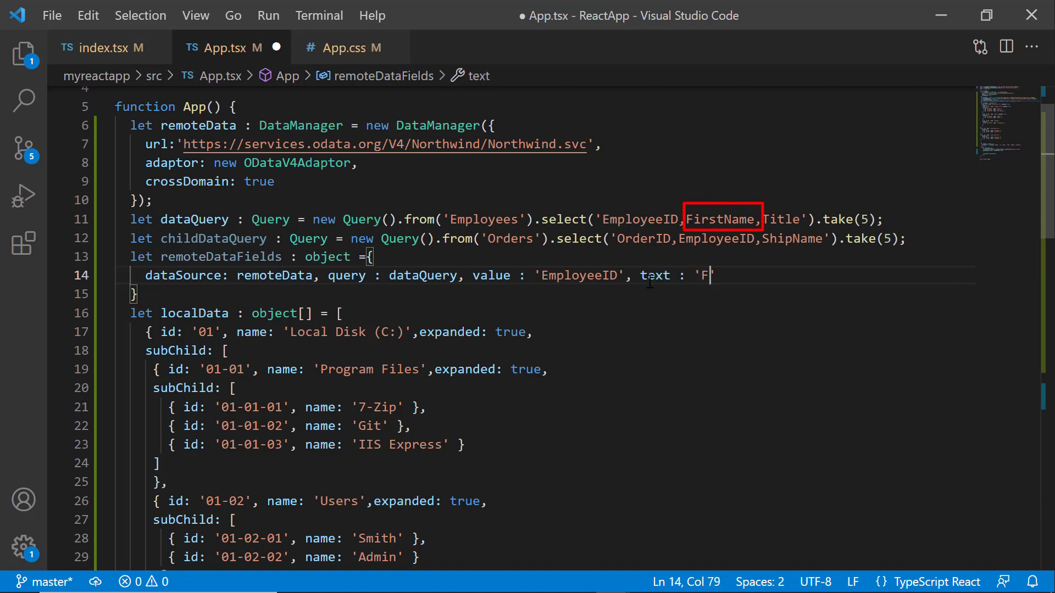
type("irstName")
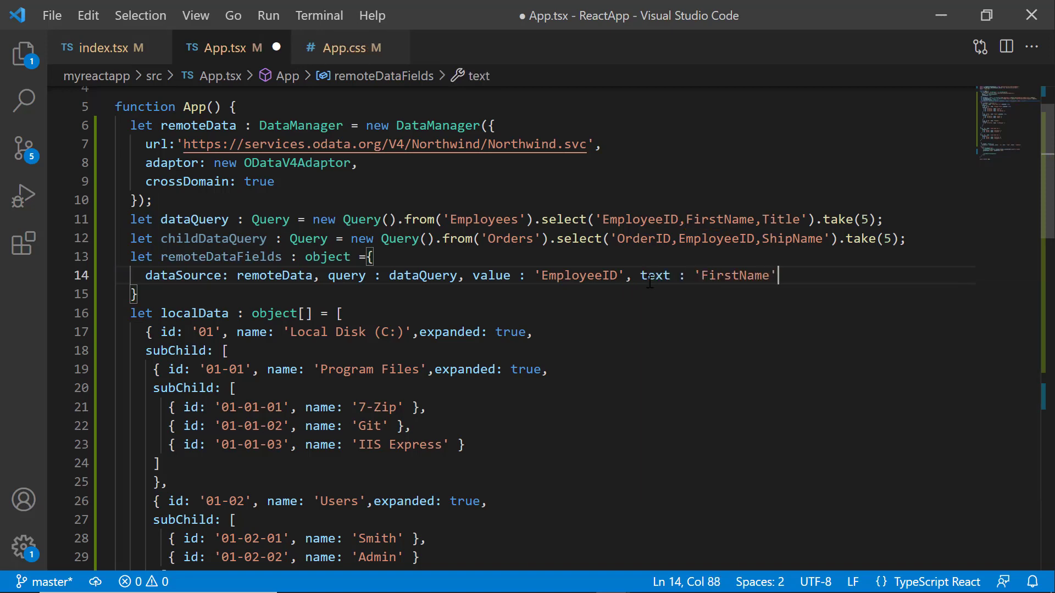
type(", hasChi")
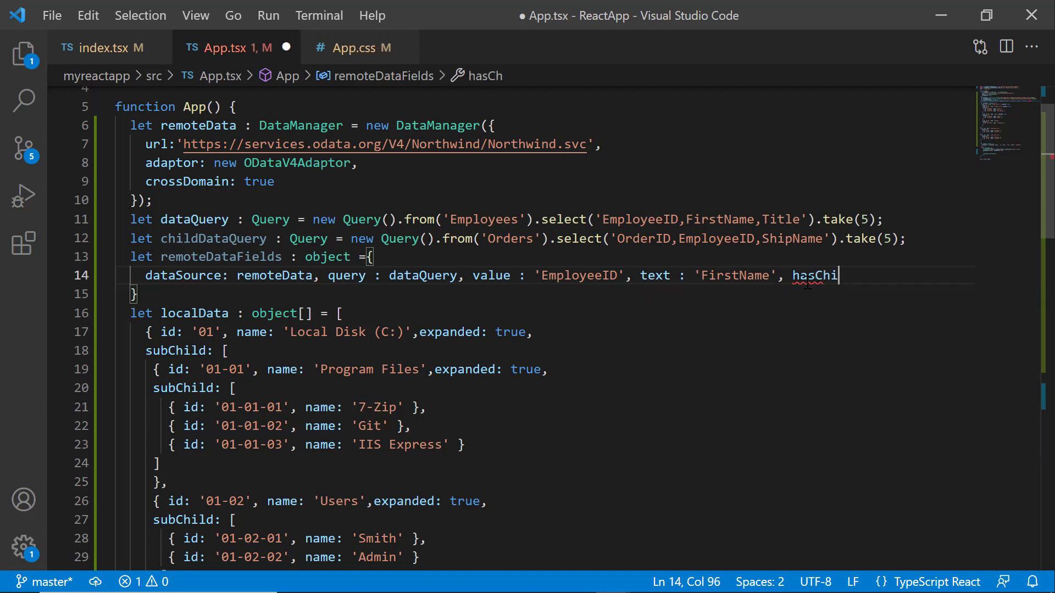
type("ldren : 'EmployeeI")
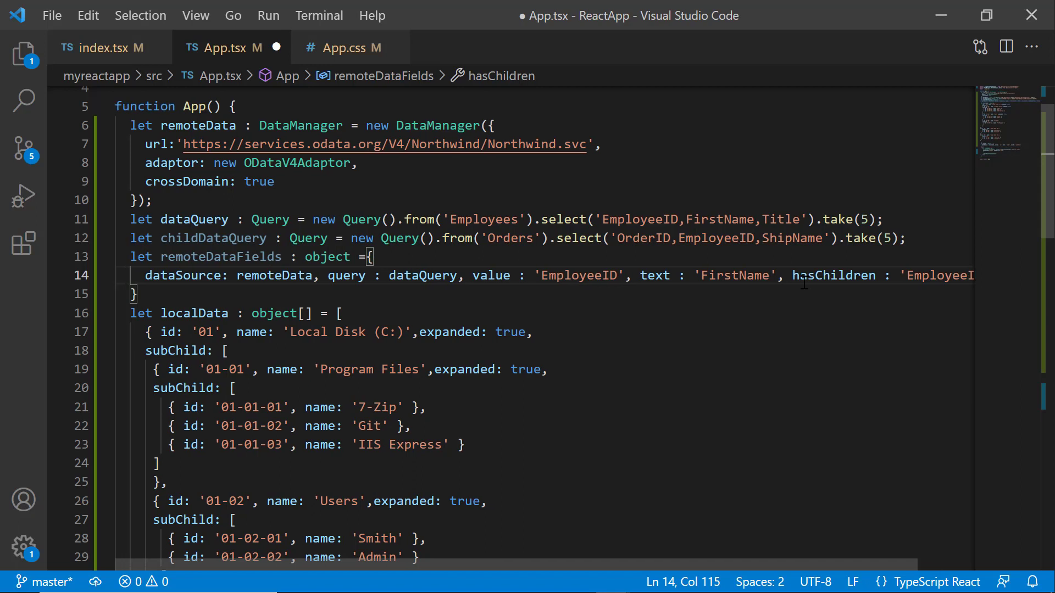
scroll("right", 3)
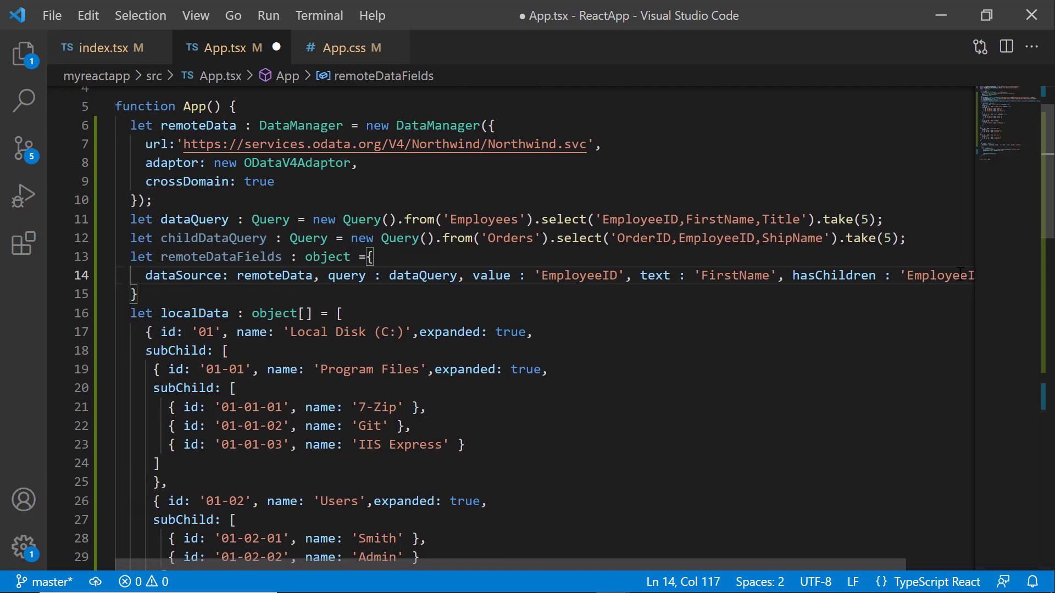
- Add a child mapping with remoteData, childDataQuery, text 'ShipName' and parentID 'EmployeeID'
type("ch")
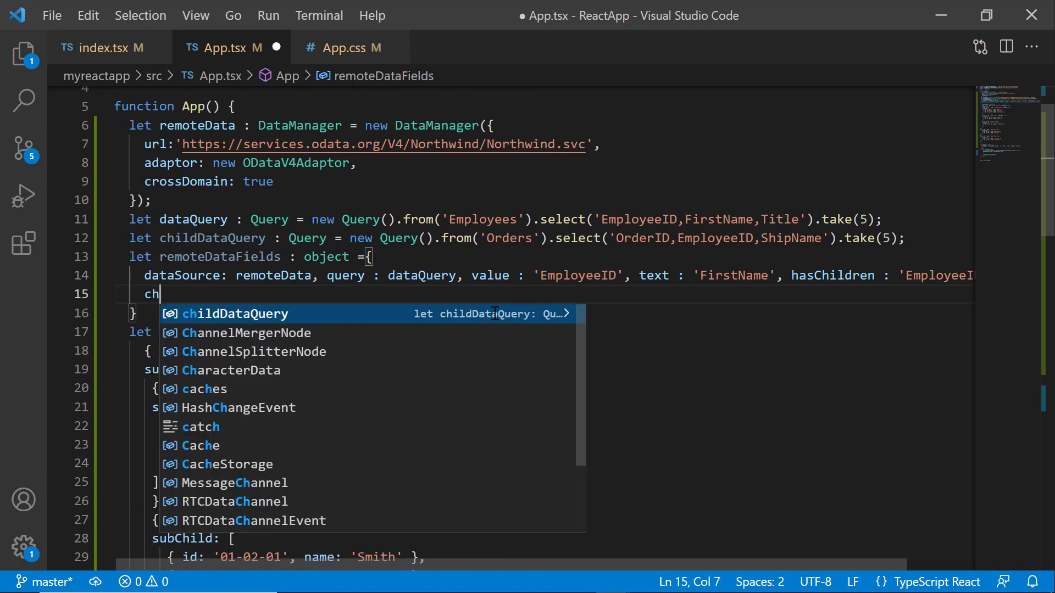
type("ild: { dataSource: remoteData, query : childDataQuery, value : 'OrderID',")
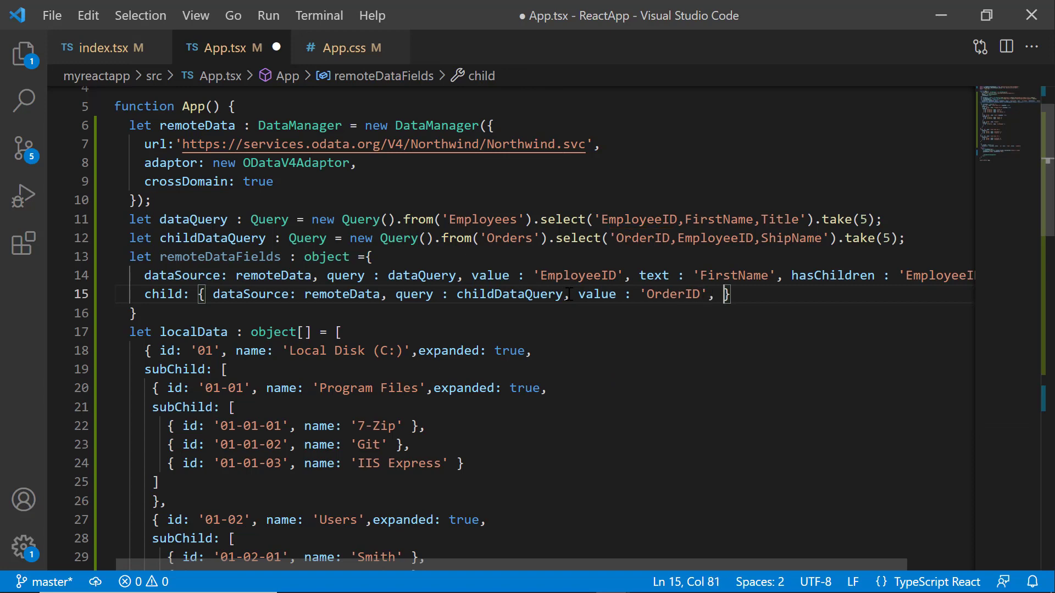
type("text : 'S'")
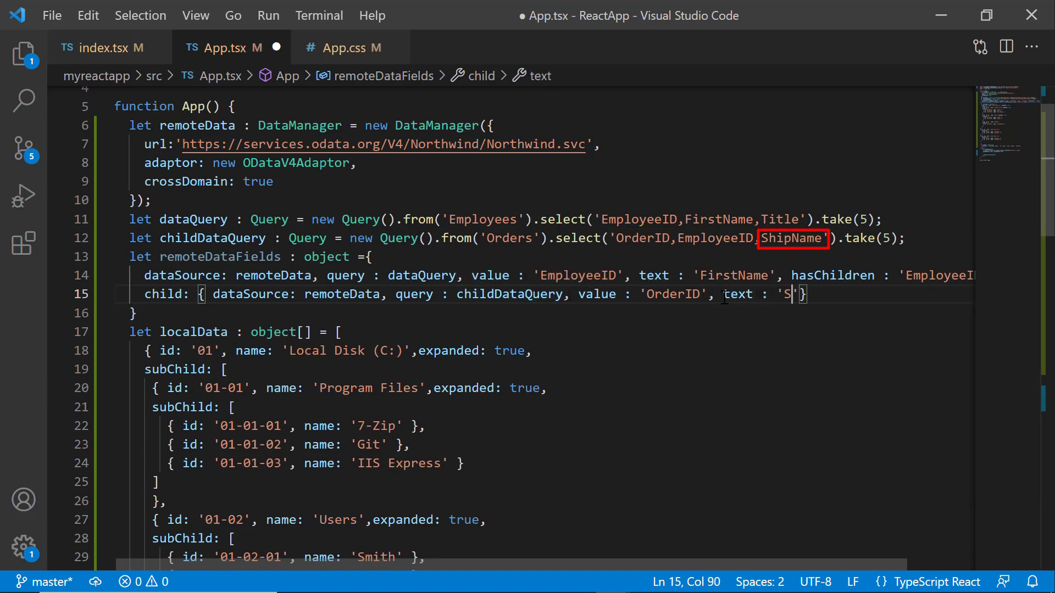
type("hipName")
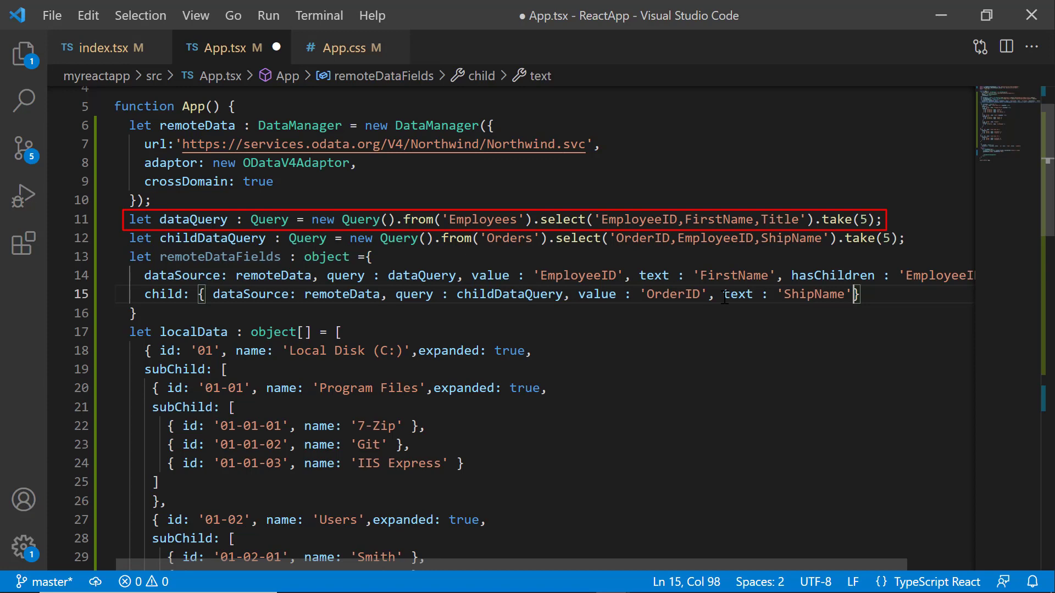
type(",")
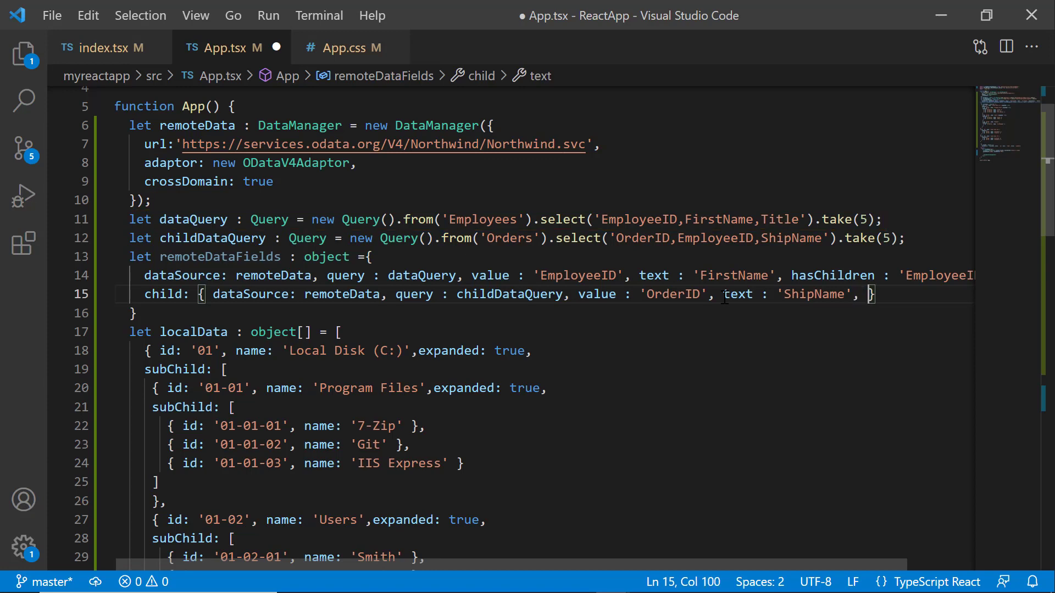
type("parentID :")
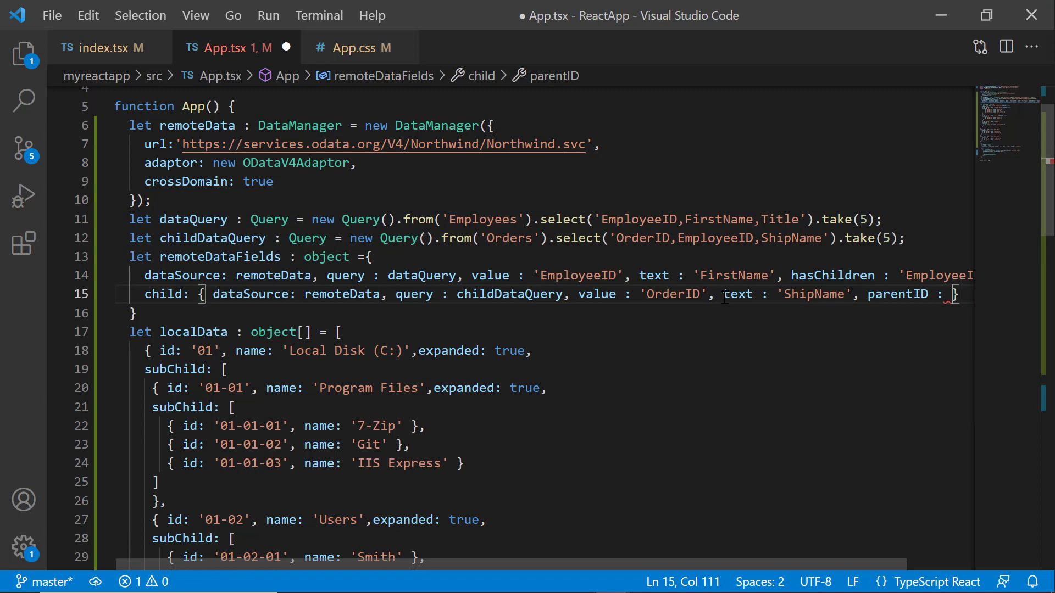
type("'")
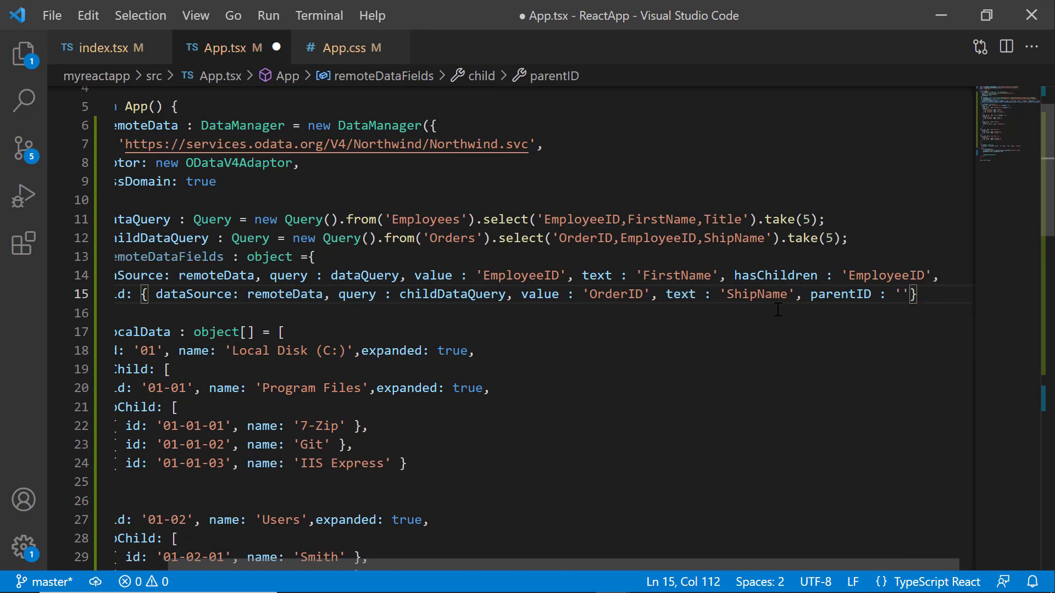
type("EmployeeID")
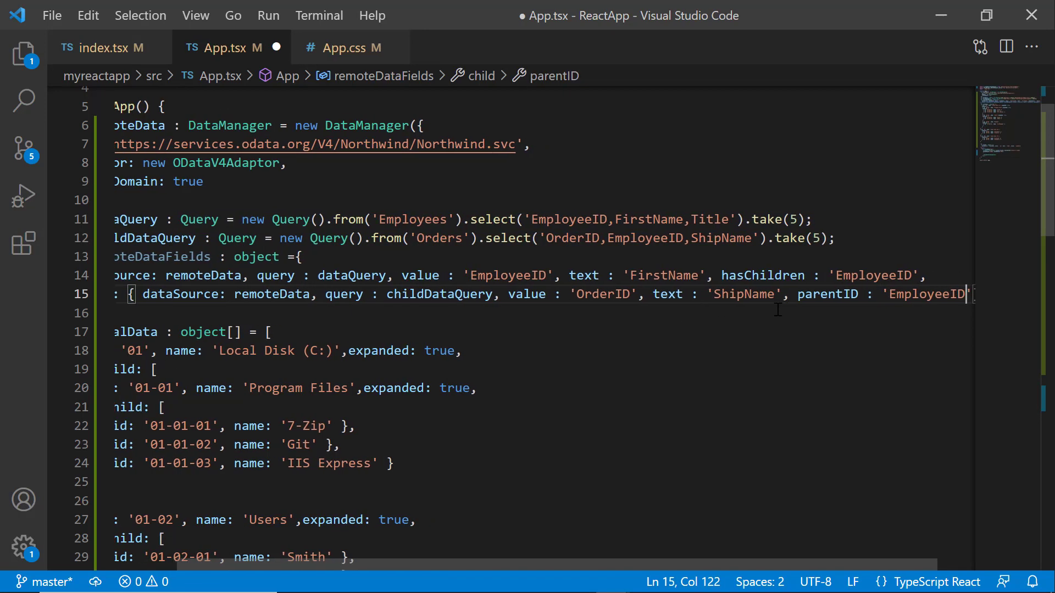
scroll("down", 3)
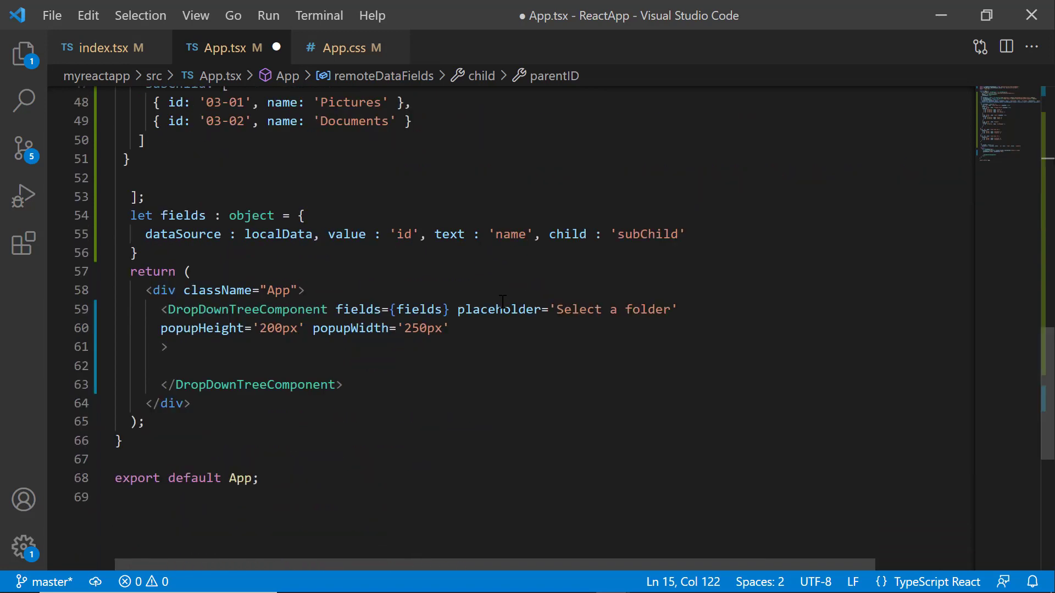
- Set the DropDownTree fields to remoteDataFields instead of the local folder fields
type("remo")
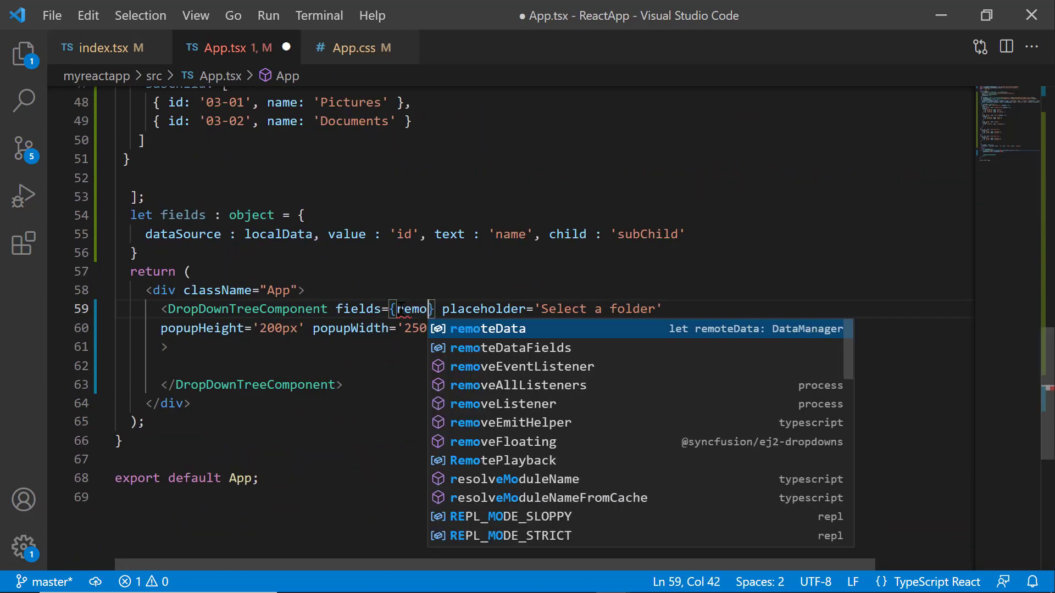
left_click(508, 349)
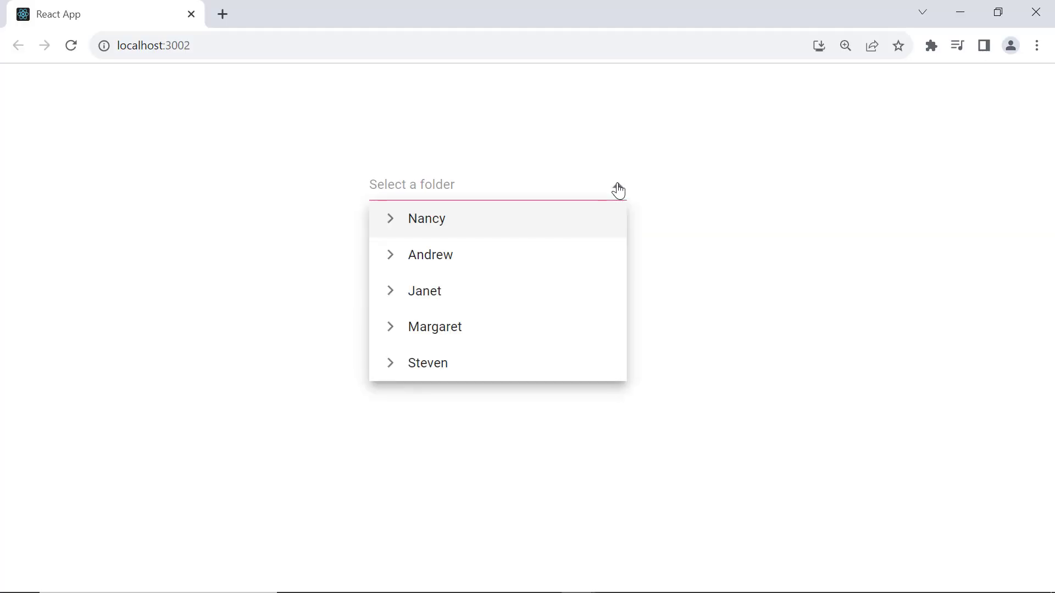
mouse_move(393, 222)
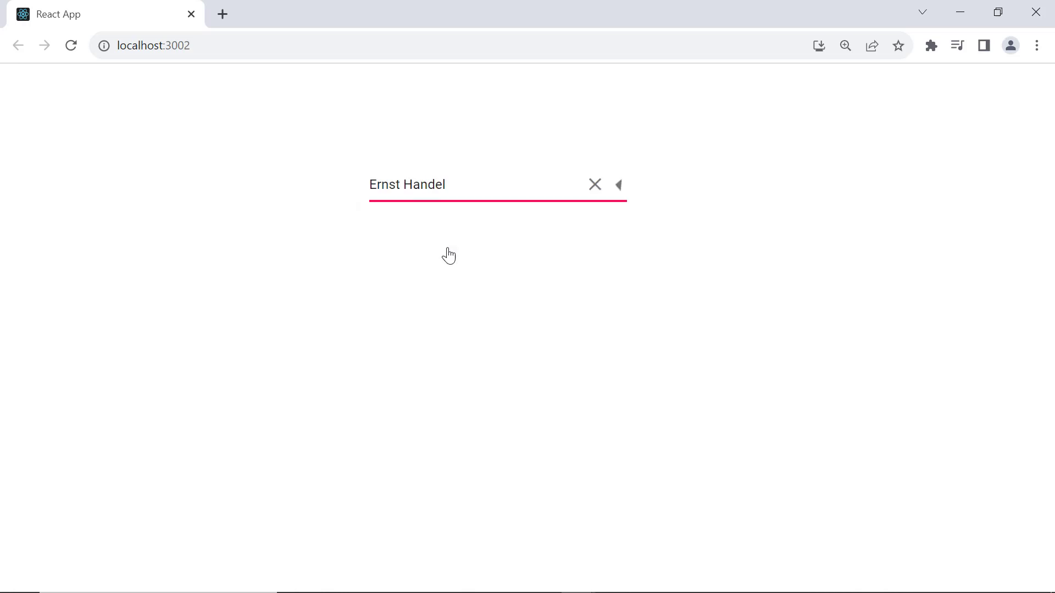
- Reopen the employee tree and pick the Ernst Handel order under Nancy
left_click(617, 184)
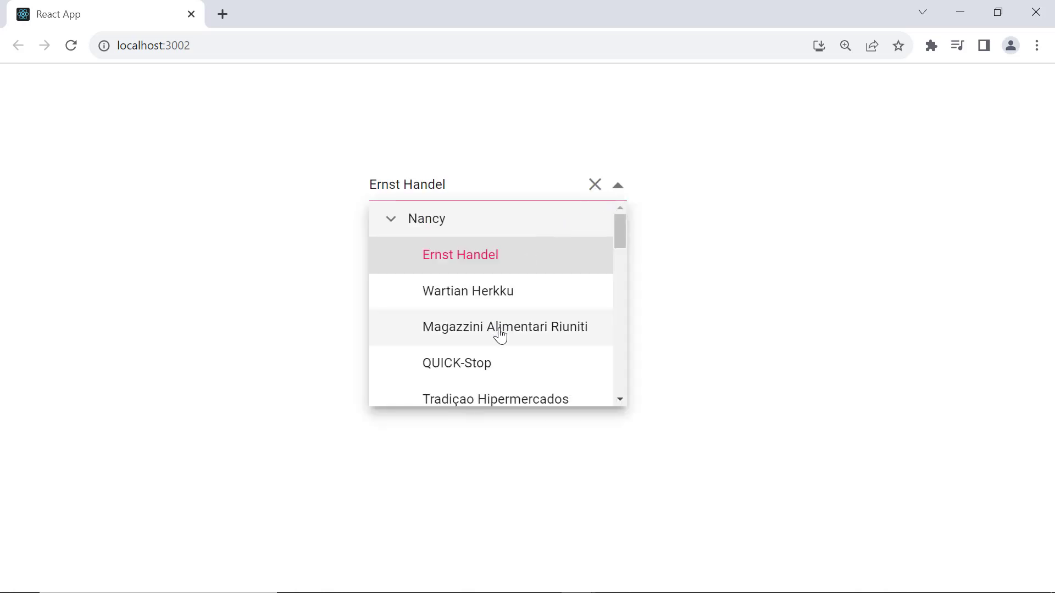
left_click(504, 327)
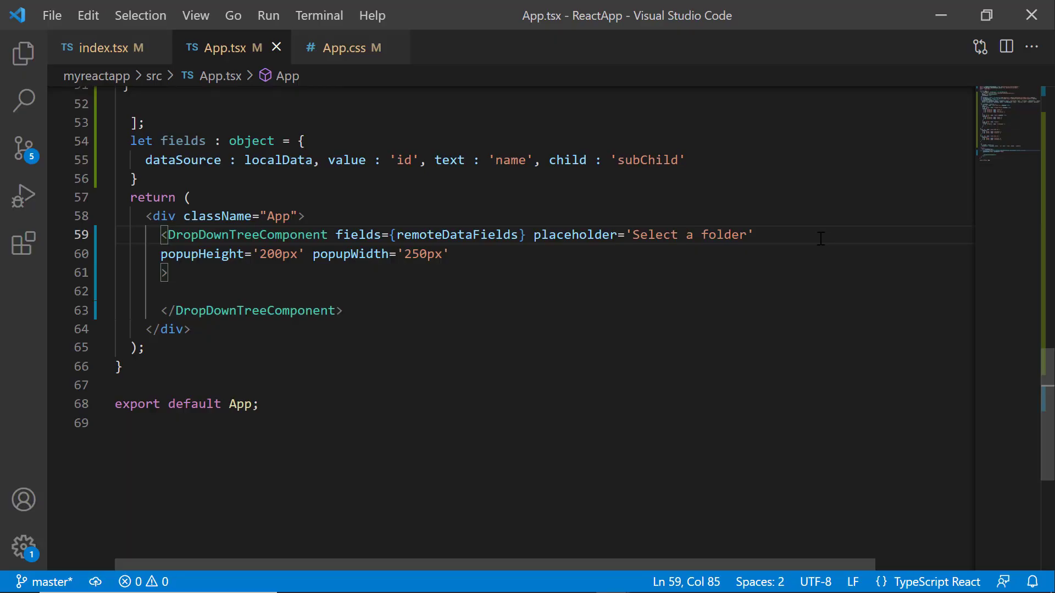
- Add allowMultiSelection={true} and showCheckBox={true} to DropDownTreeComponent and save
type("a")
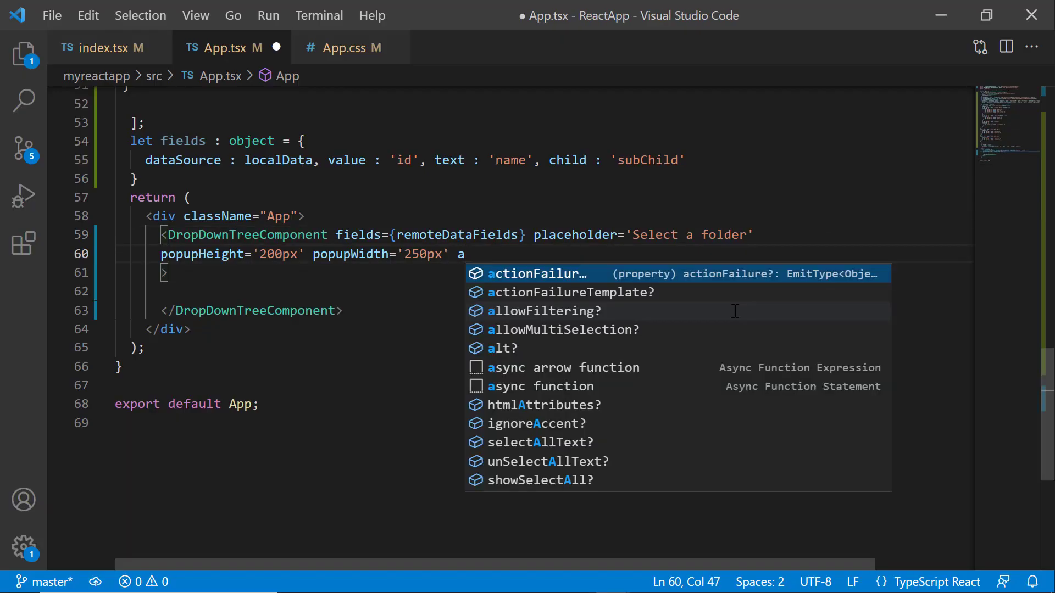
type("llowMultiSelection={true")
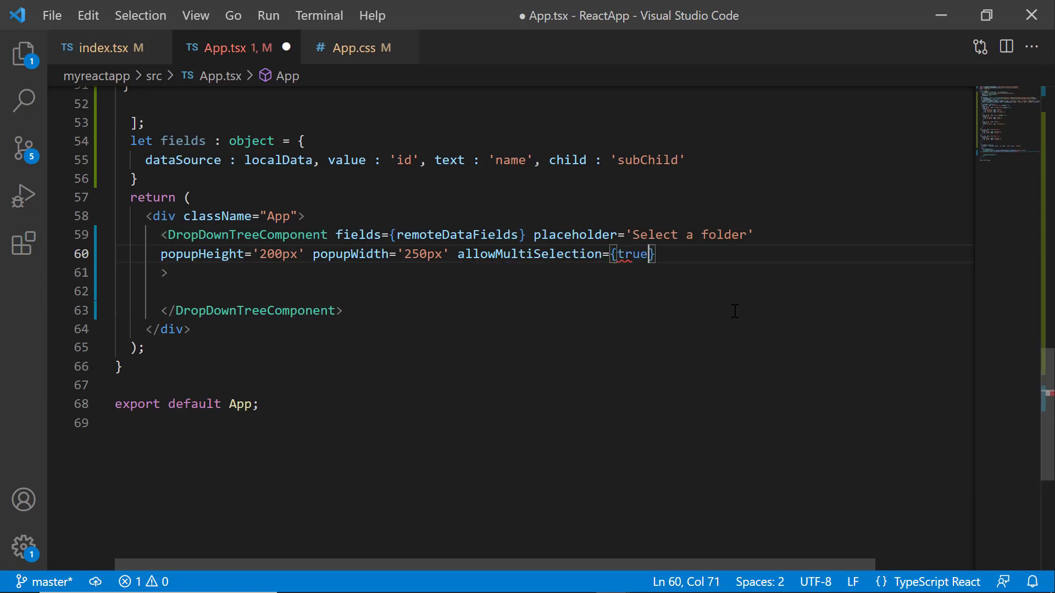
key("ctrl+s")
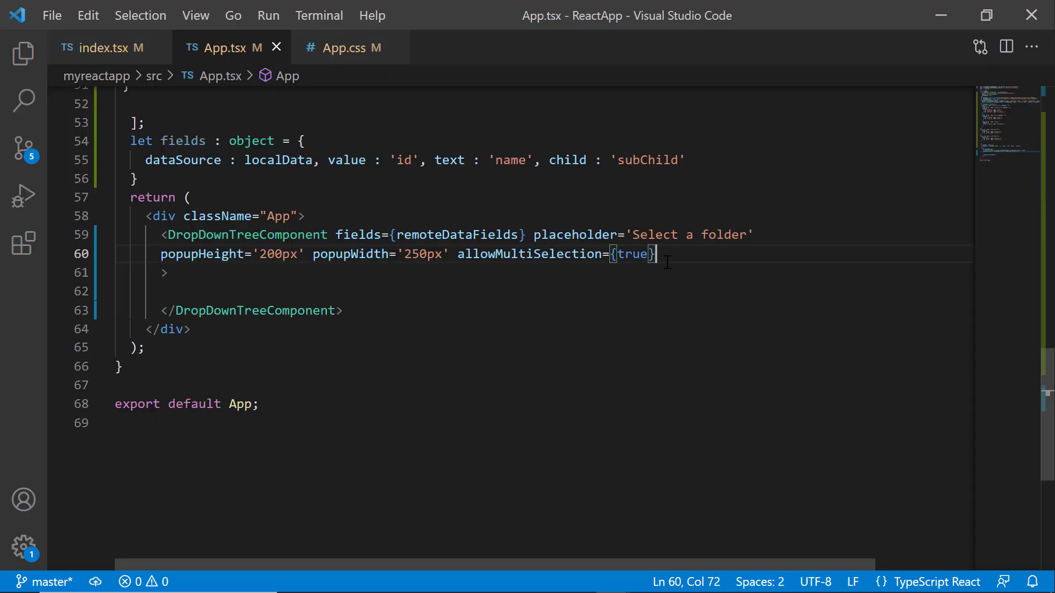
key("enter")
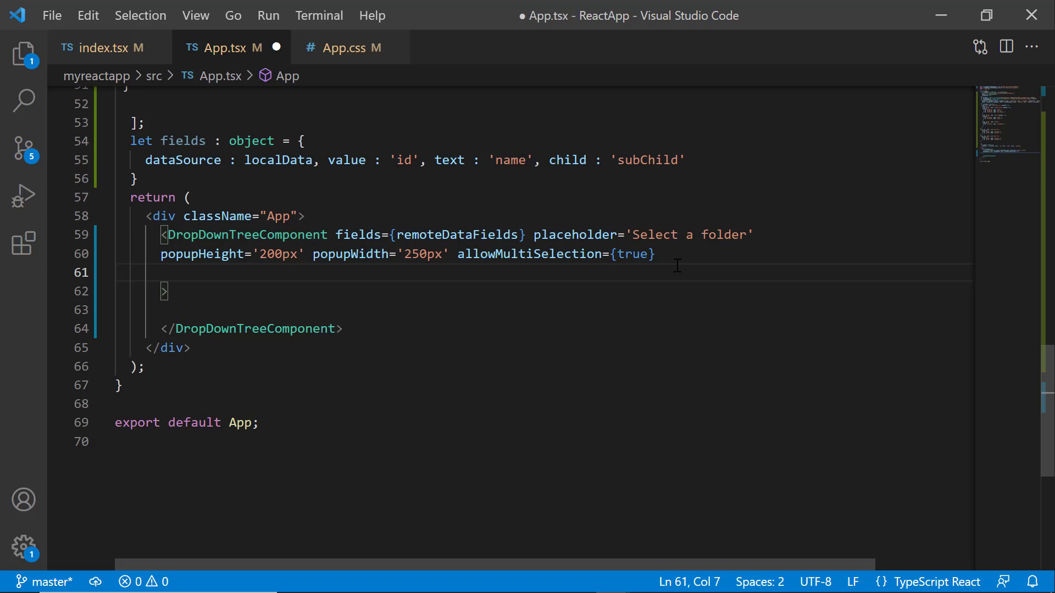
type("showCheckBox=")
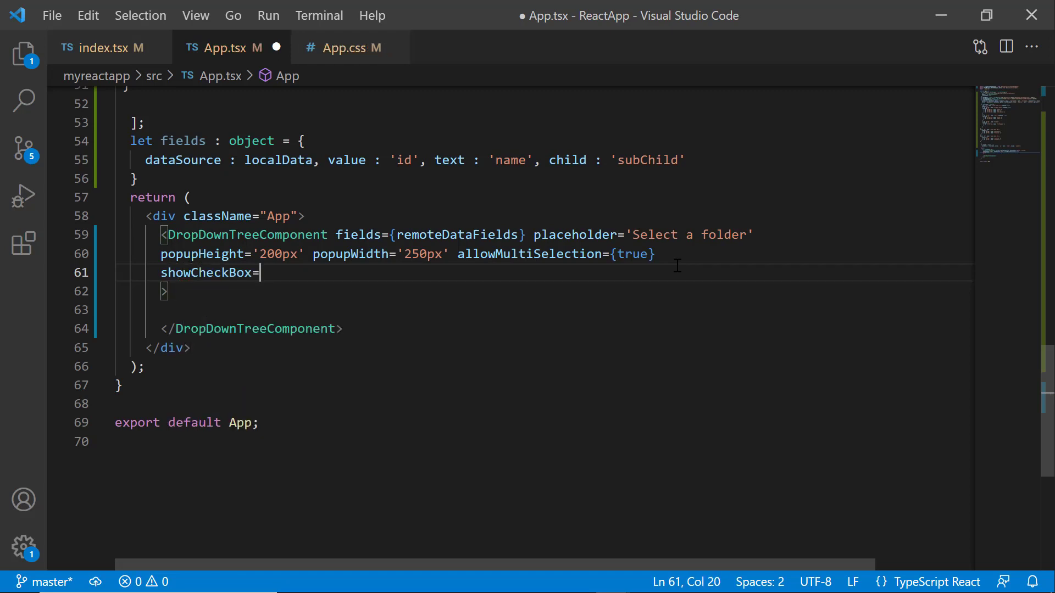
type("{true}")
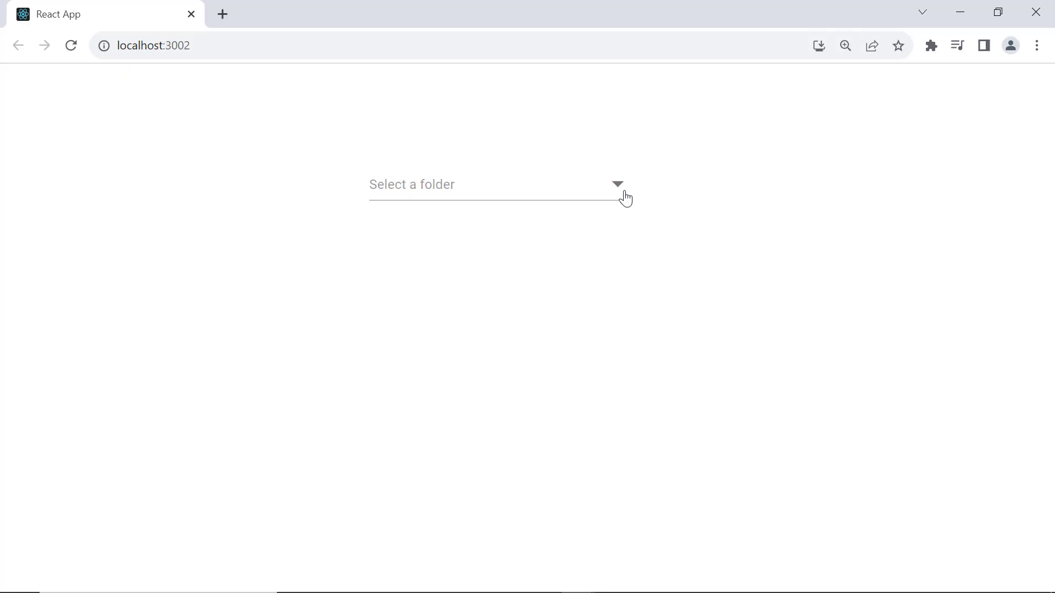
- Expand Nancy's orders in the checkbox tree and tick Ernst Handel
left_click(616, 184)
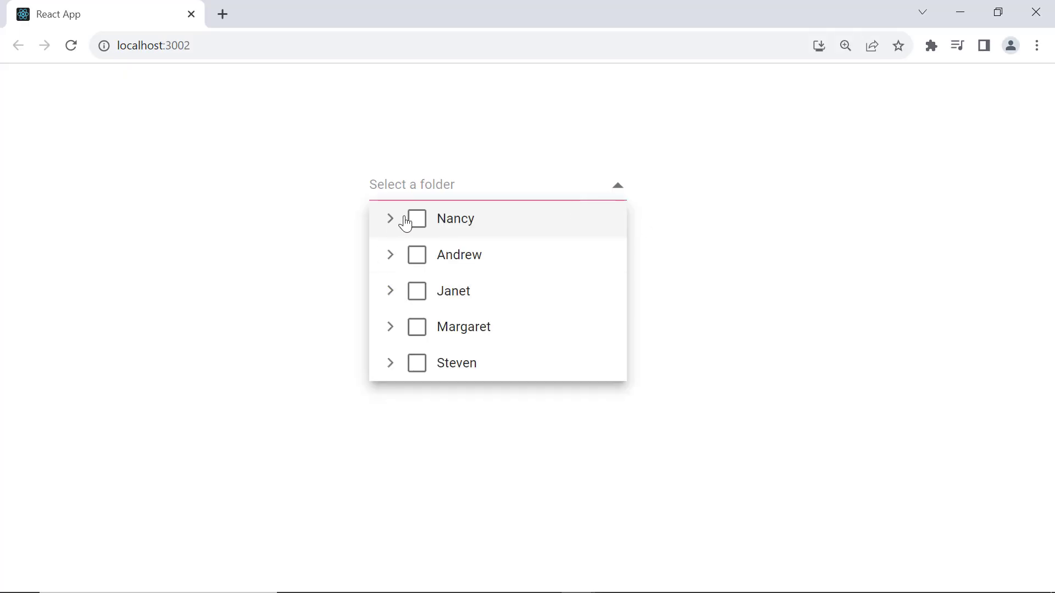
left_click(388, 218)
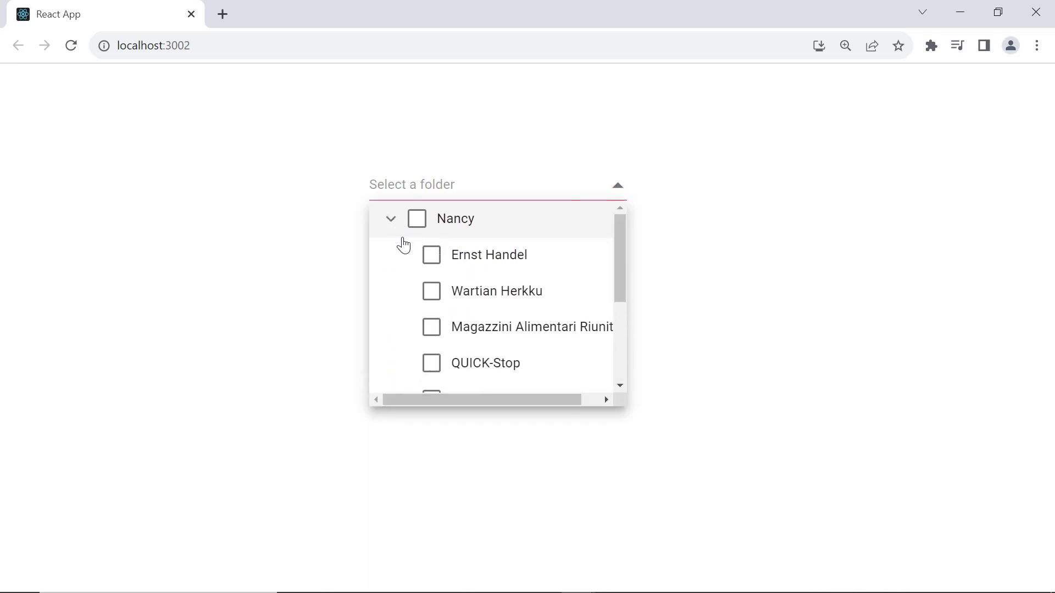
left_click(431, 255)
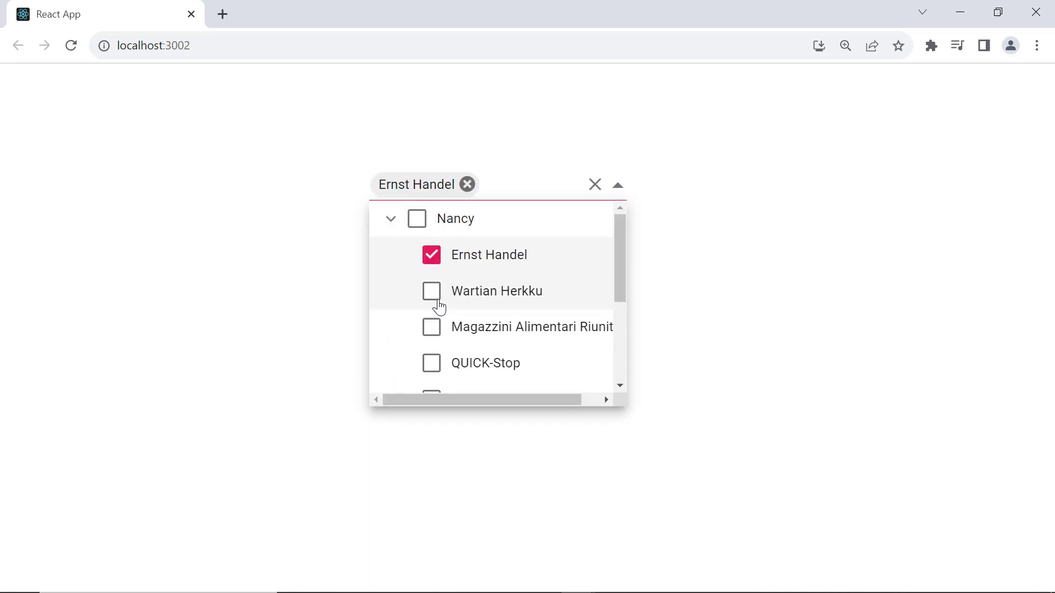
left_click(430, 290)
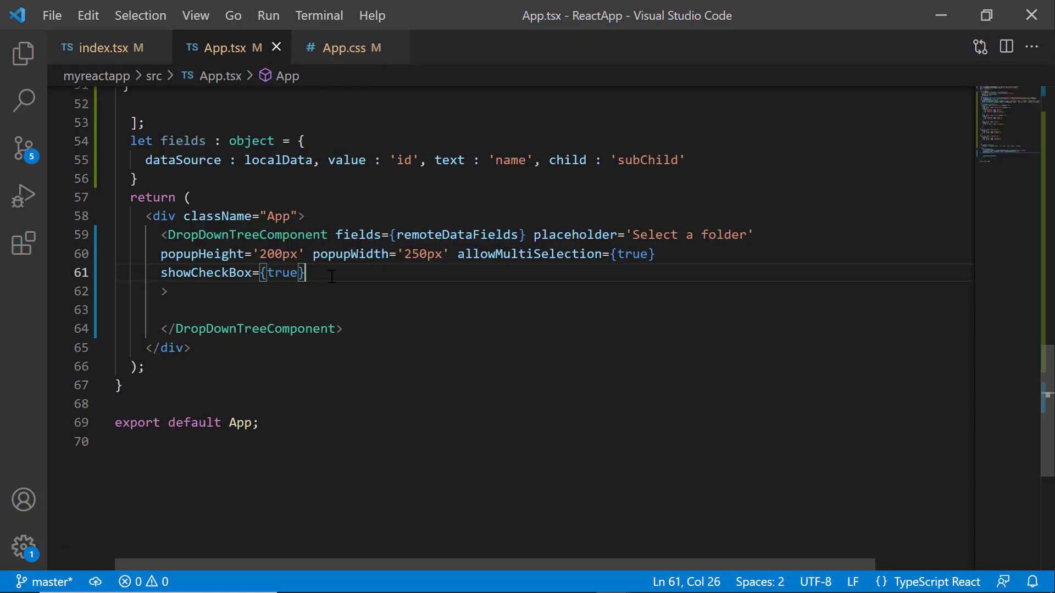
- Add treeSettings={{autoCheck: true}}, save, and tick Nancy to auto-check her orders
type("treeSettings =")
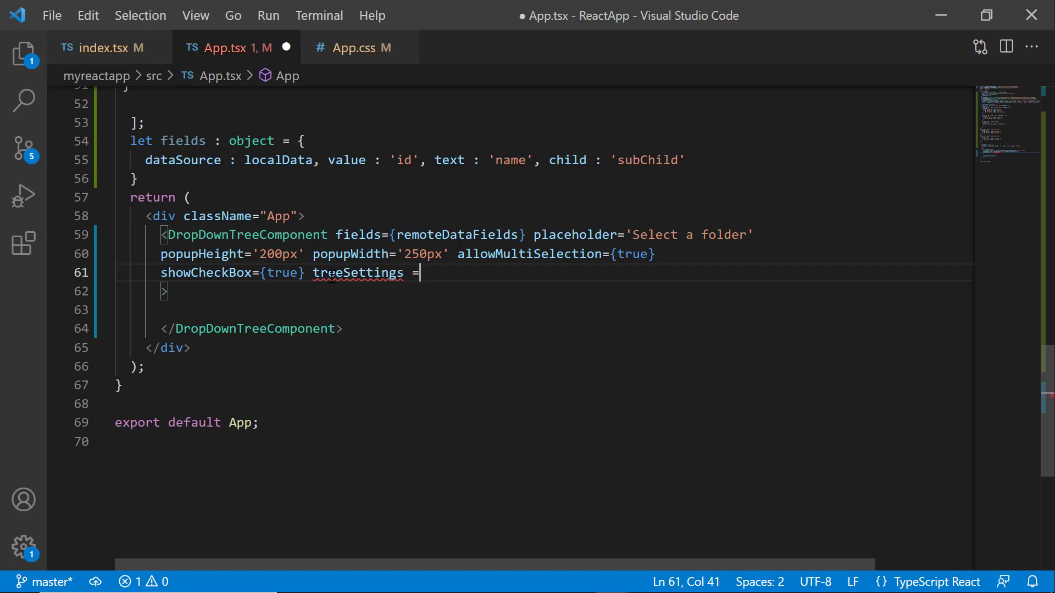
type("{}}")
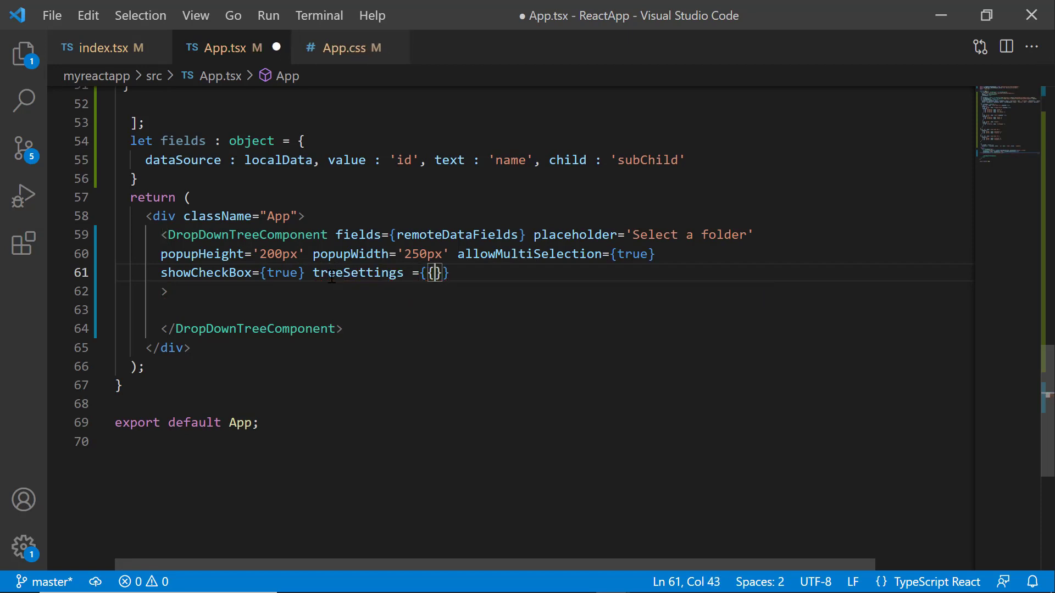
type("autoCheck: true")
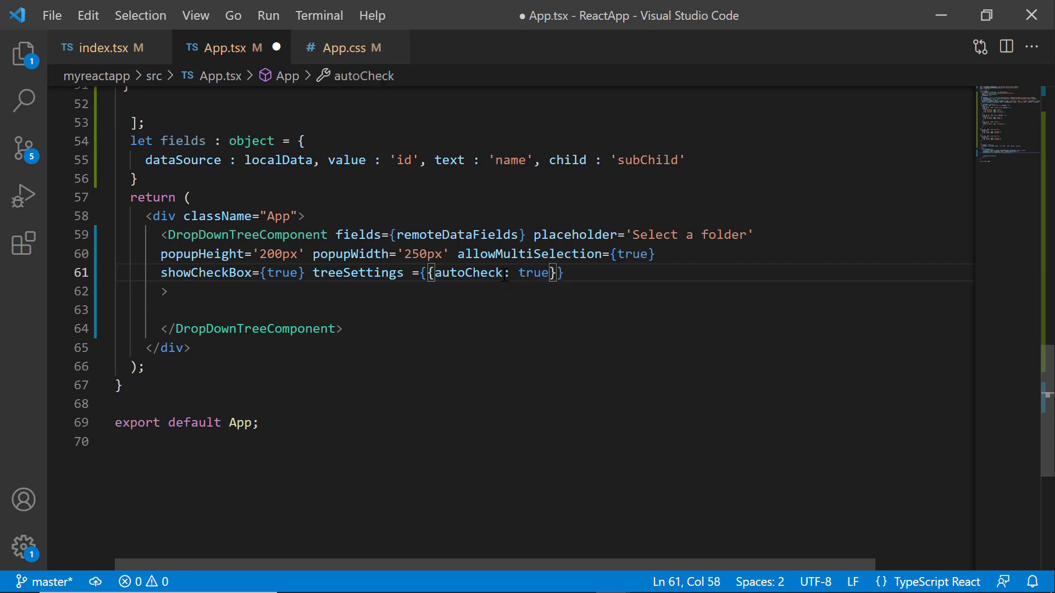
key("ctrl+s")
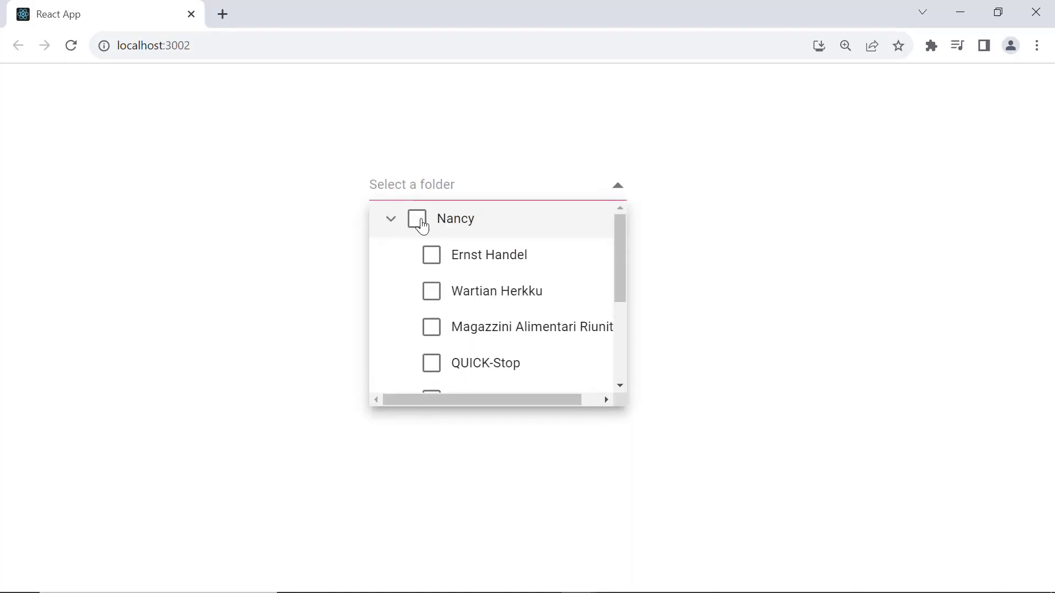
left_click(418, 219)
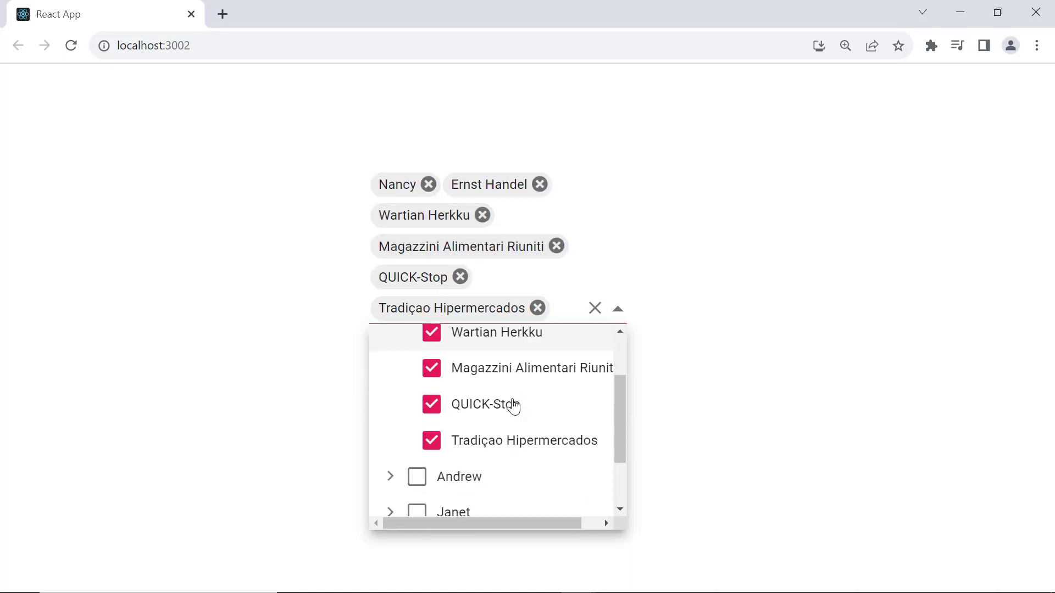